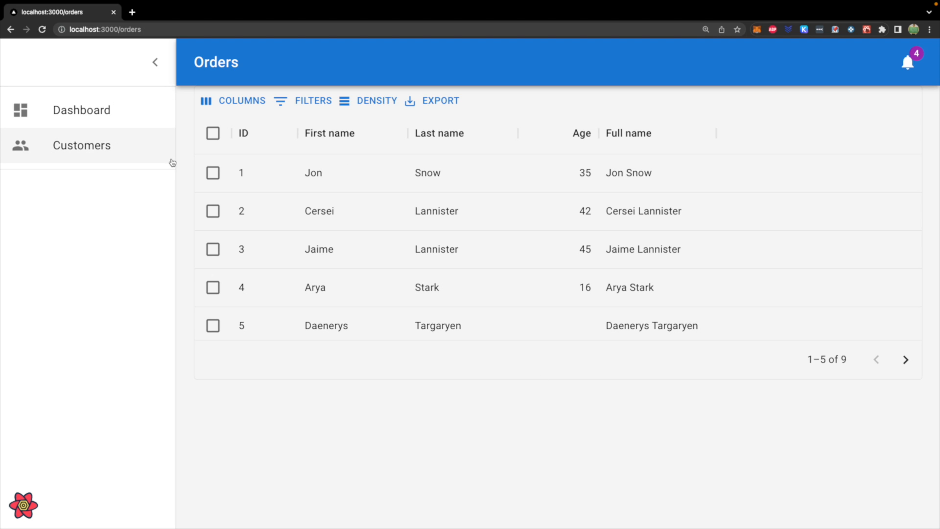
Filter the orders grid on First name equals Arya so only Arya Stark's row remains.
click(312, 100)
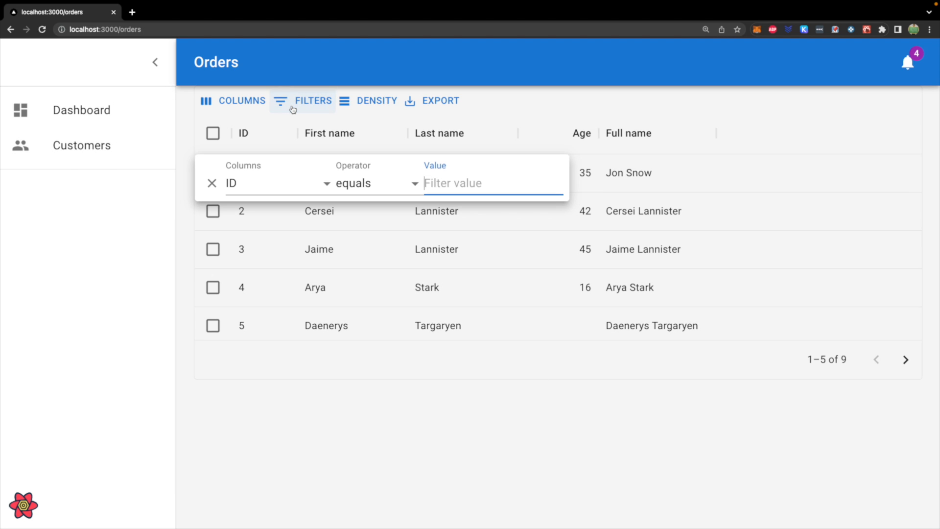
click(276, 183)
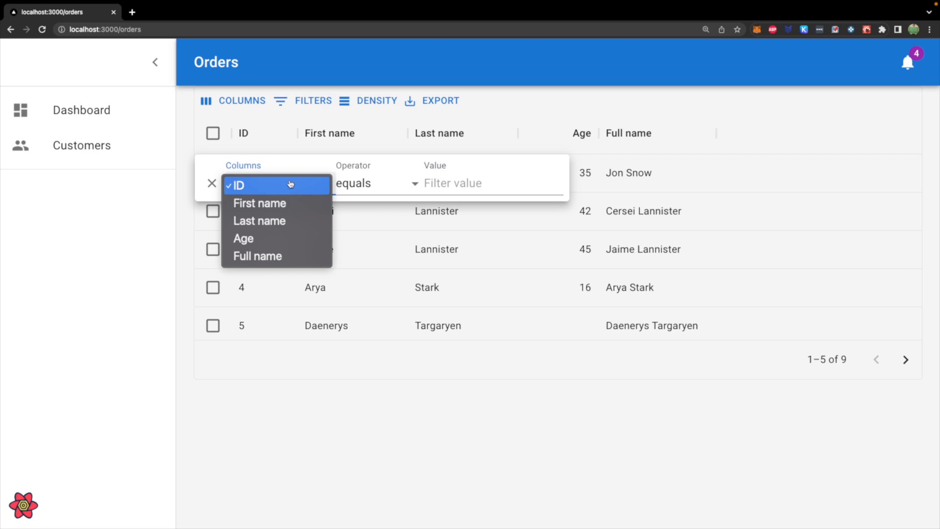
click(259, 203)
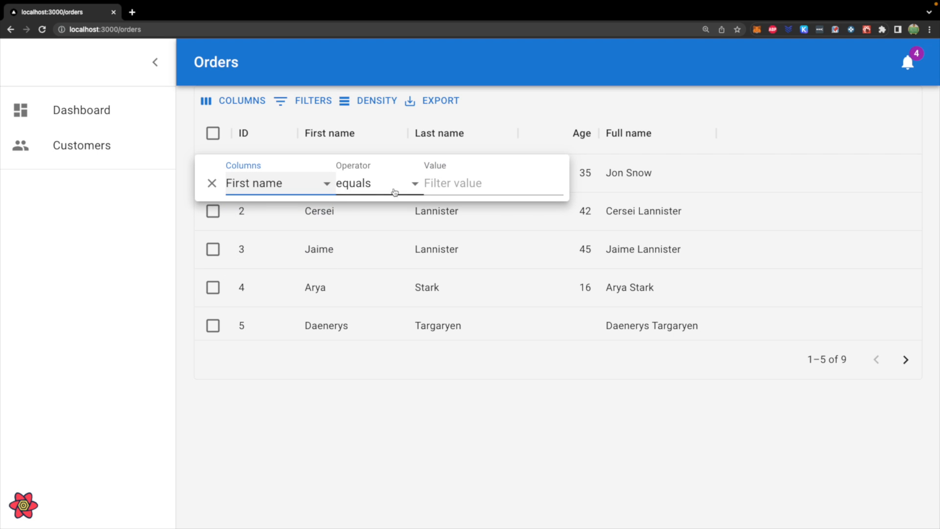
text(A)
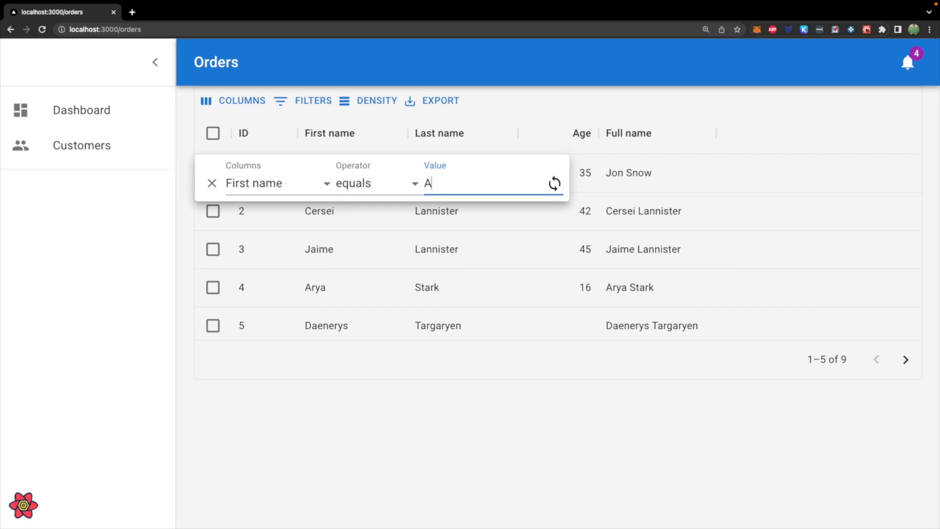
text(rya)
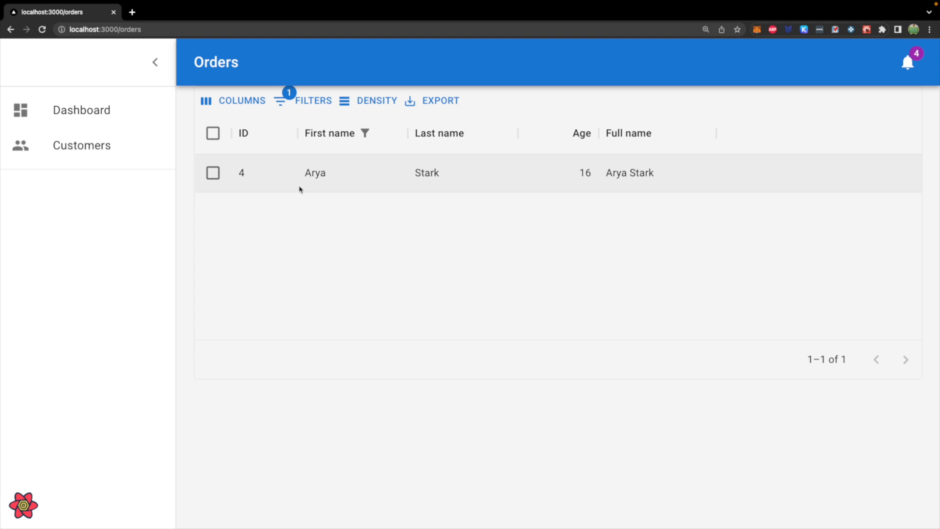
mouse_move(485, 270)
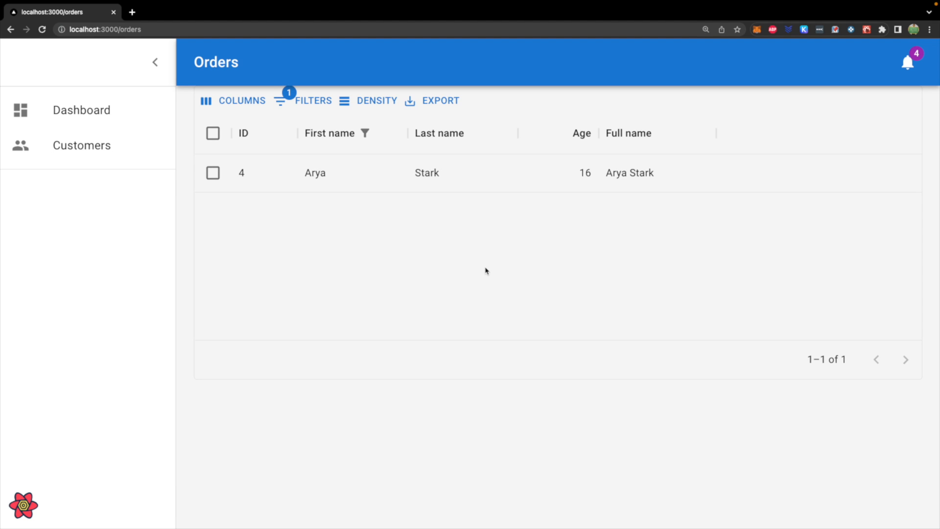
mouse_move(518, 251)
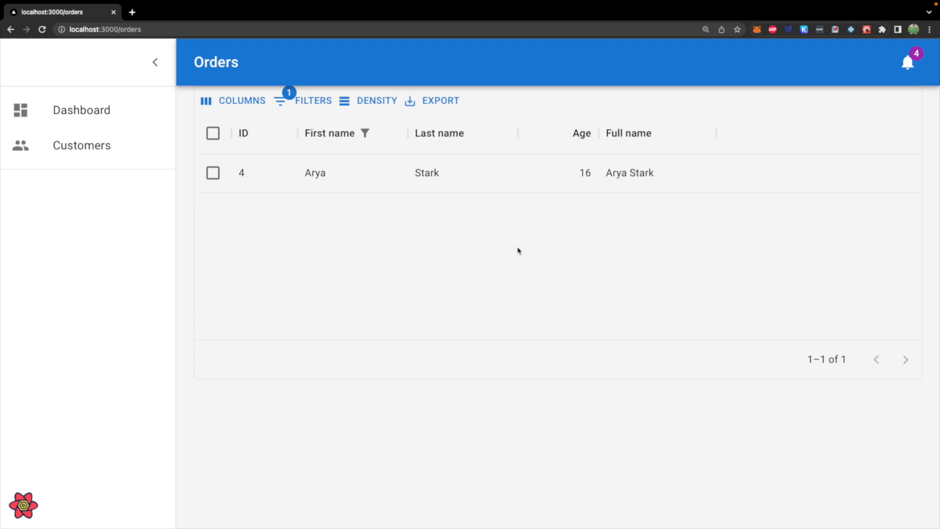
mouse_move(81, 145)
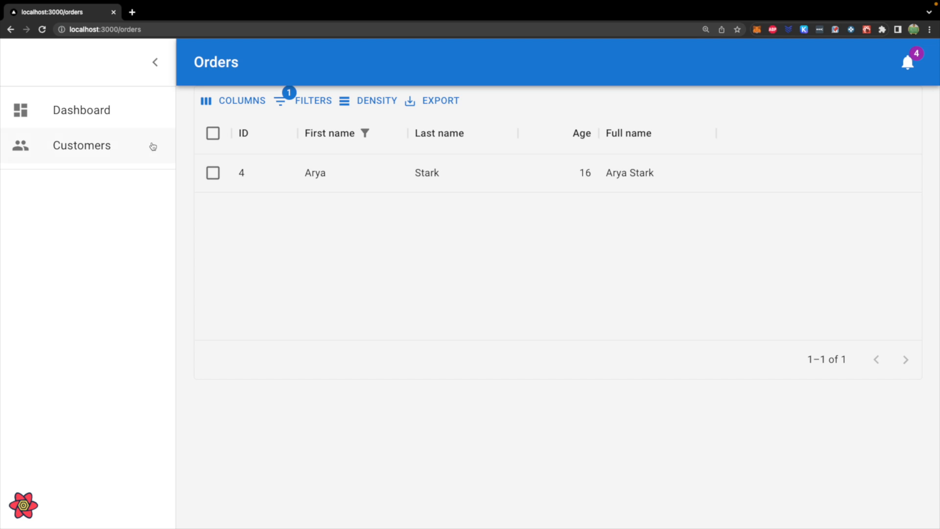
Navigate to the Customers page from the sidebar and scroll through the customer cards.
click(81, 145)
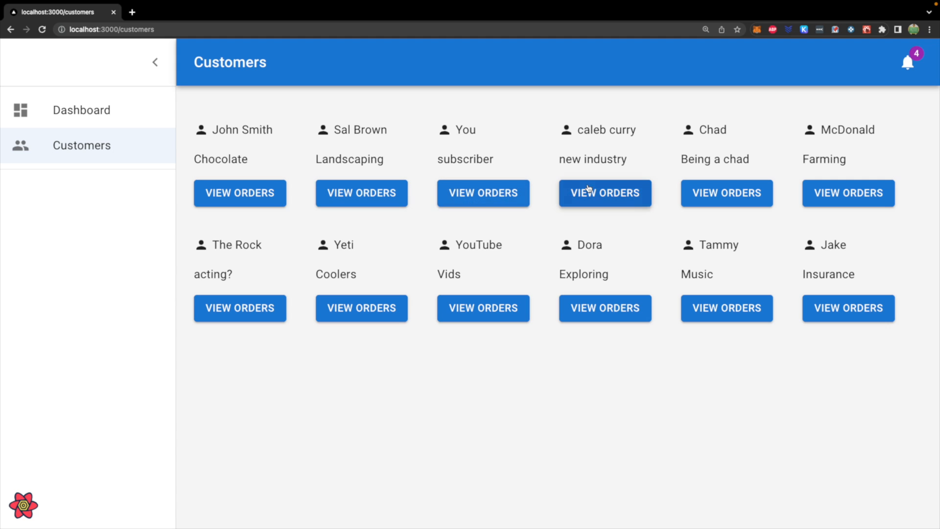
mouse_move(553, 182)
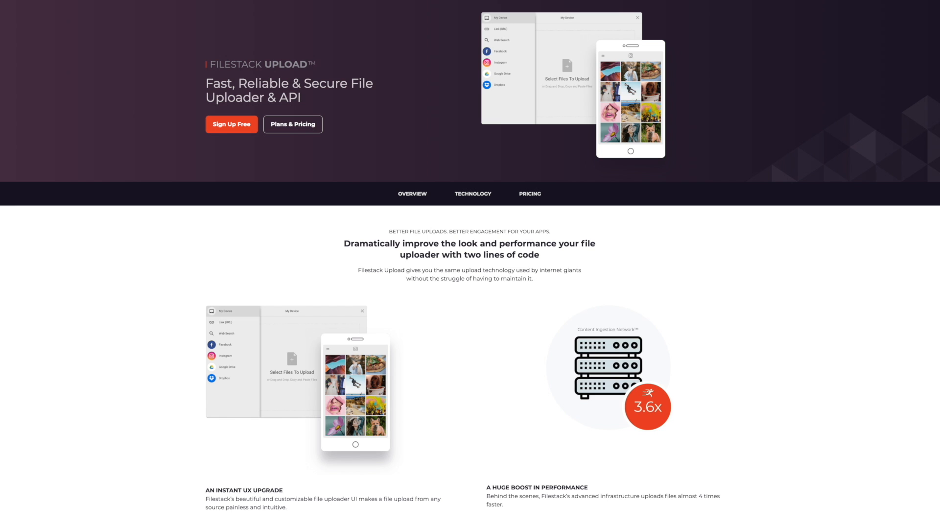
scroll(down, 3)
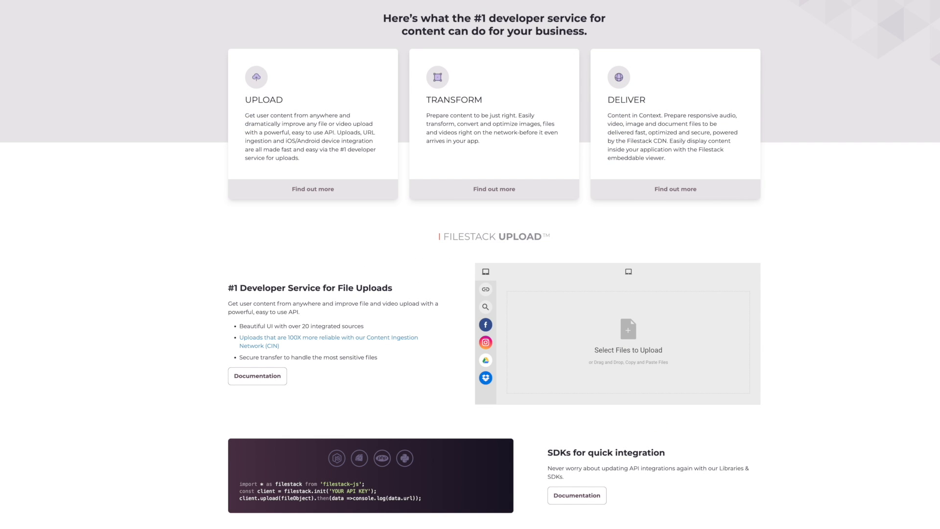
scroll(down, 3)
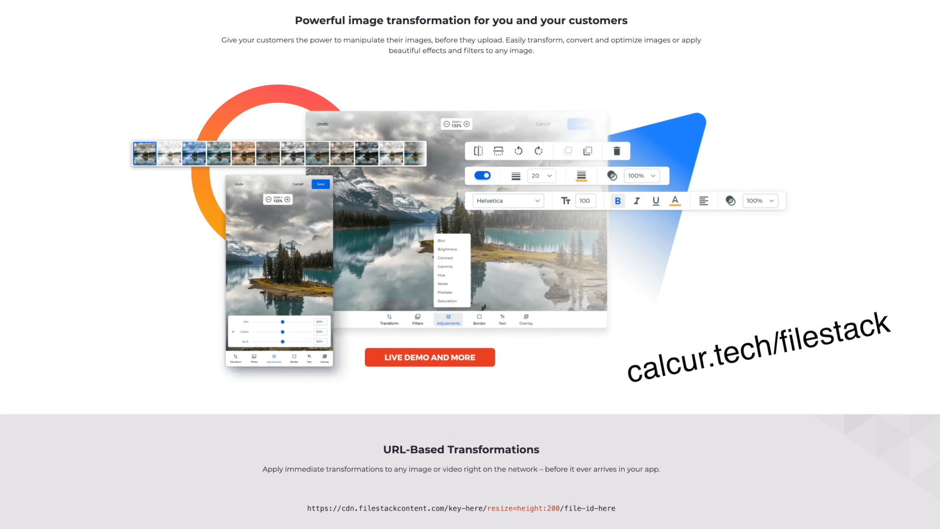
Switch to MongoDB Atlas and browse the customers collection's documents.
click(176, 12)
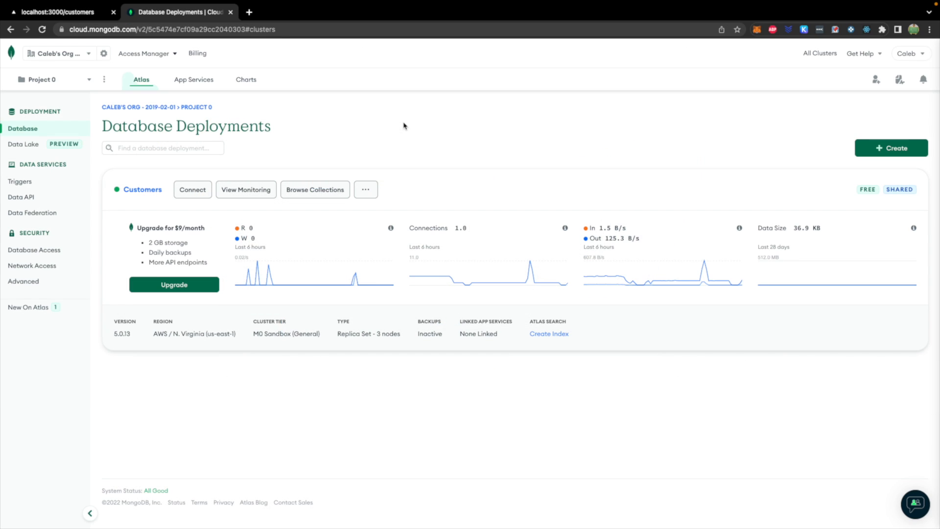
click(315, 189)
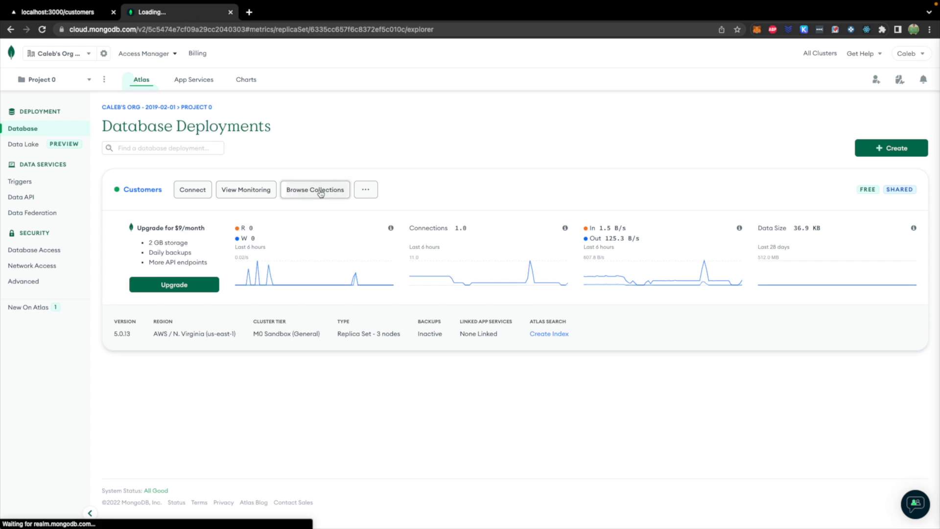
click(315, 189)
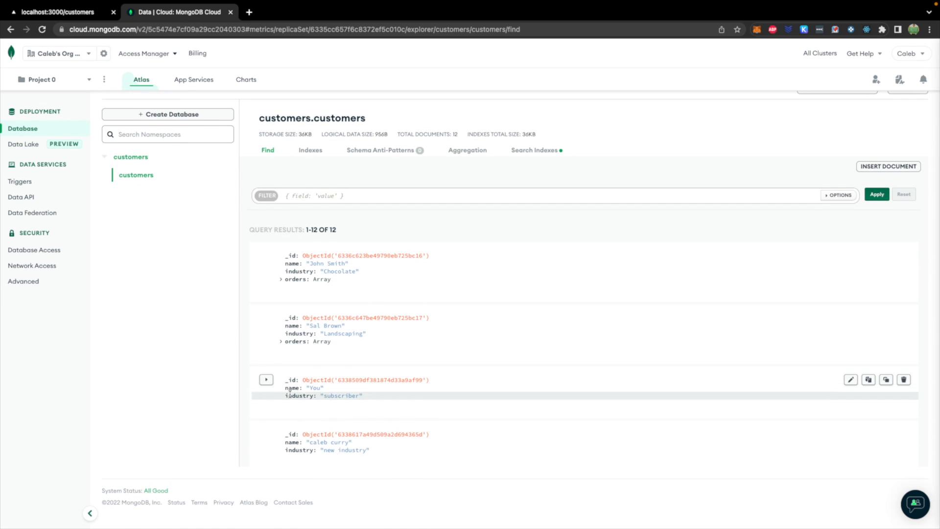
mouse_move(282, 345)
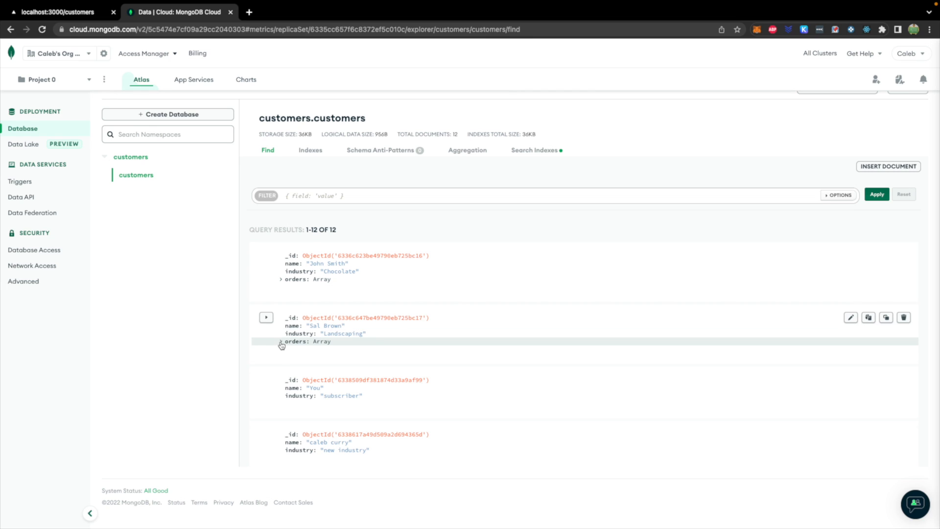
Expand the Landscaping customer's orders array and first order, then start editing the document.
click(280, 341)
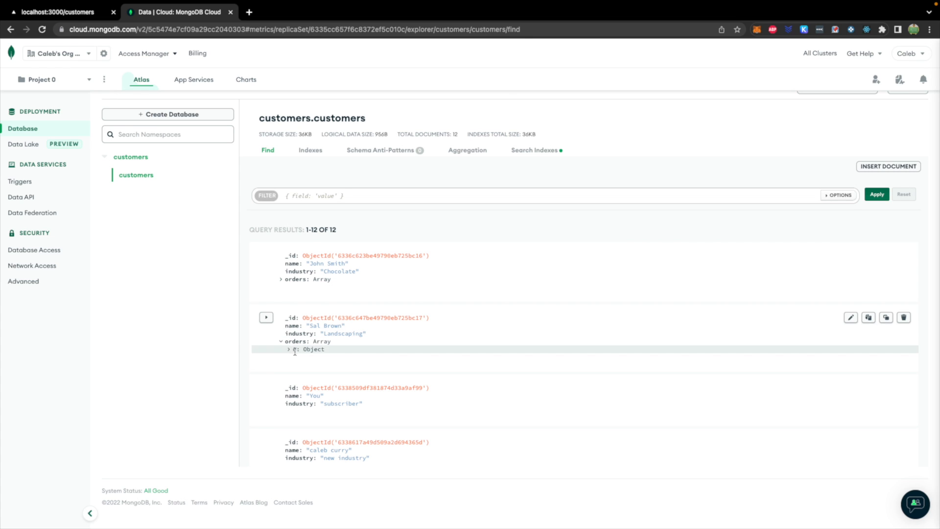
mouse_move(290, 353)
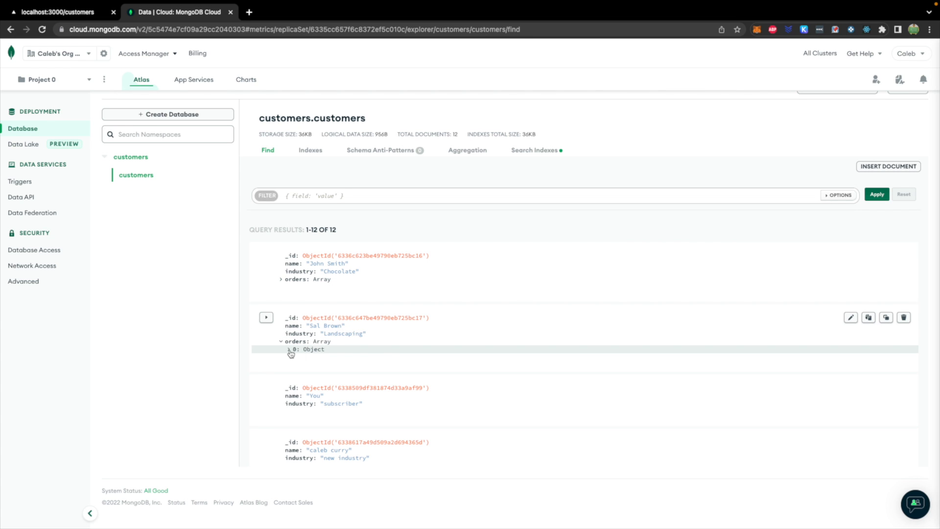
click(289, 349)
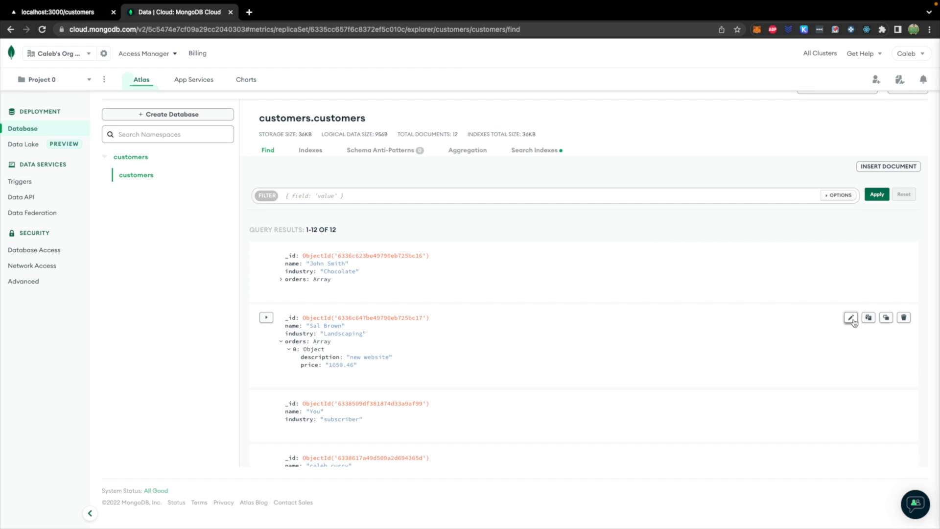
click(849, 317)
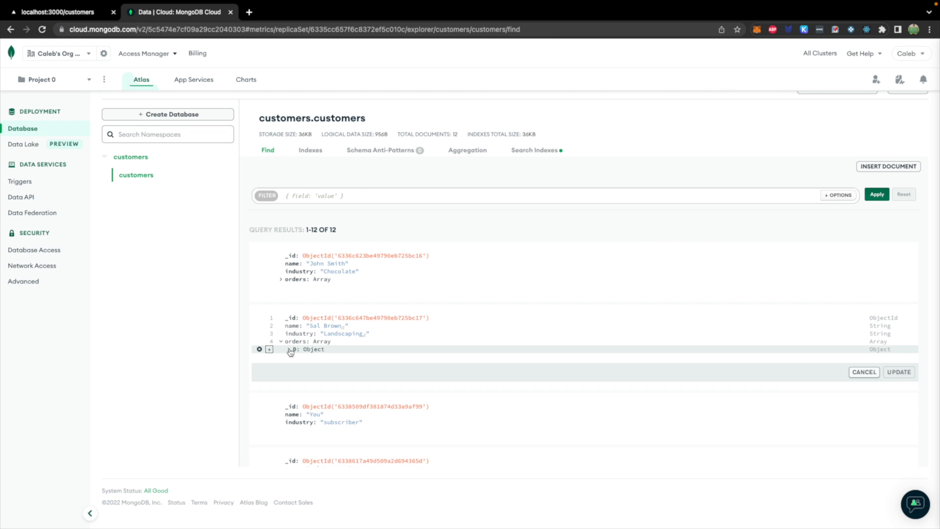
Add a second order after the first with description 'built an app' and price 700.
click(269, 349)
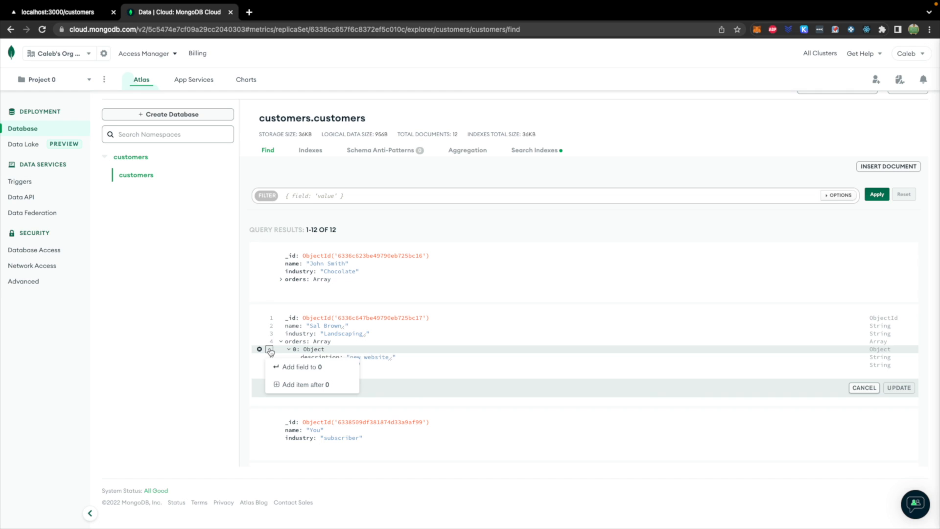
click(308, 384)
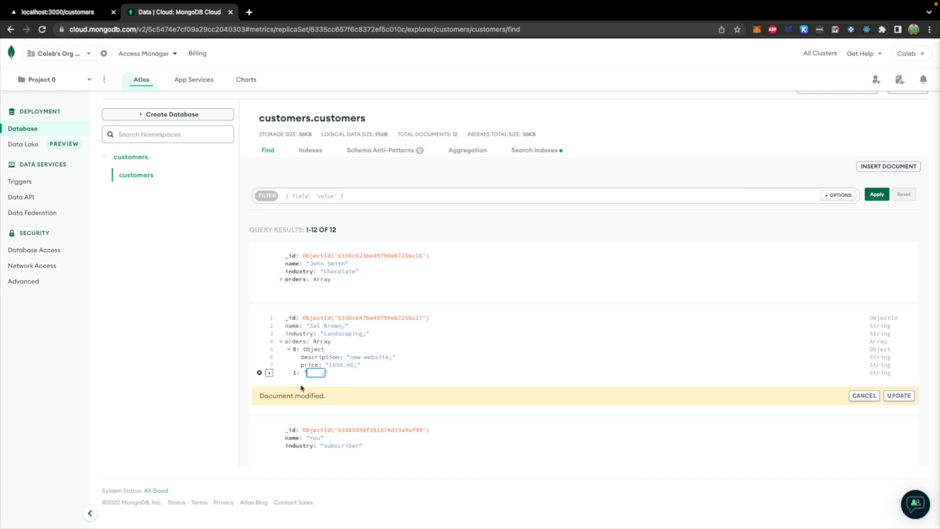
key(ctrl+plus)
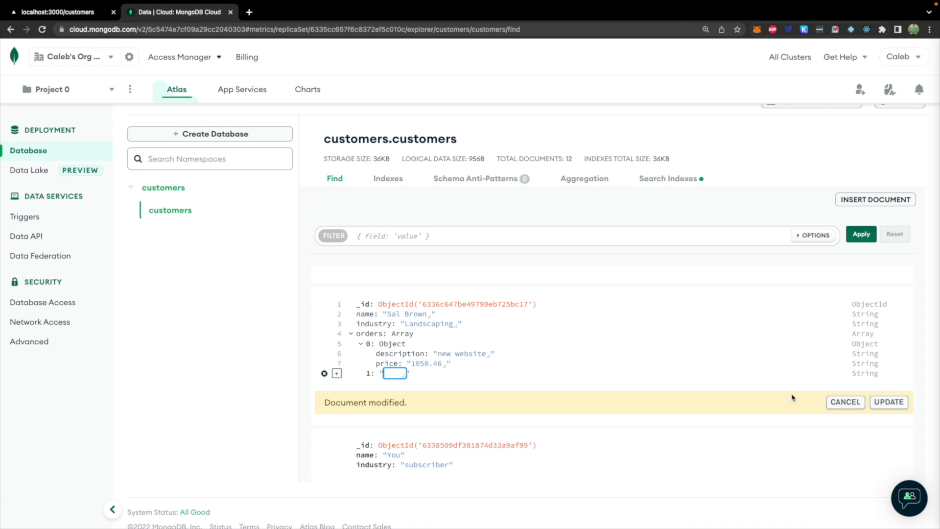
click(863, 373)
text(description)
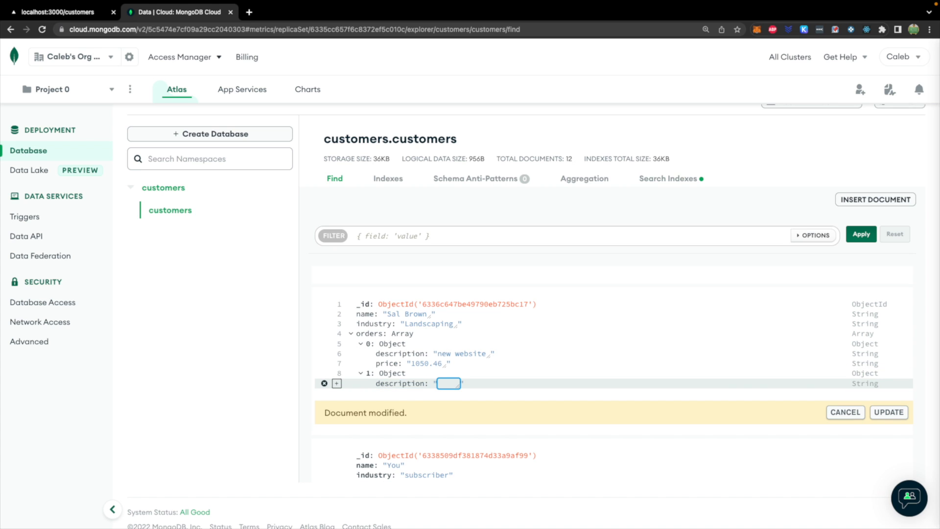
text(built an app)
text(price)
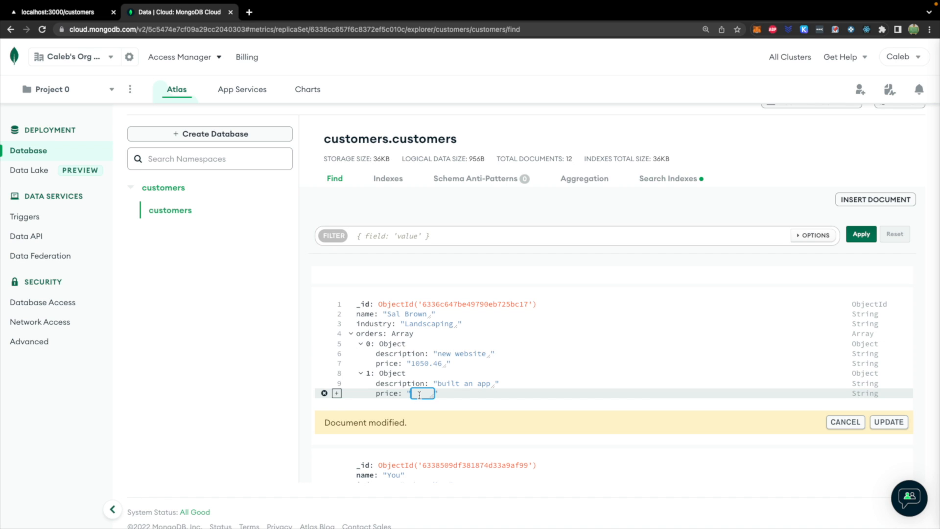
text(700,000)
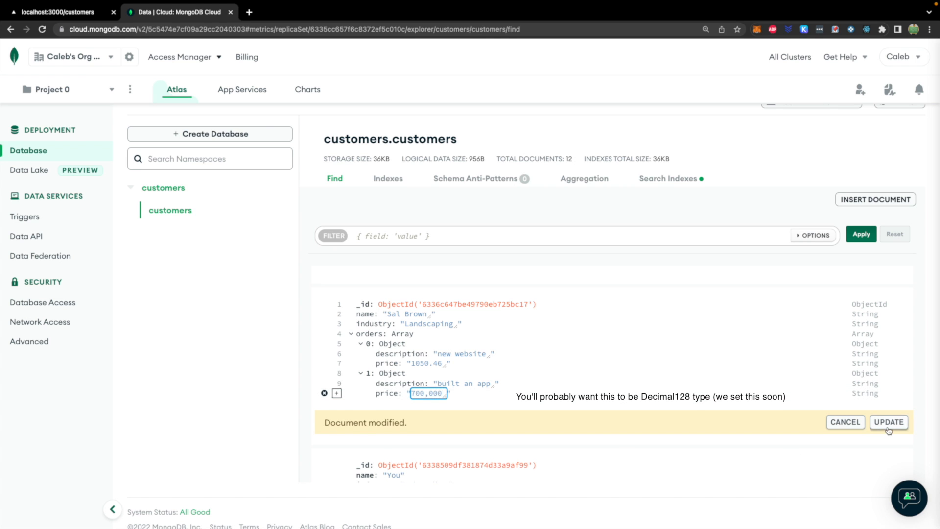
click(887, 421)
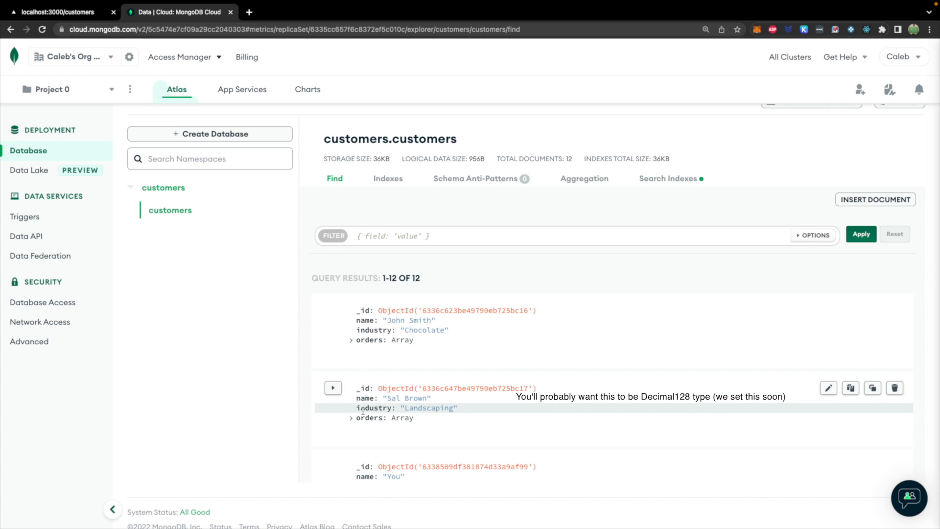
click(351, 417)
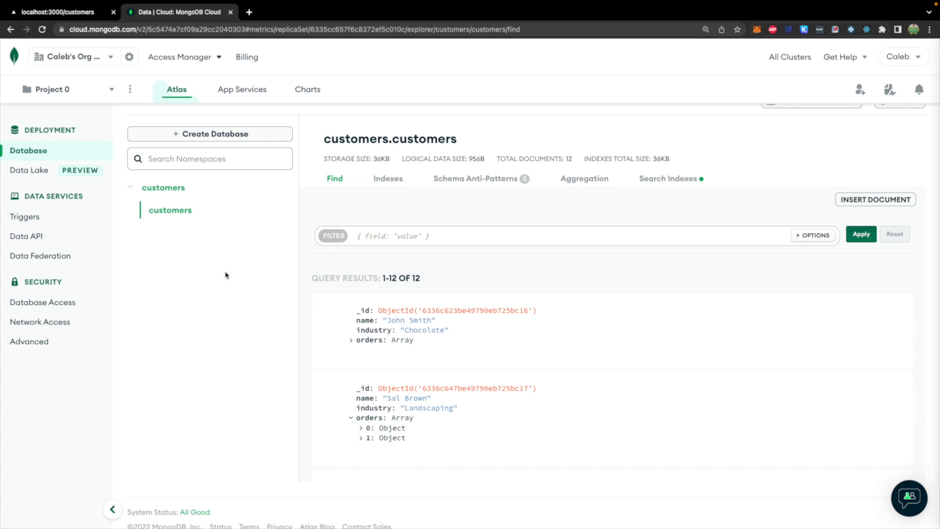
mouse_move(238, 246)
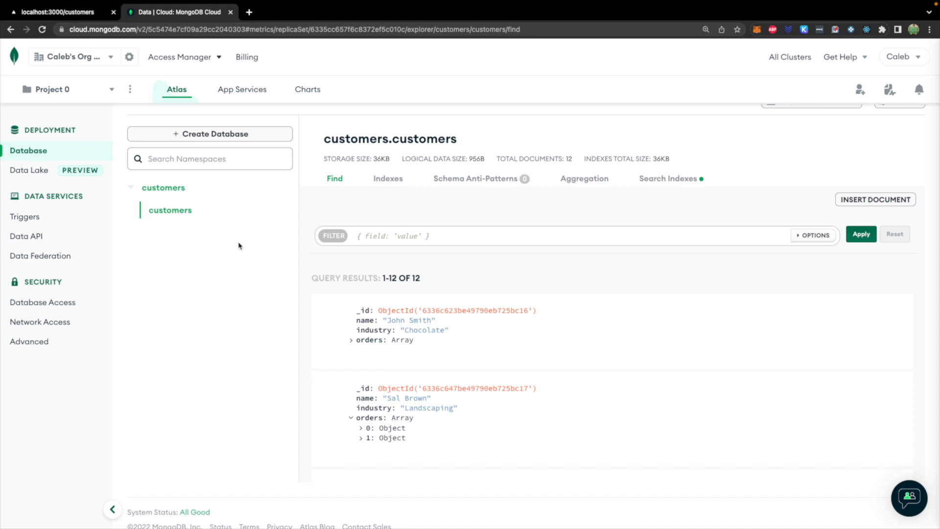
Load localhost:3000/api/customers to view the raw customers JSON response.
click(59, 11)
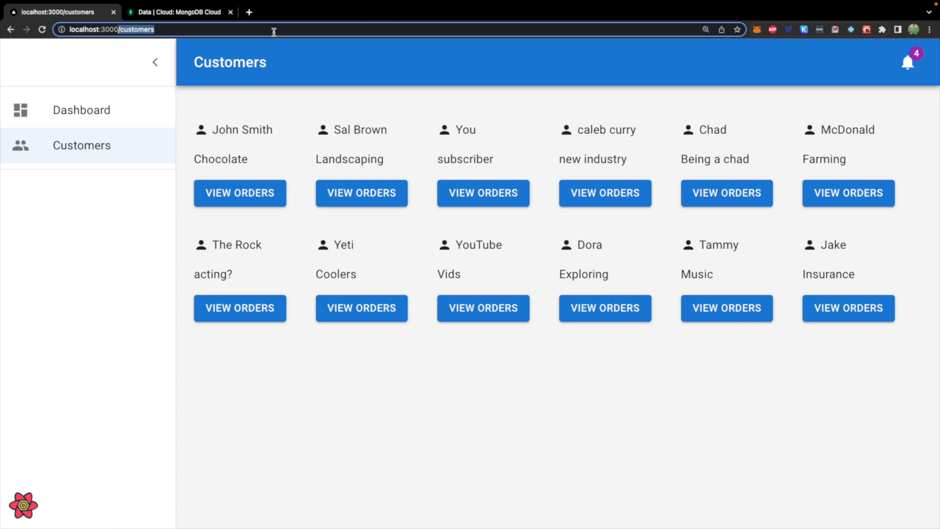
text(localhost:3000/api/customers)
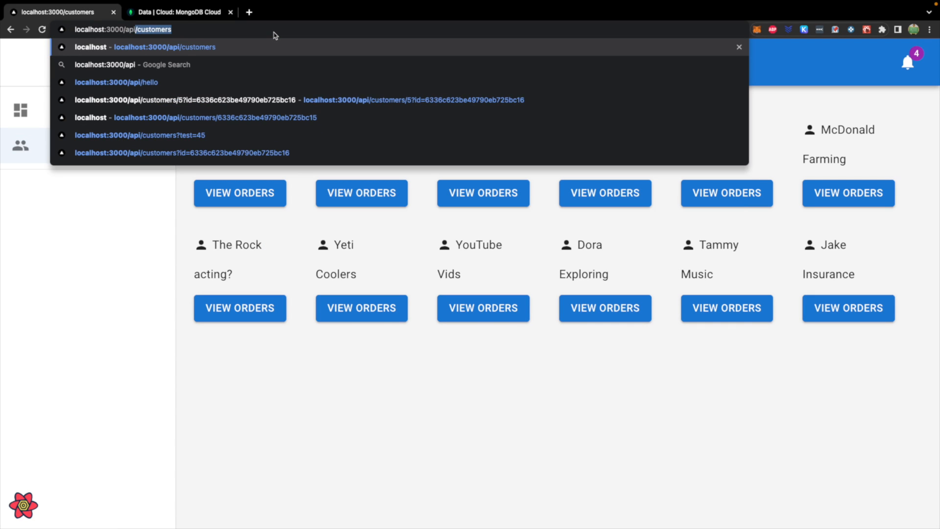
key(Enter)
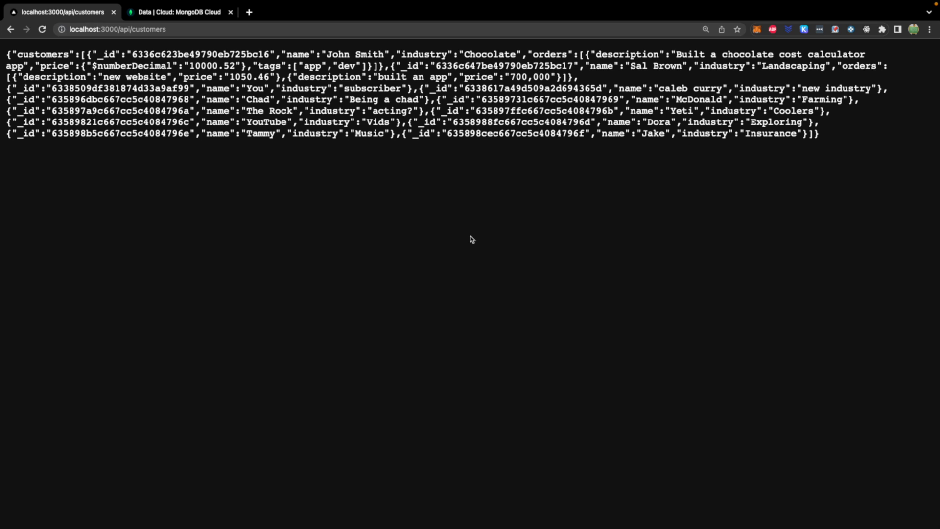
Search the response for 'orders' with in-page find, then close the find bar.
text(overp)
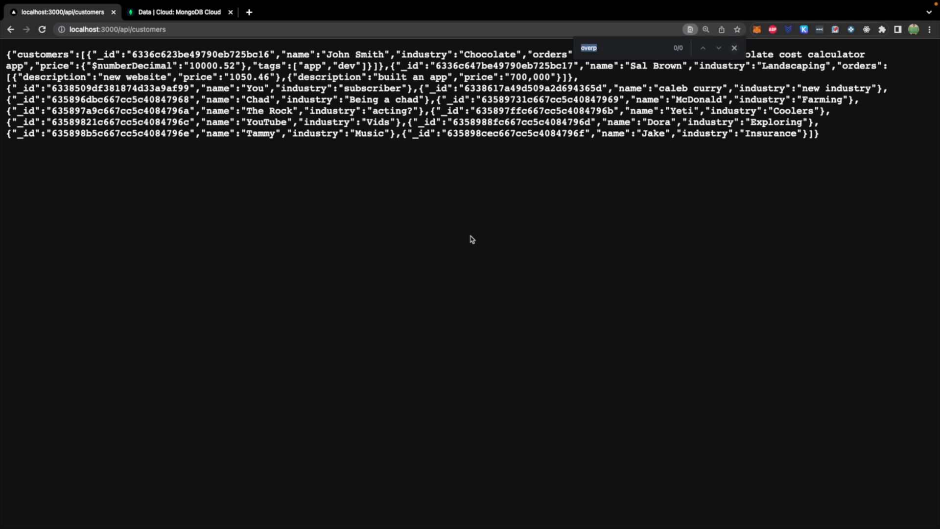
text(orders)
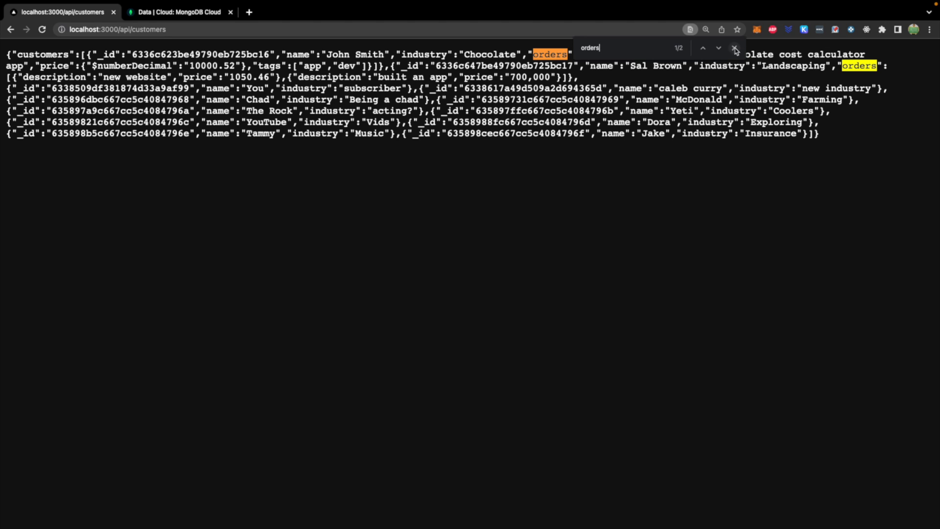
click(734, 48)
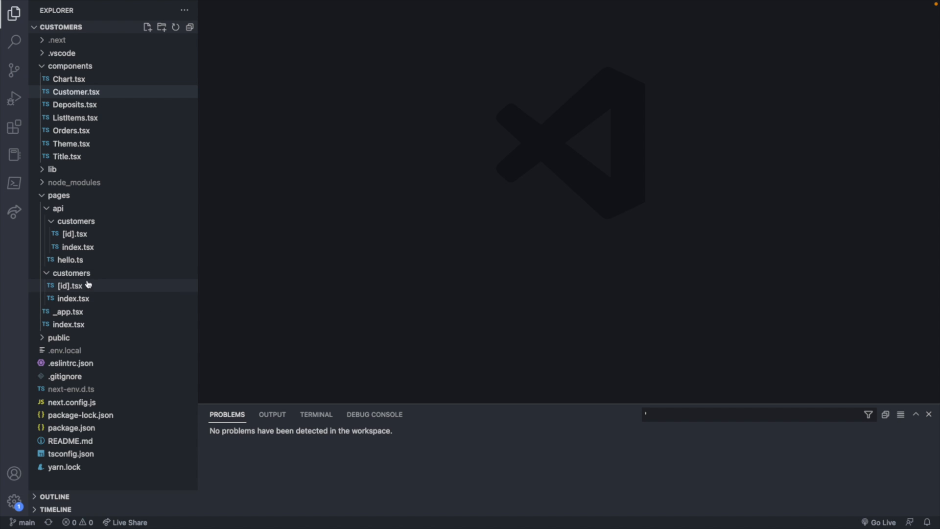
Create an orders folder under pages and start a new index.tsx file inside it.
right_click(59, 195)
text(orders)
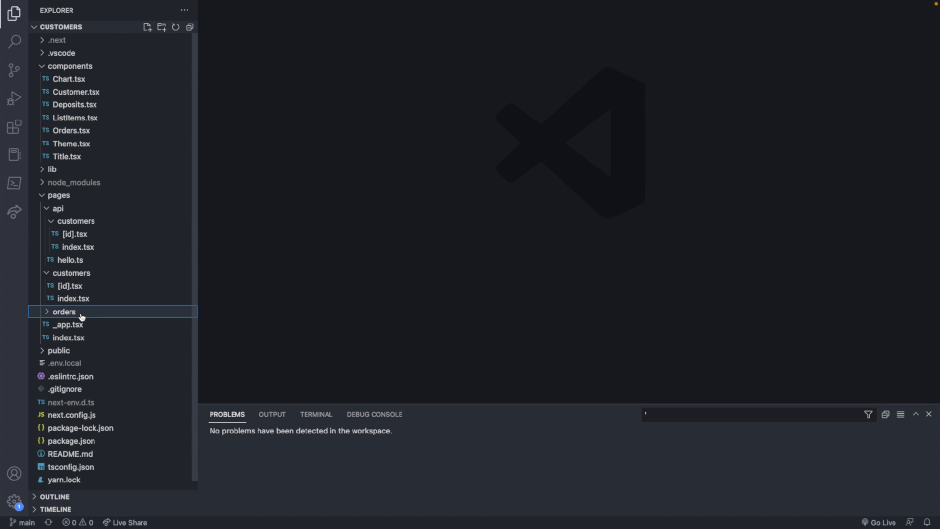
text(inde)
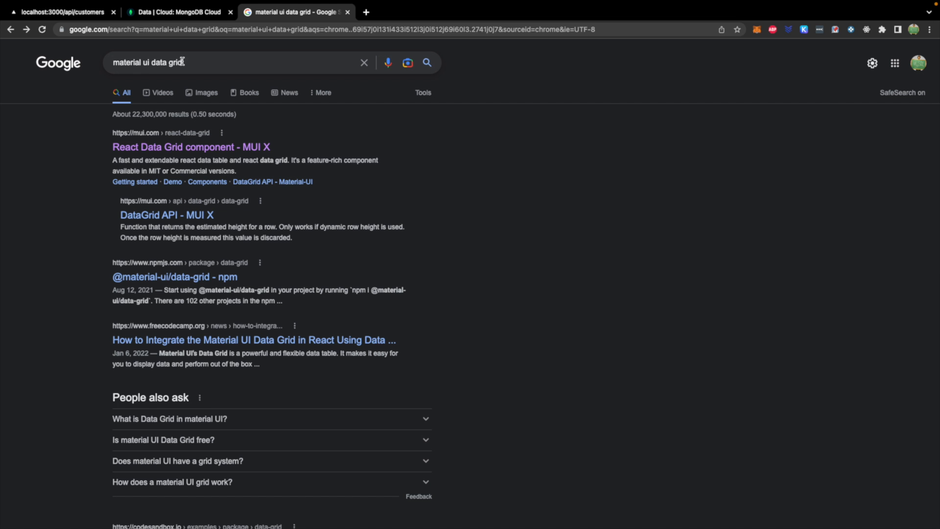
click(192, 146)
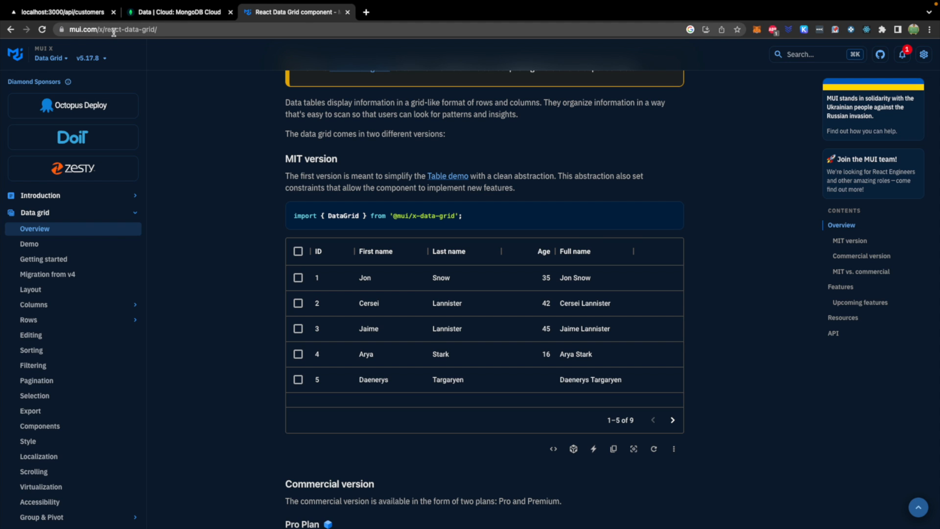
scroll(down, 3)
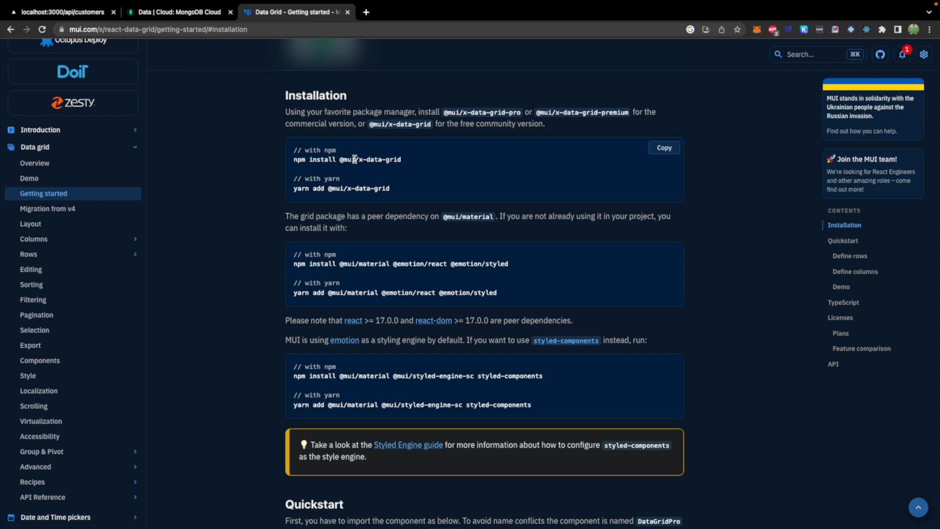
mouse_move(651, 138)
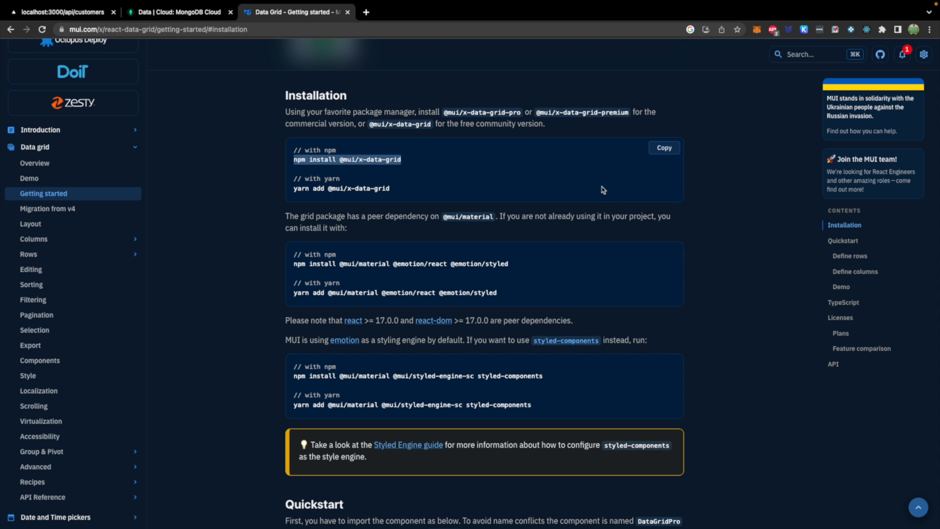
mouse_move(446, 208)
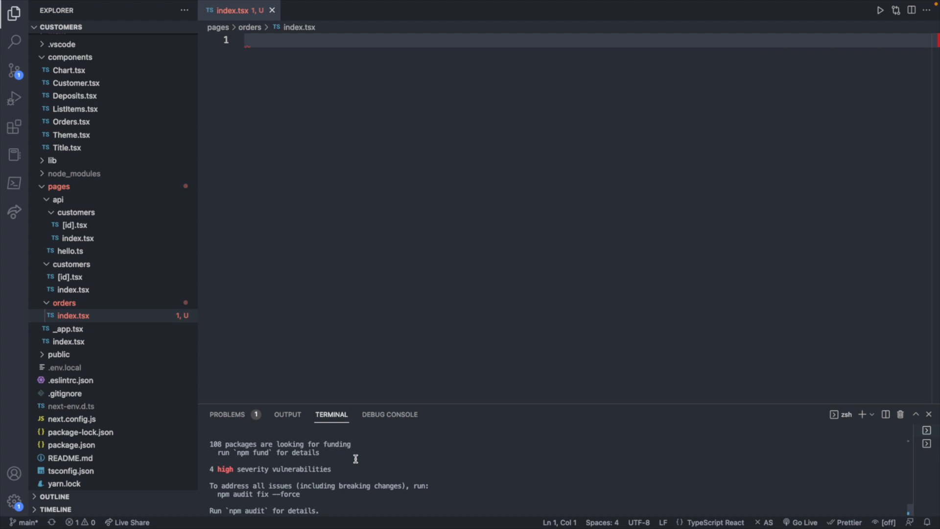
mouse_move(927, 461)
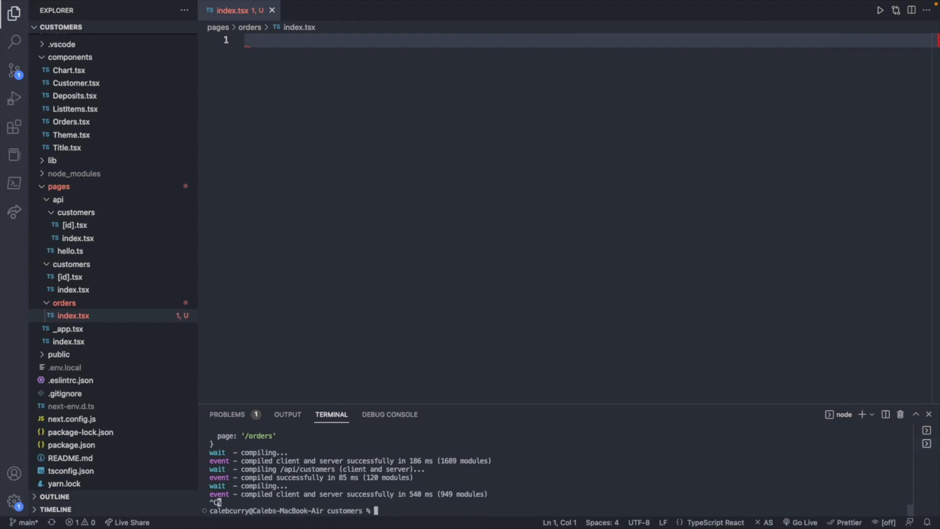
text(npm install @mui/x-data-grid)
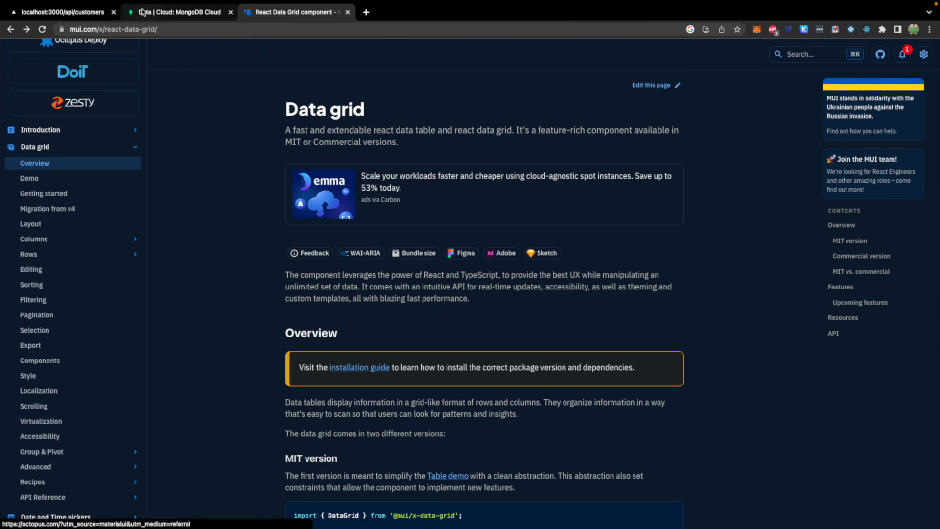
Scroll to the MIT version demo and show its source code.
scroll(down, 3)
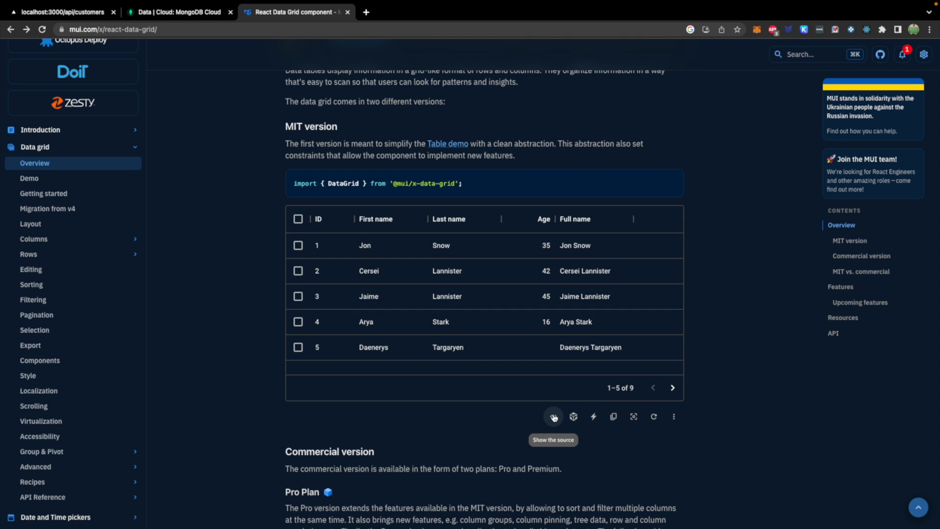
click(552, 416)
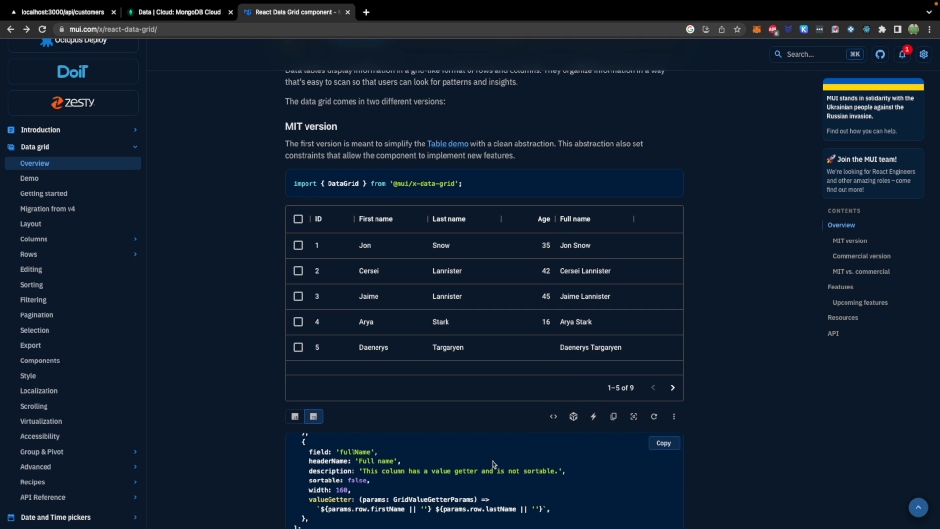
Scroll the demo source to the sample rows and DataGridDemo component.
scroll(down, 3)
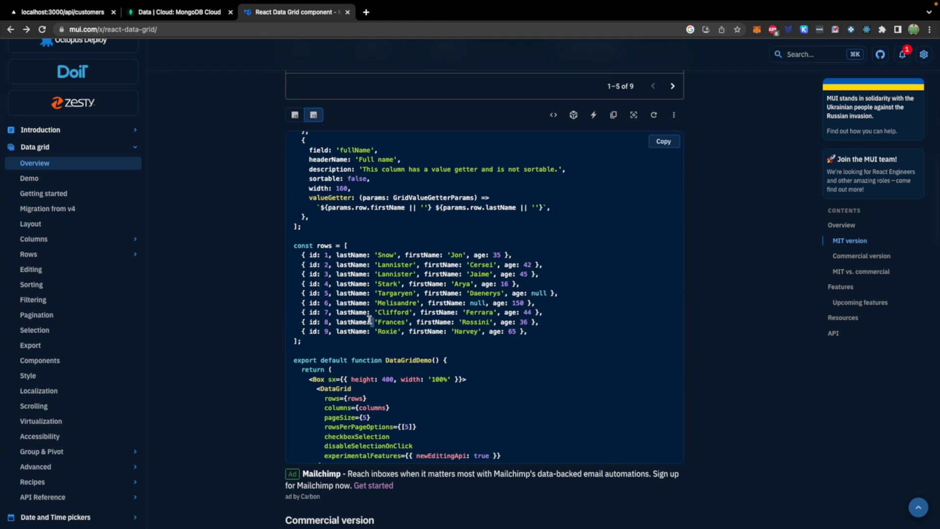
mouse_move(748, 261)
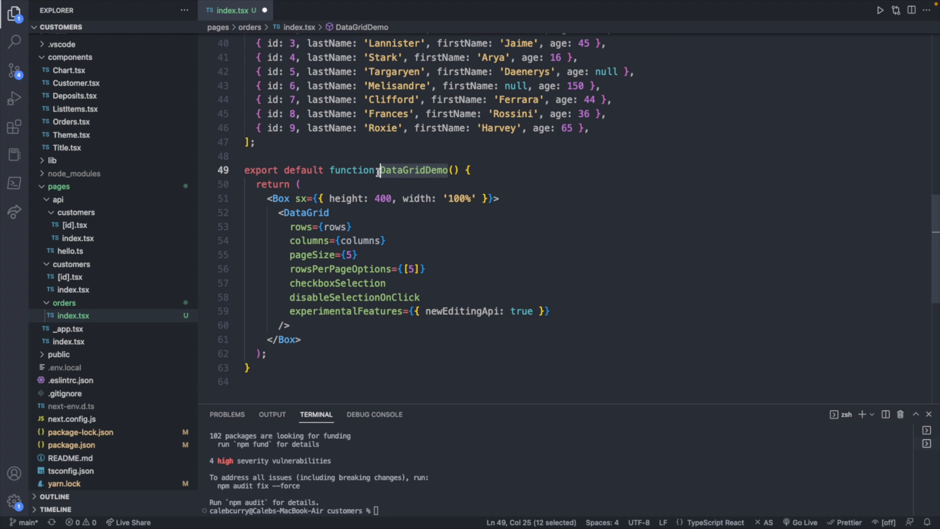
Rename the pasted DataGridDemo component to Orders, then move to _app.tsx.
text(Or)
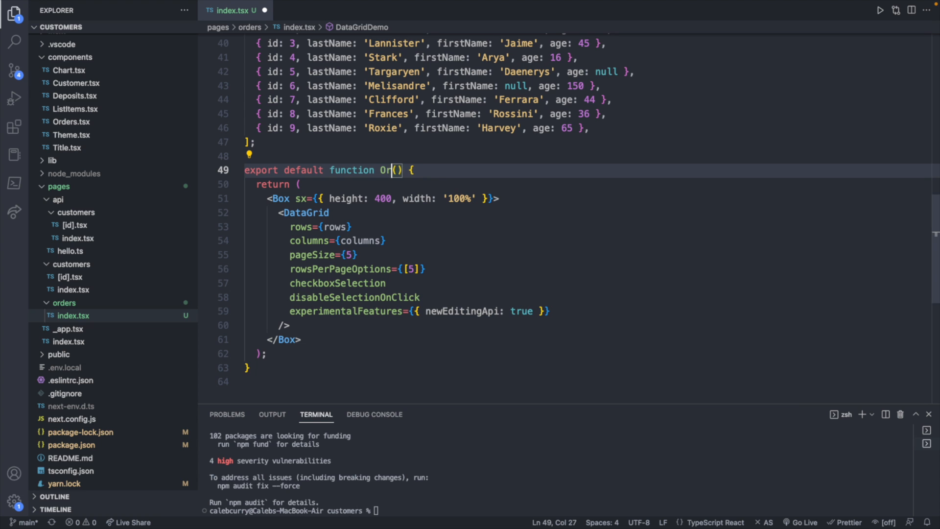
text(ders)
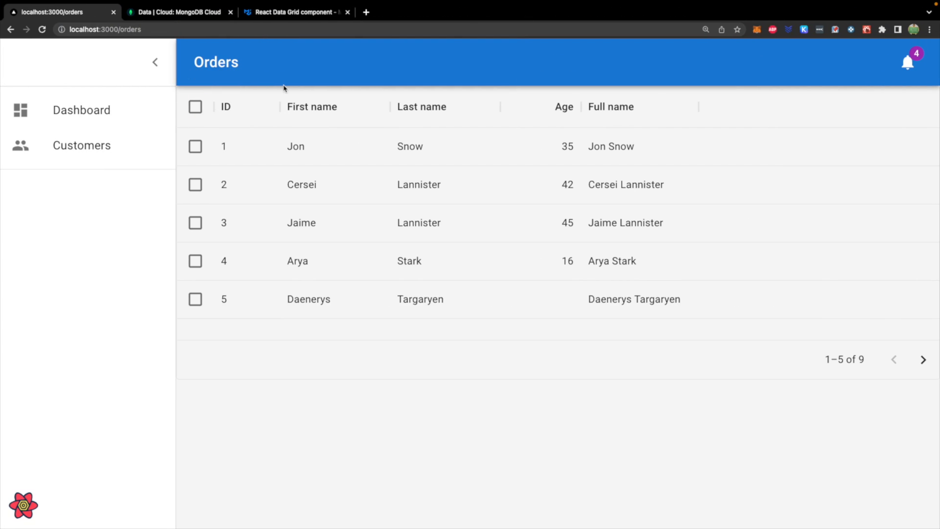
click(155, 62)
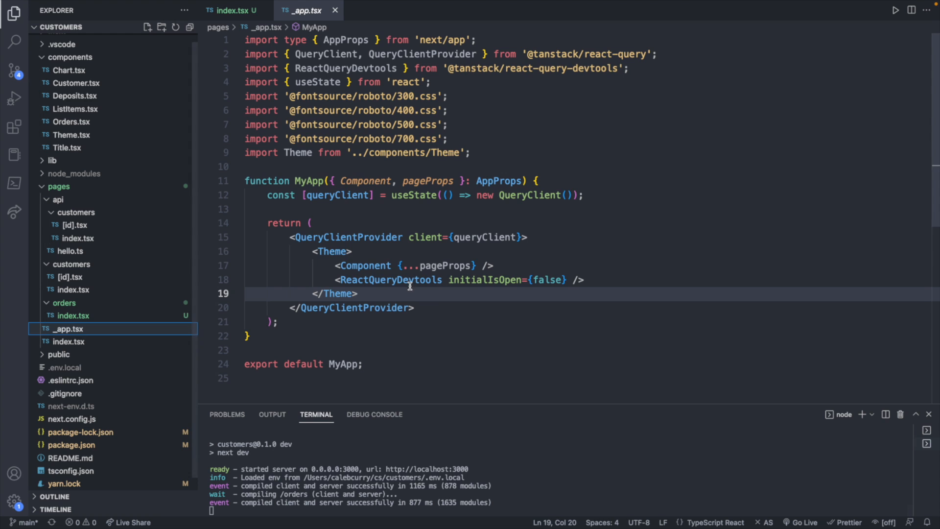
Check the Theme wrapper in _app.tsx and start a <Container element inside the Orders return.
click(331, 251)
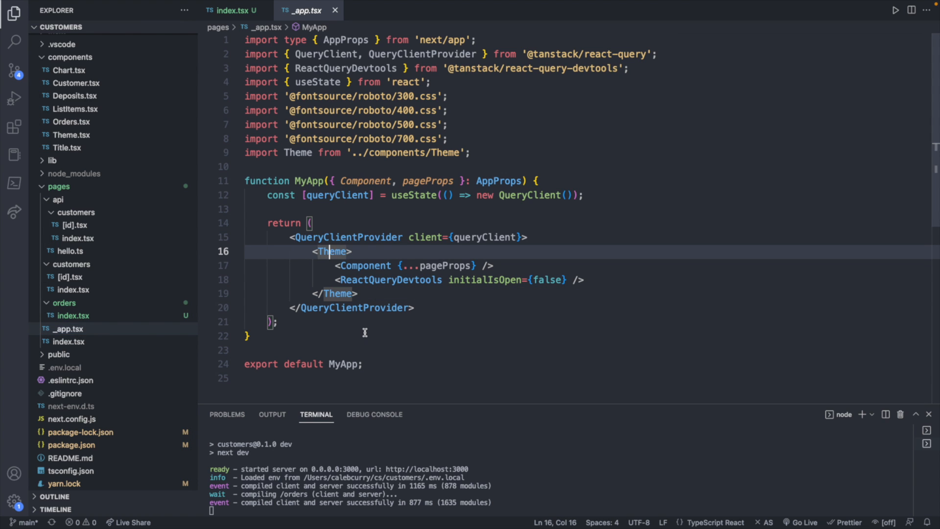
click(233, 10)
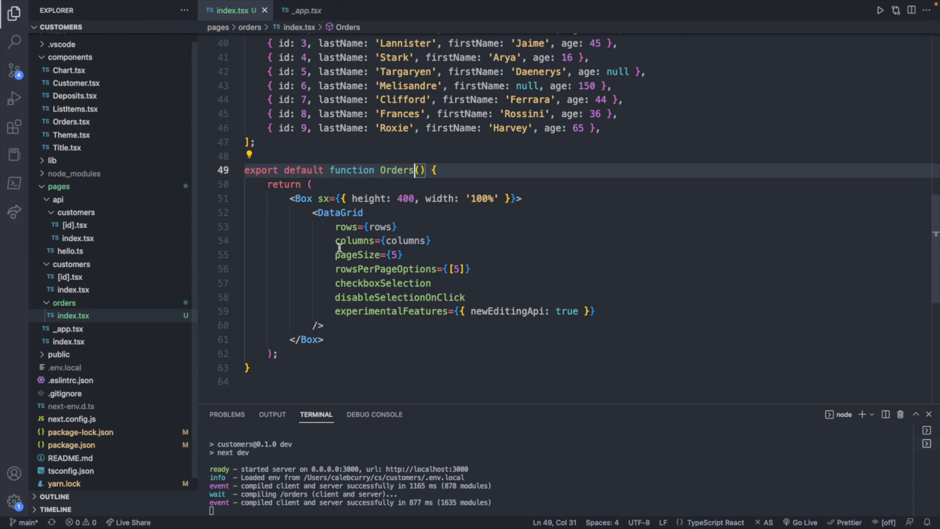
key(Enter)
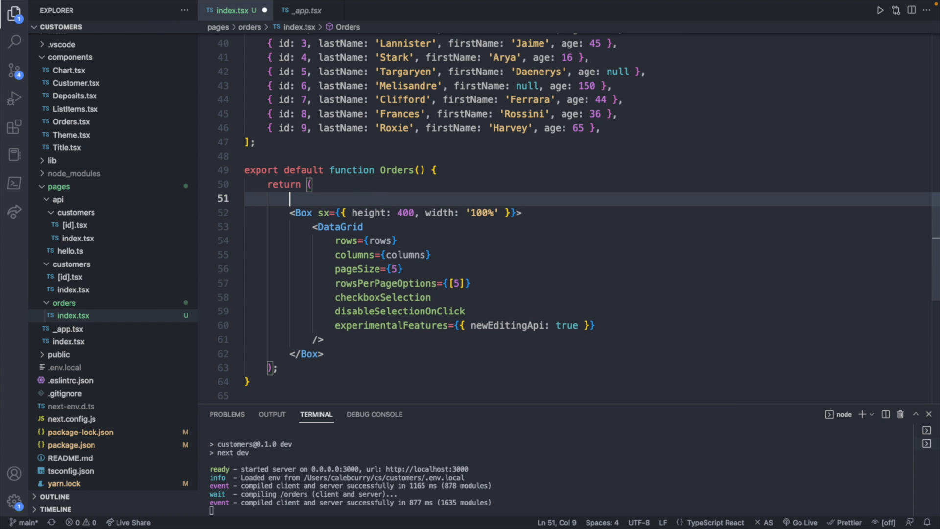
text(<C)
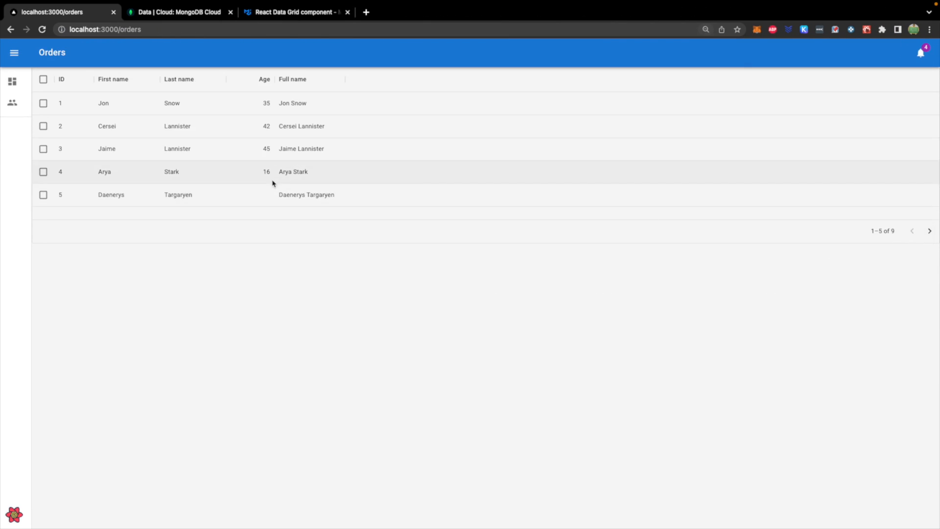
mouse_move(184, 328)
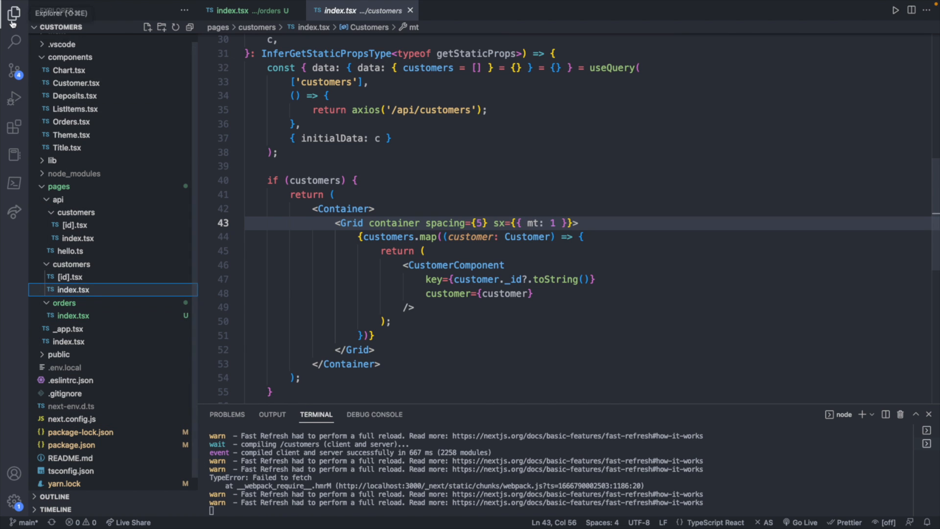
Hide the Explorer sidebar, review the customers page Container layout, and return to orders/index.tsx.
click(12, 14)
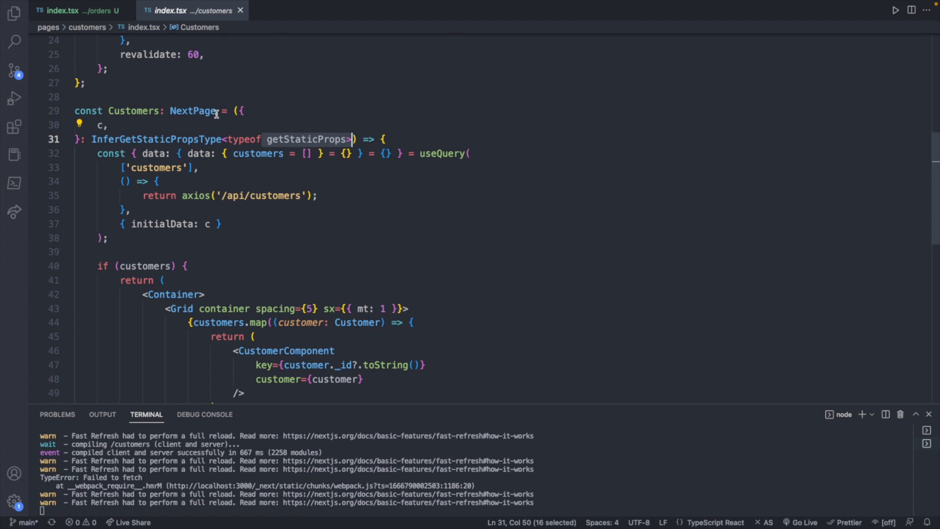
click(78, 10)
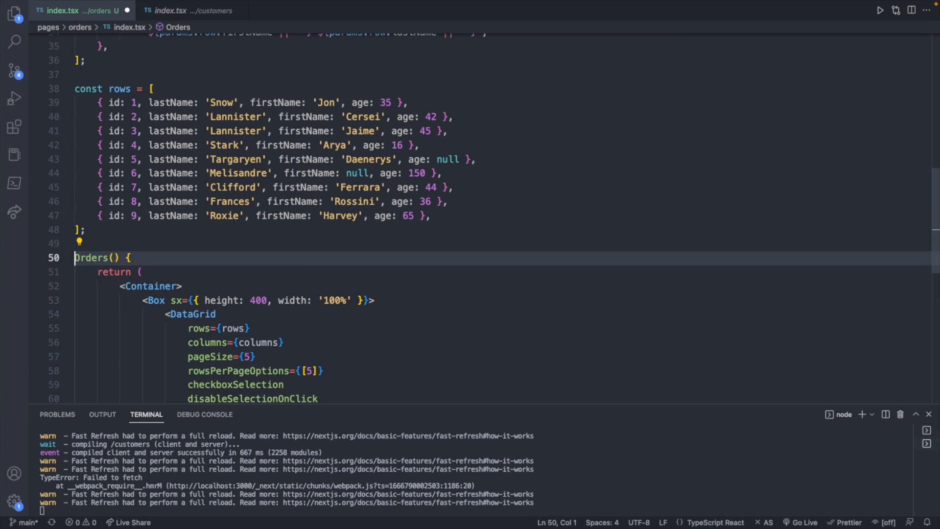
Declare Orders as 'const Orders: NextPage = () =>' and leave a blank line above the component.
text(const)
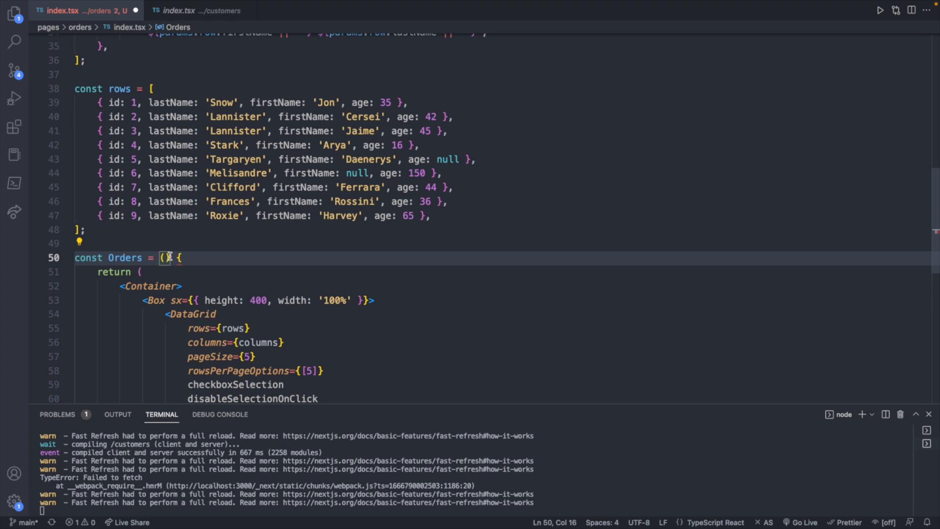
text(=>)
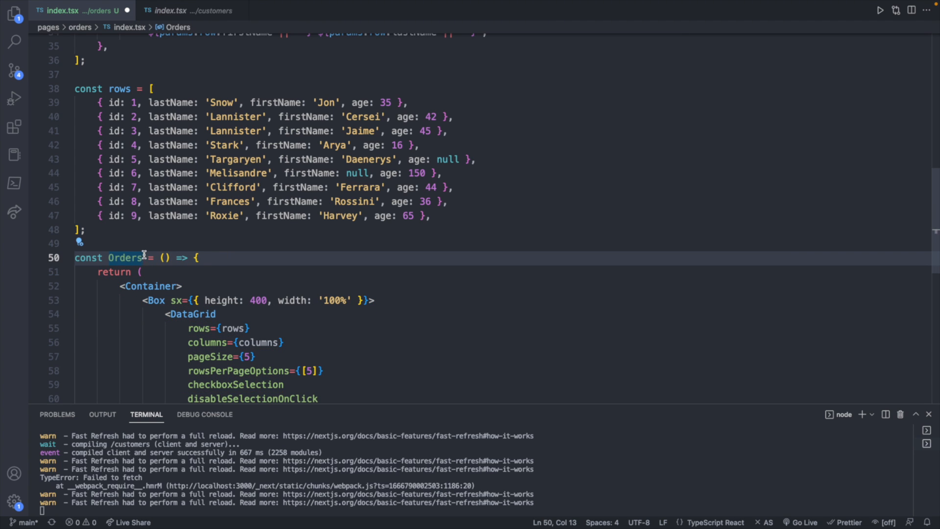
text(:)
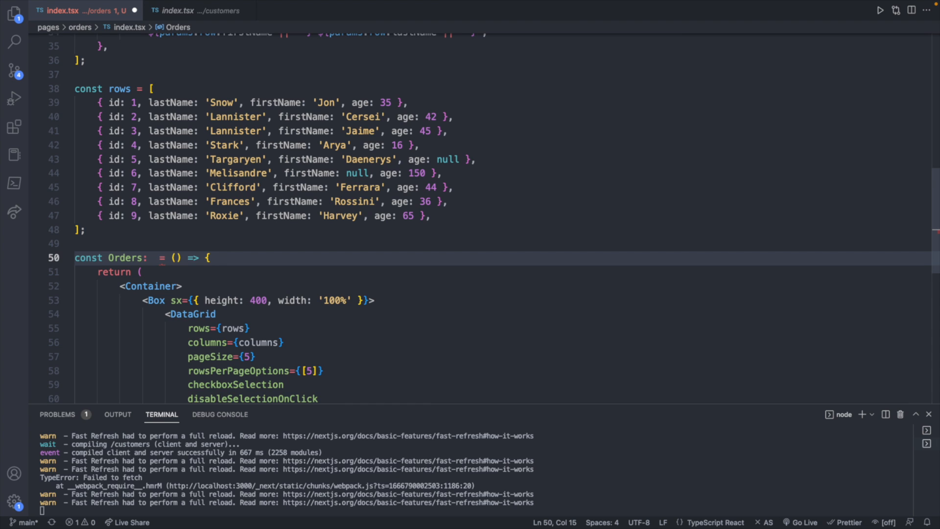
text(NextPage)
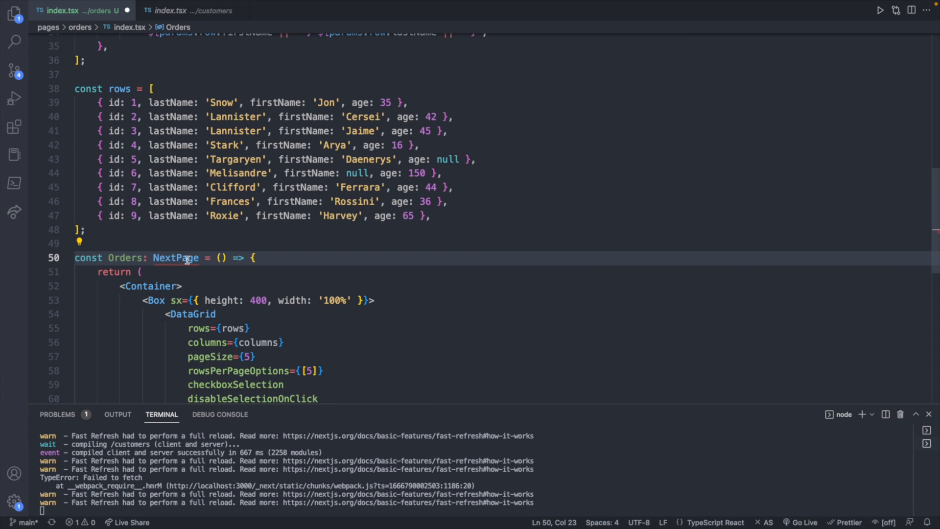
click(78, 241)
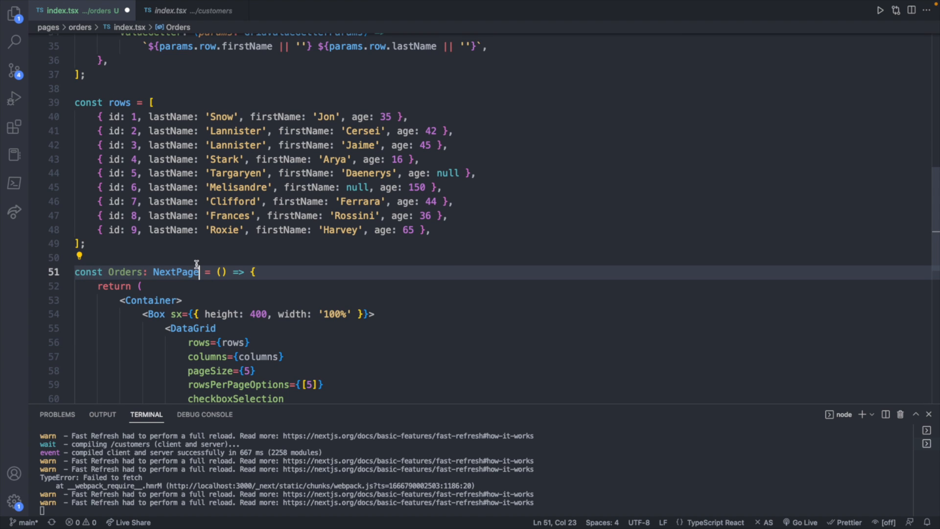
scroll(up, 3)
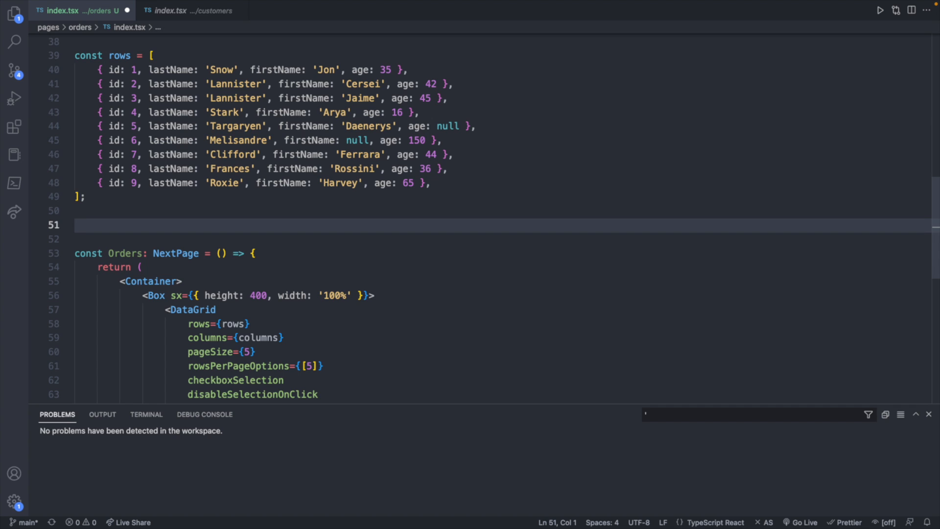
Add 'export const getStaticProps = async () => {' with 'const data = await getCustomers()'.
text(export const)
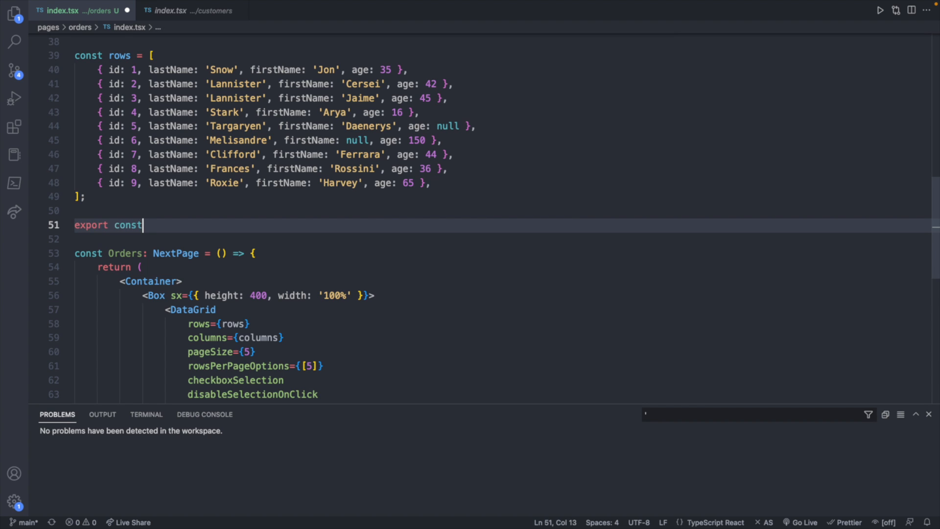
text(getStaticProps)
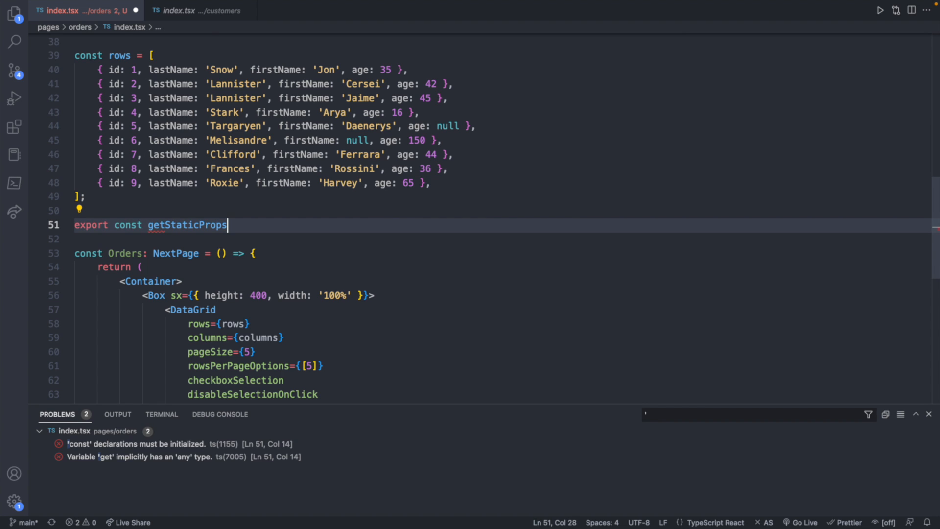
text(= async() =)
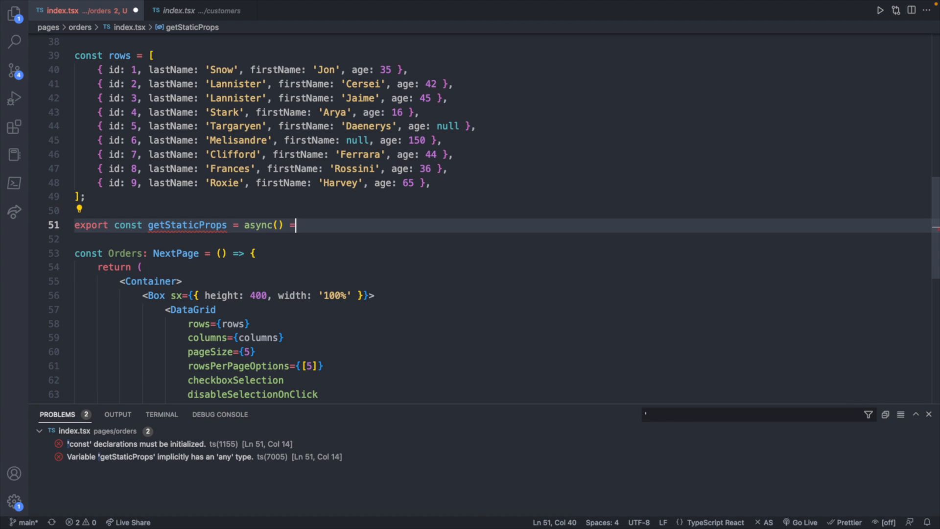
text(> {)
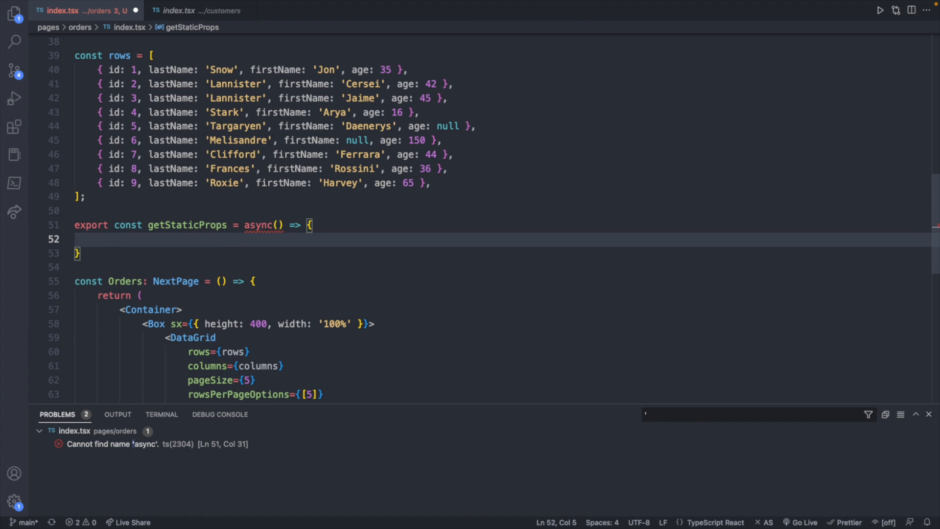
text(const data)
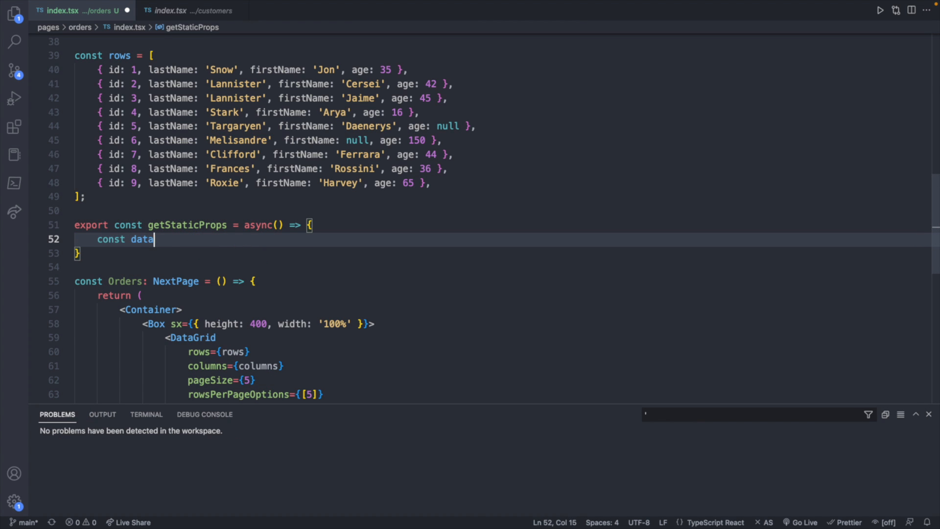
text(= await)
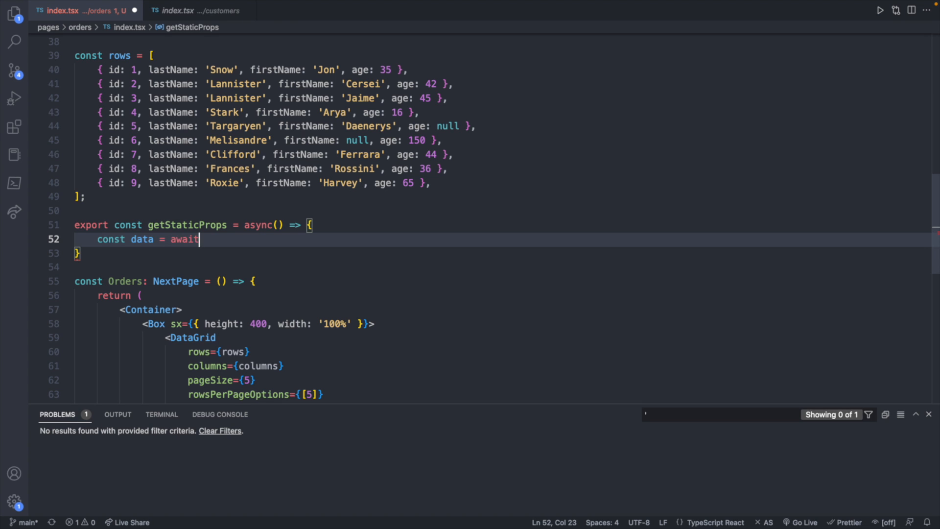
text(getCU)
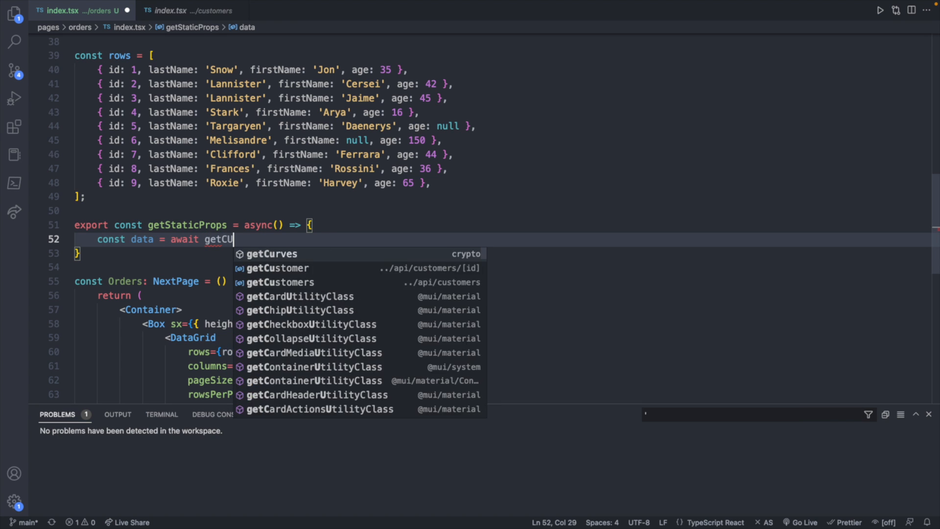
click(280, 282)
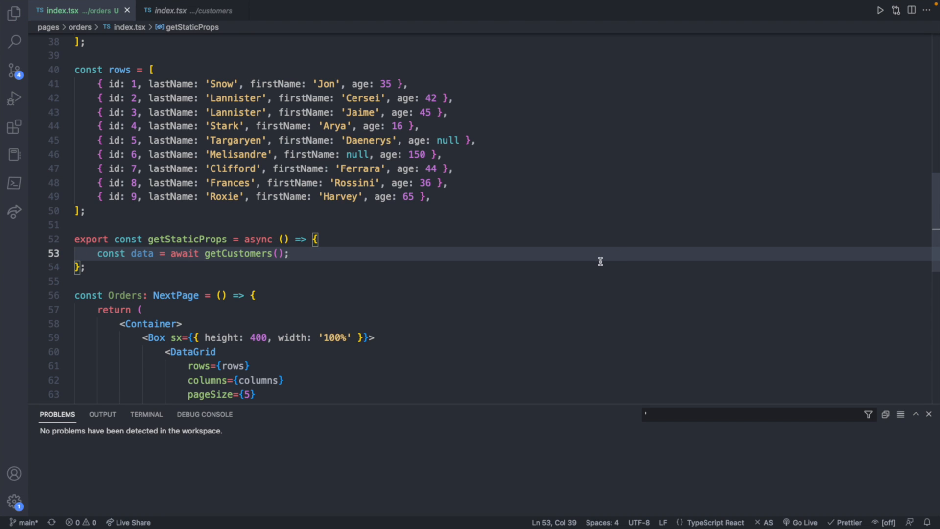
Peek at the getCustomers definition via Go to Definition and return to the orders page.
right_click(254, 253)
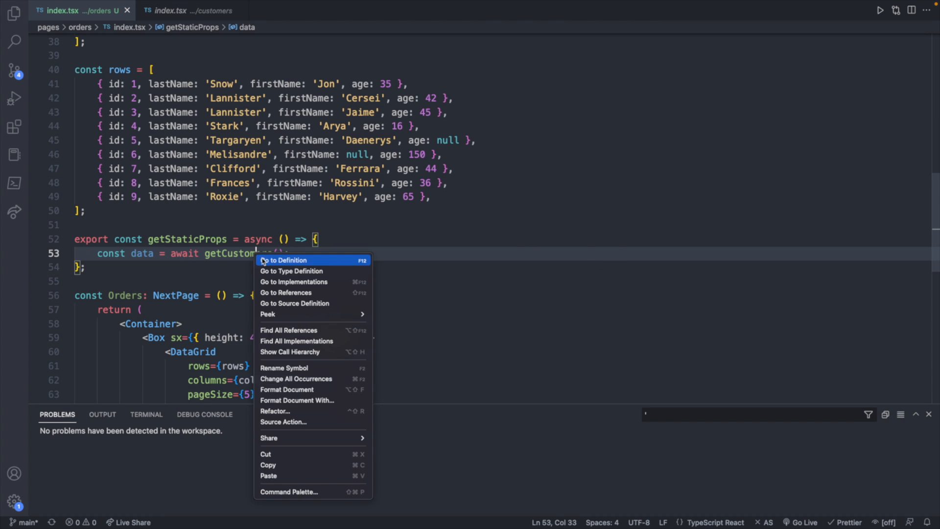
click(284, 259)
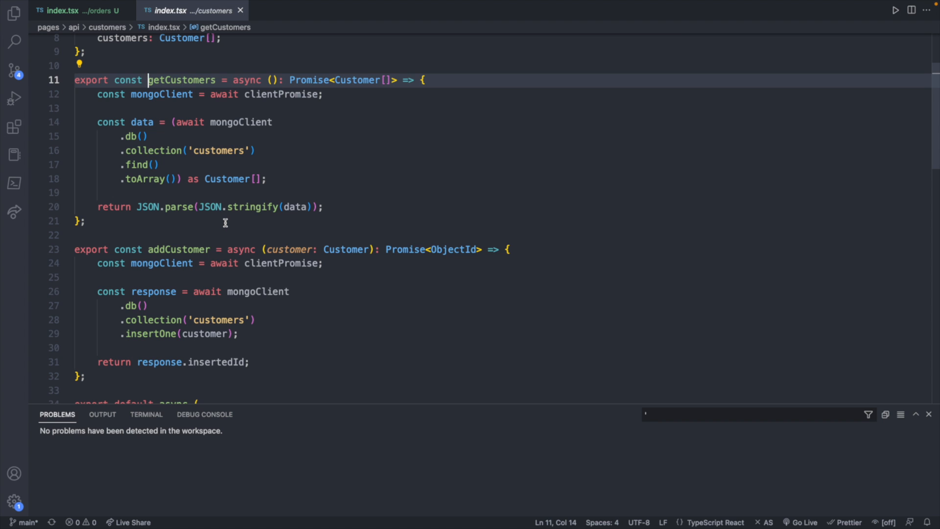
click(72, 11)
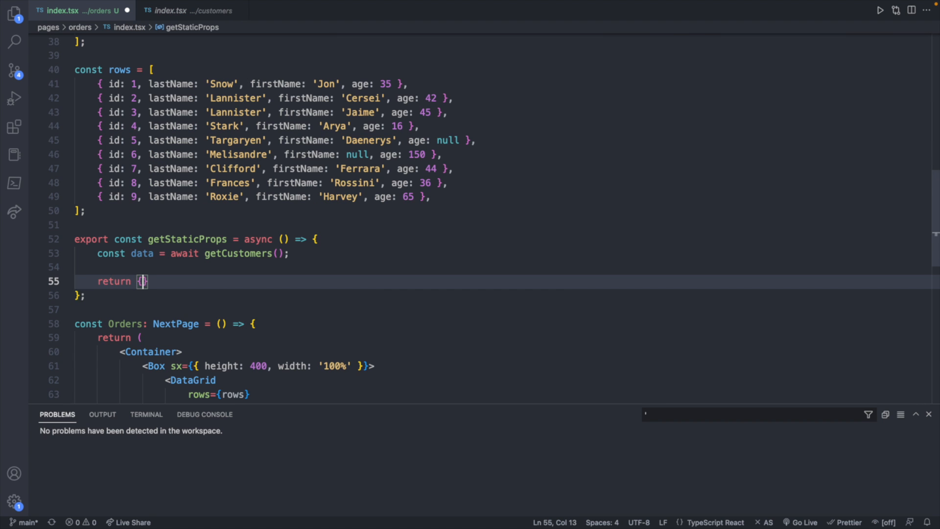
Return props with 'orders: data.map((customer) => { customer. })' inside getStaticProps.
text(props: {)
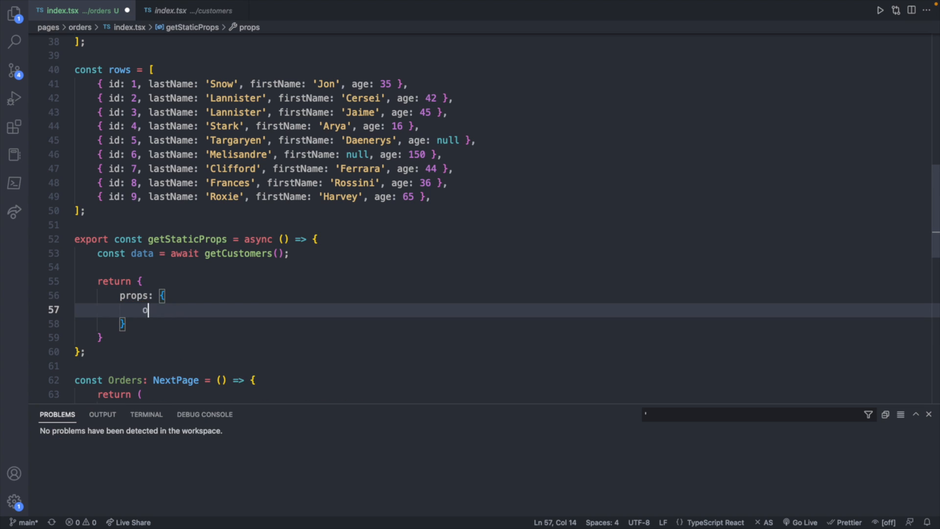
text(orders: dat)
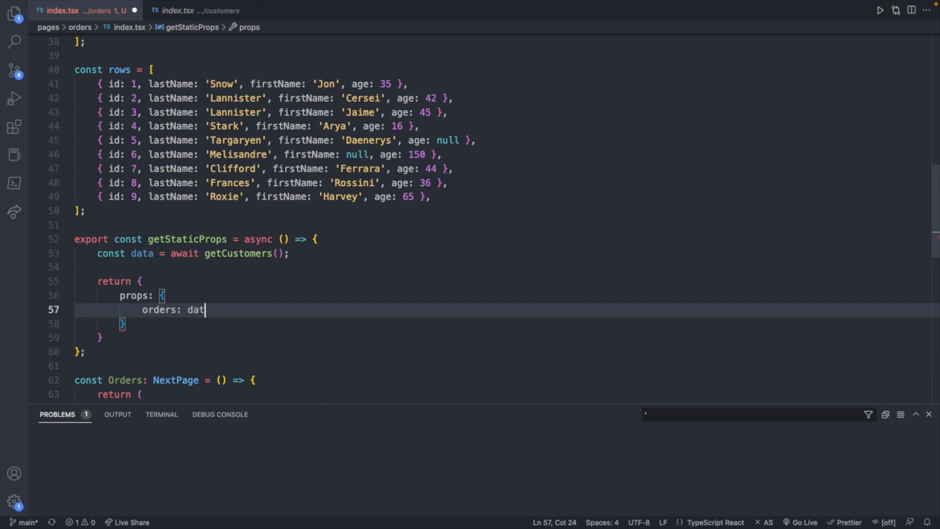
text(a.map())
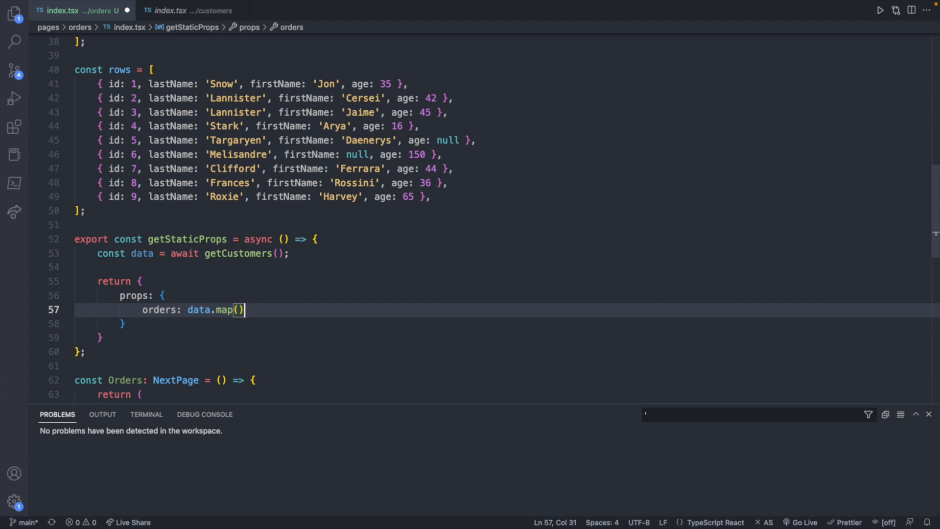
text(() =>))
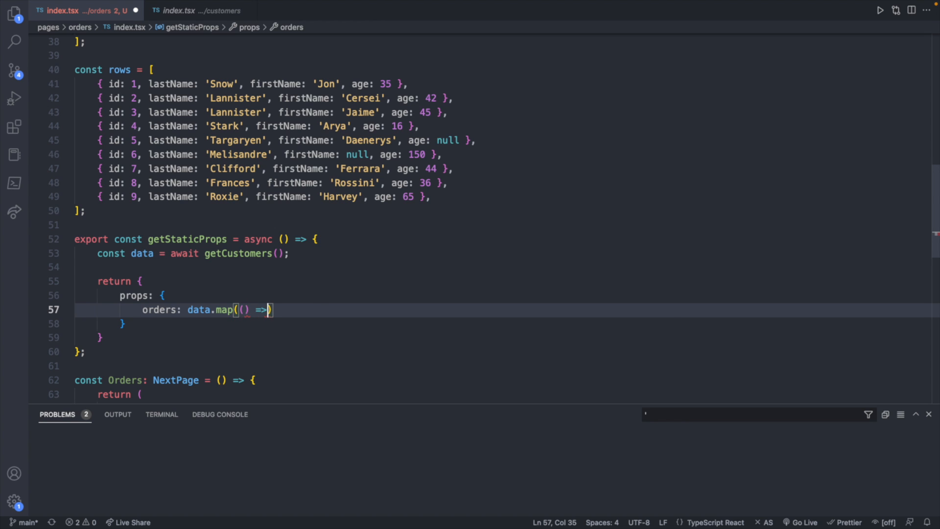
text({})
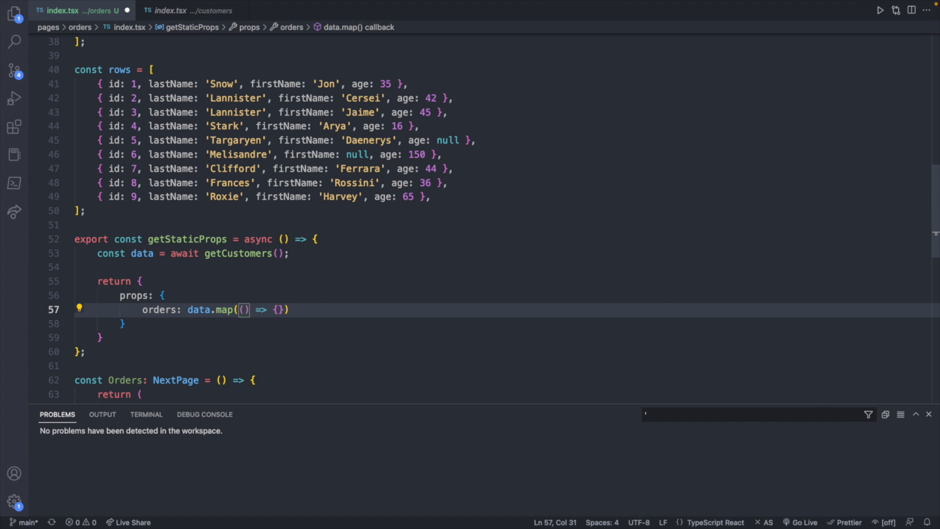
text(customer)
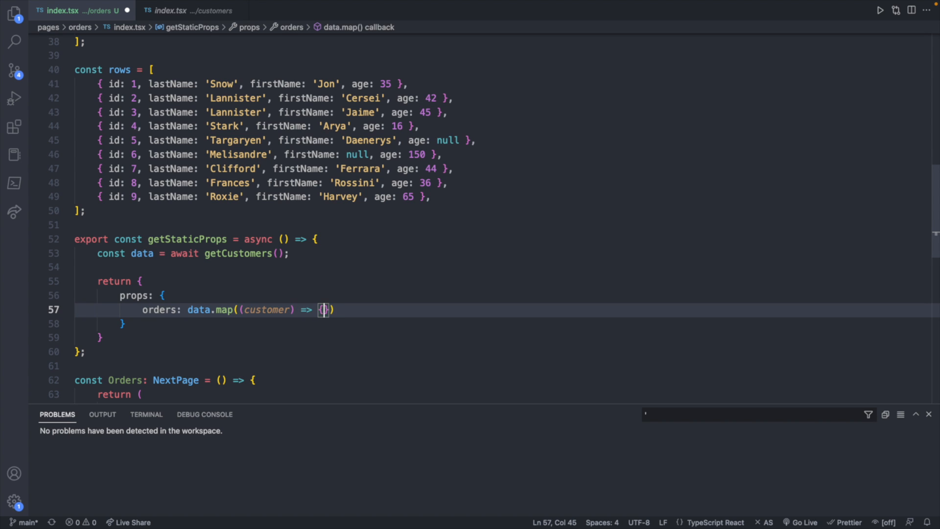
text(customer.)
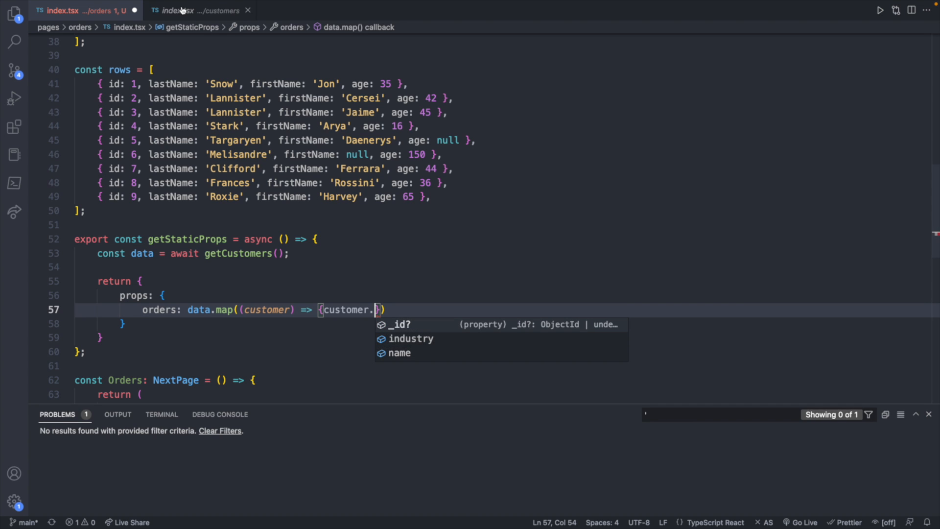
Add an 'orders: Order[]' field to the Customer type in pages/customers/index.tsx.
click(198, 10)
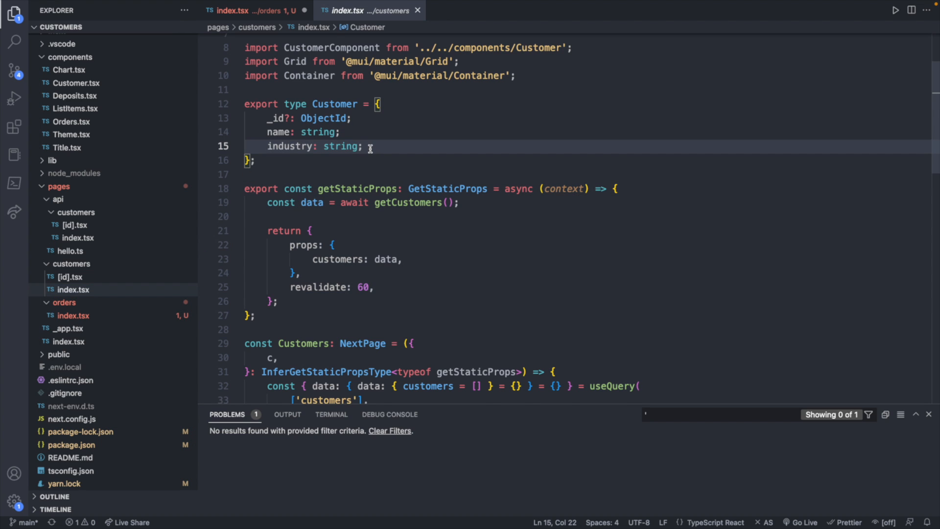
text(orders:)
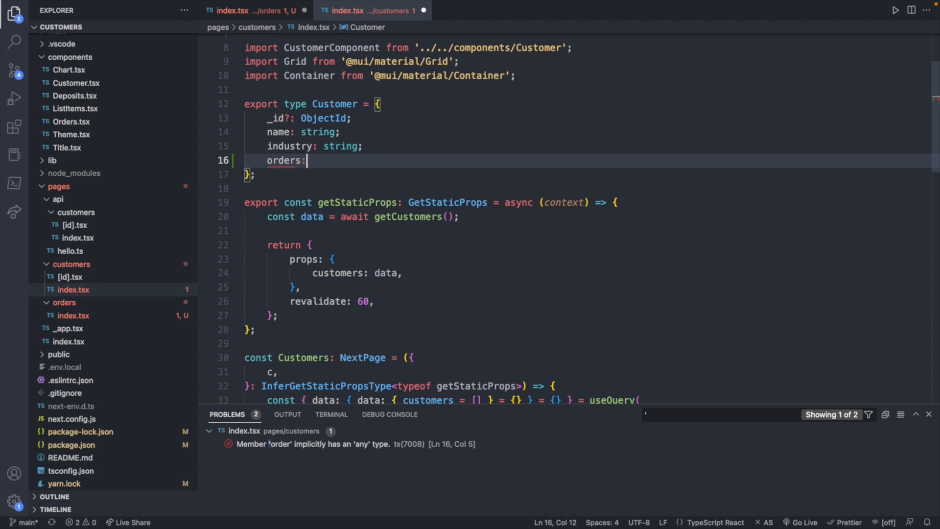
text(Order[])
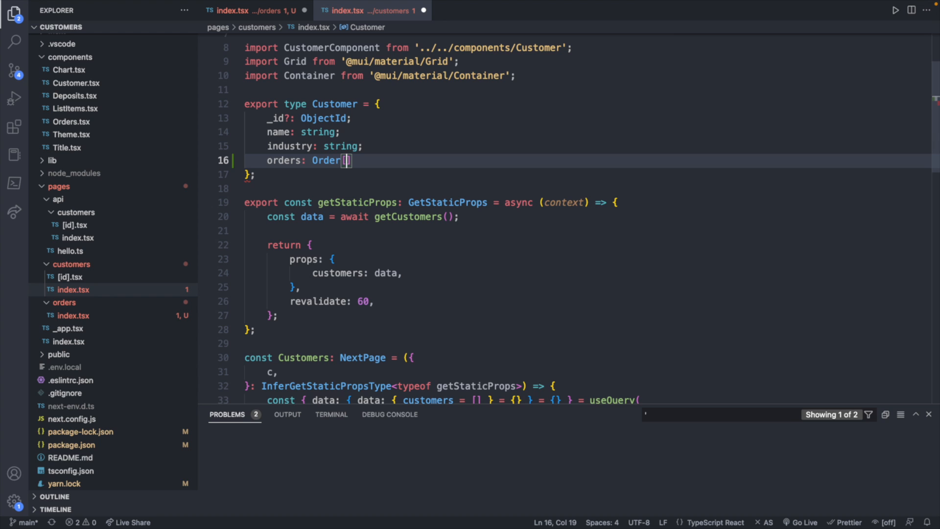
text(])
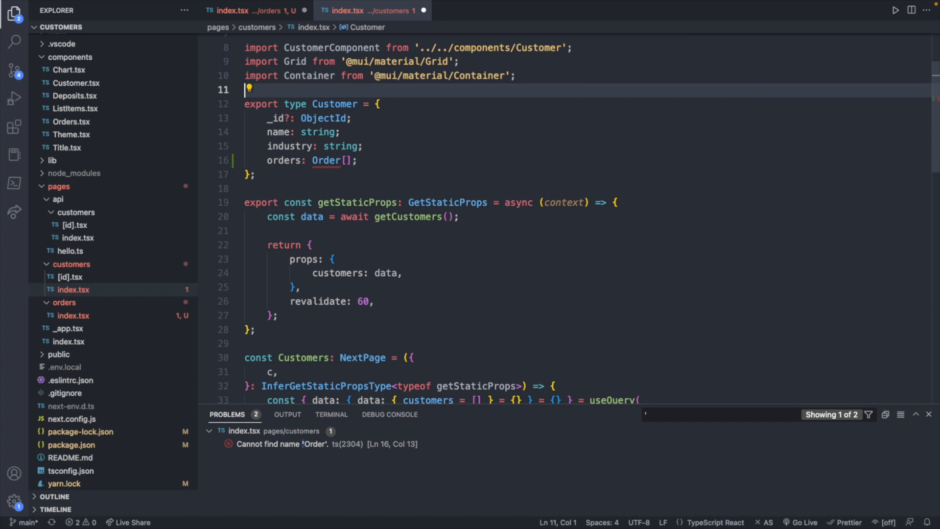
Define 'export type Order = { description: string; amount: number }'.
text(type)
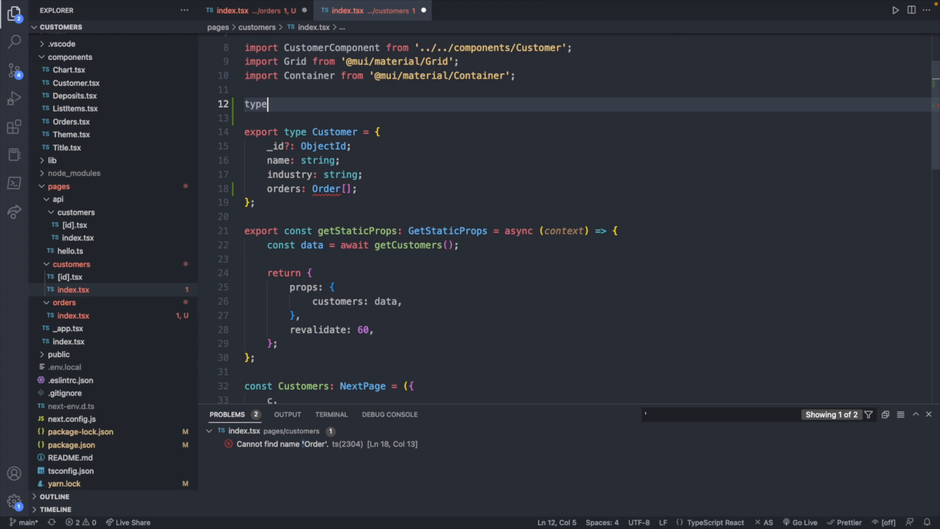
text(order)
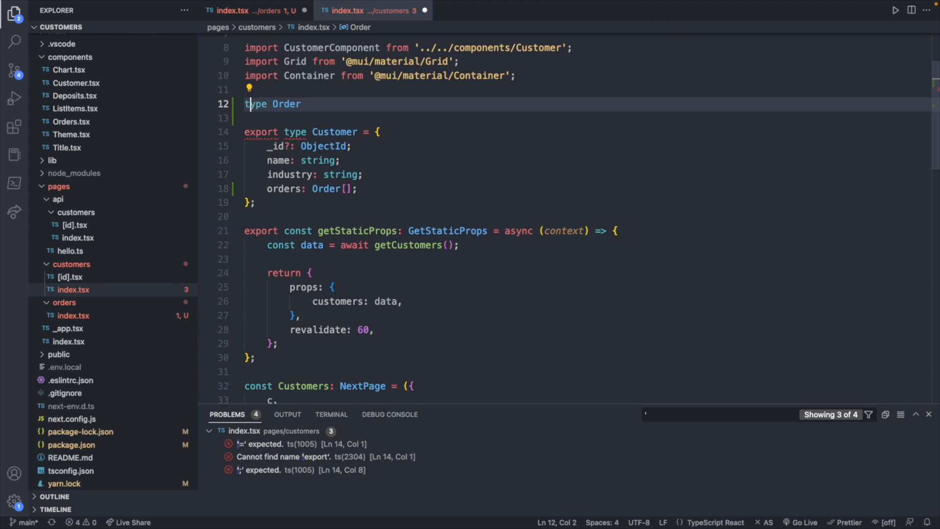
text(export)
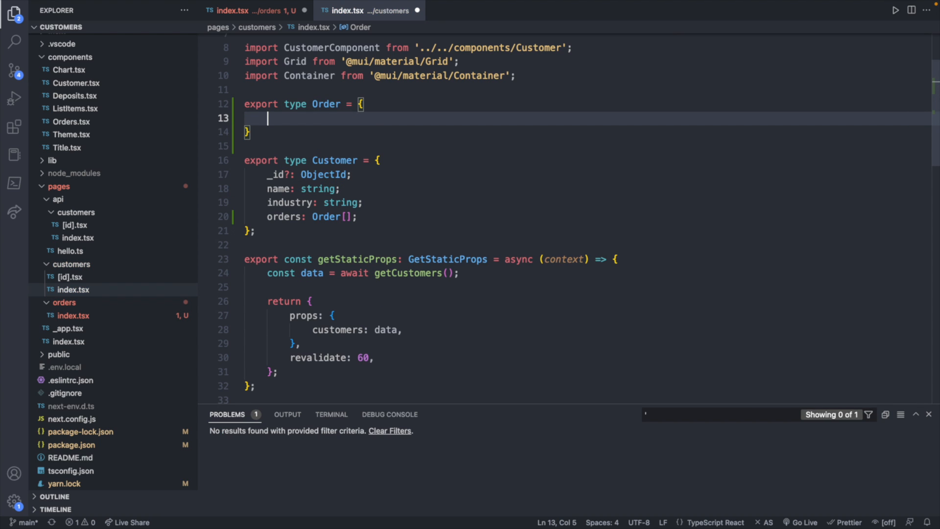
text(description: string)
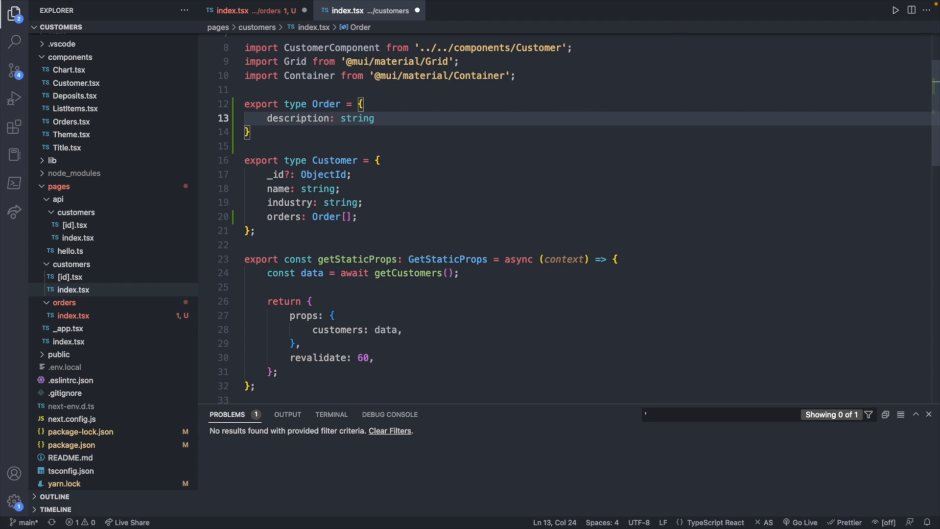
text(amount: n)
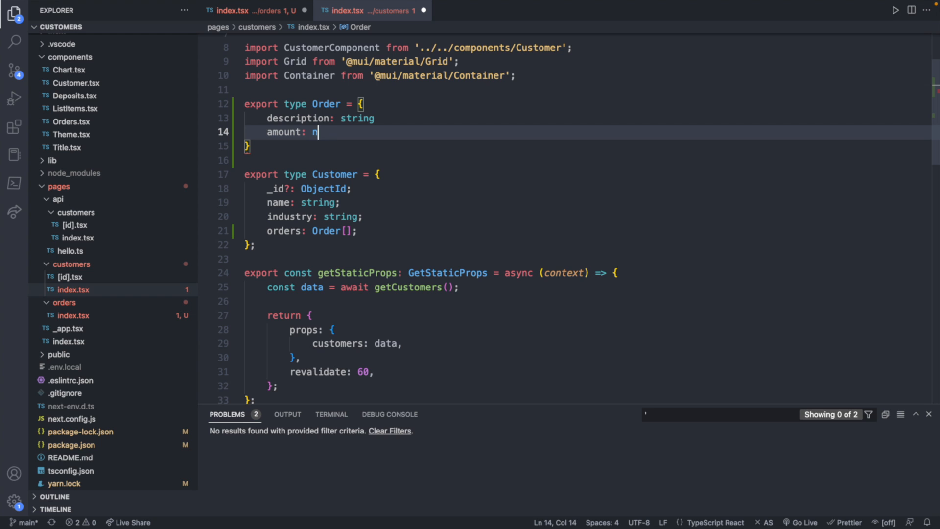
text(umber)
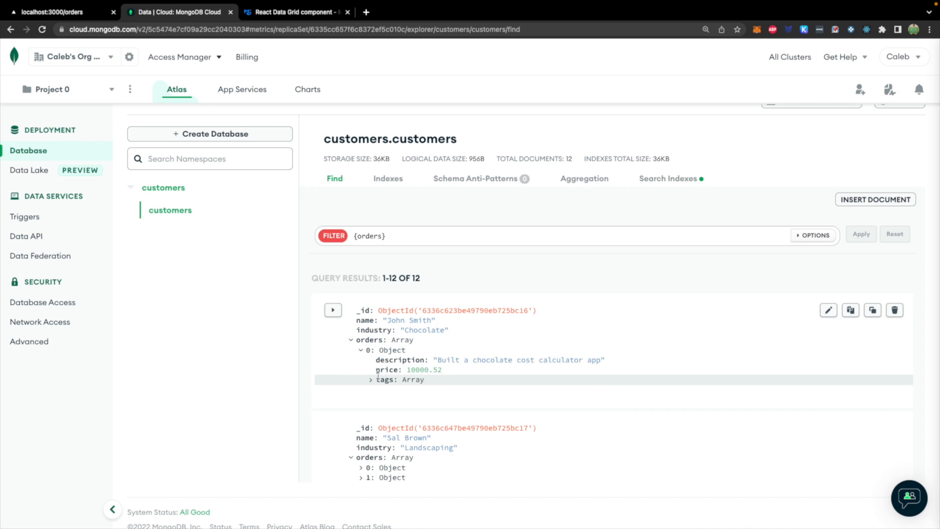
mouse_move(273, 288)
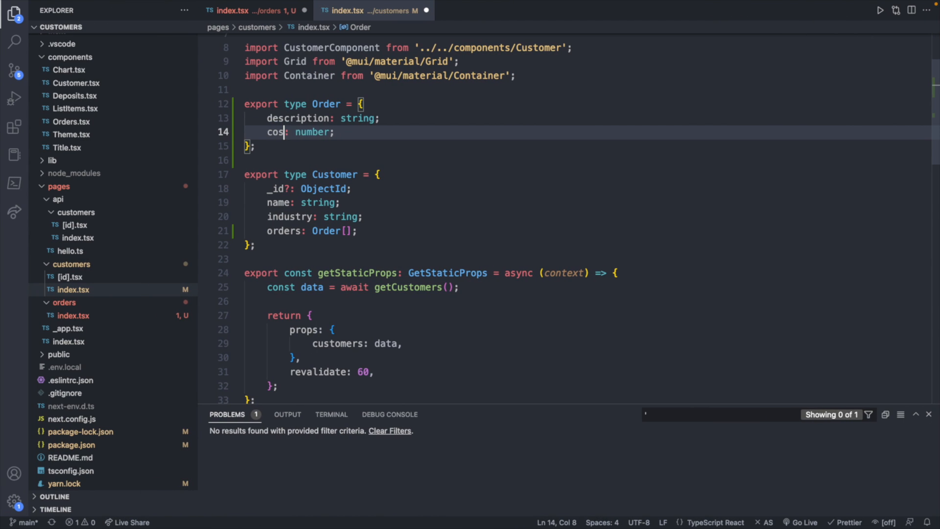
Annotate getStaticProps with ': GetStaticProps' and add 'revalidate:' after the props block.
click(251, 11)
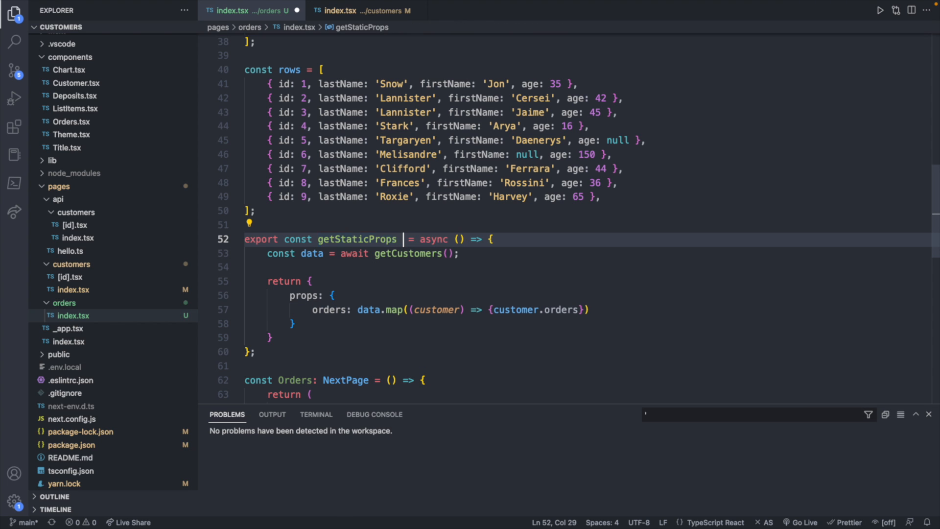
text(: Ge)
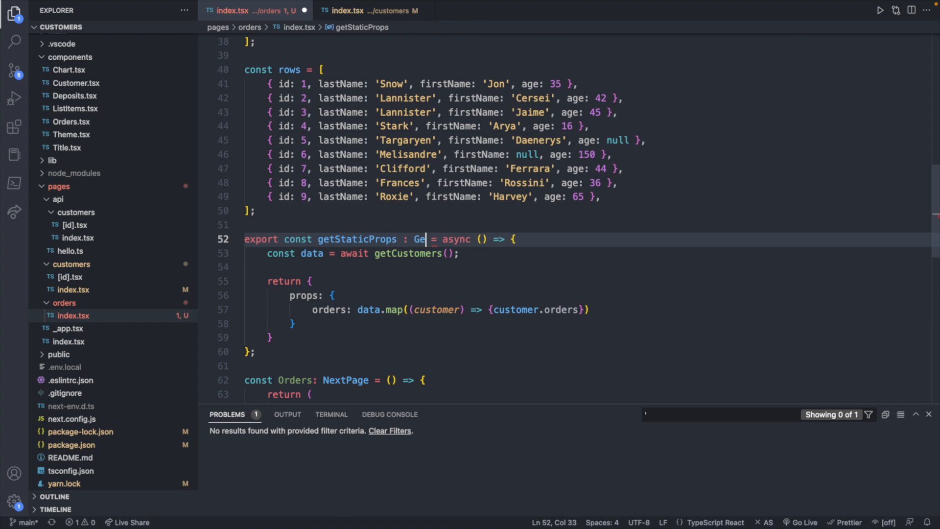
text(tStaticProps)
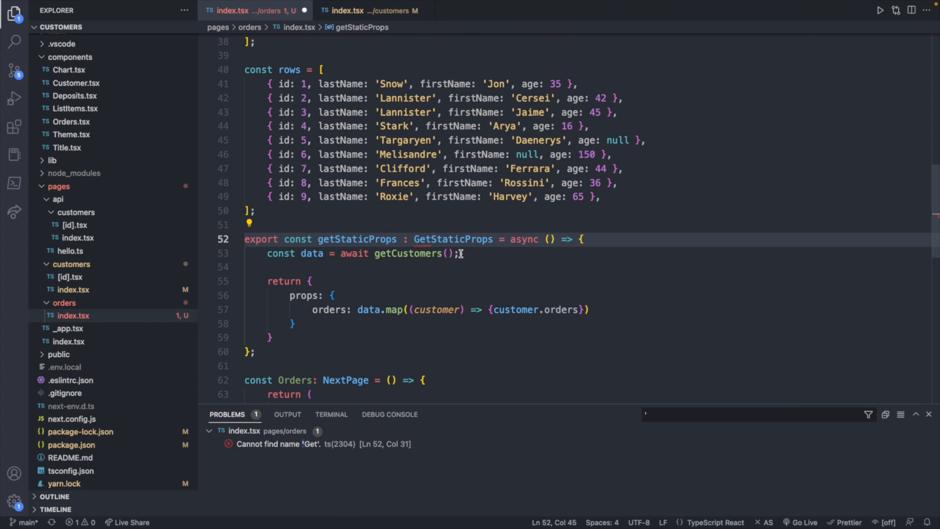
click(248, 224)
text(,)
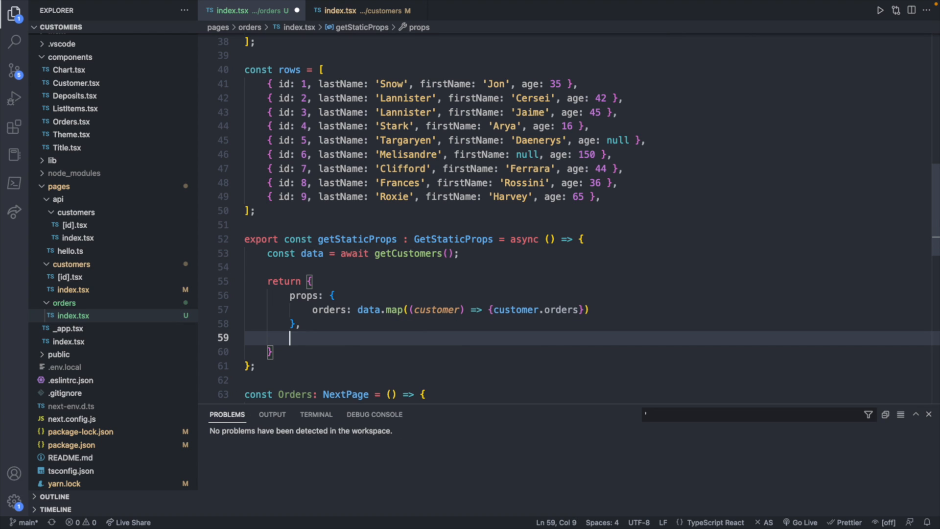
text(revalidate: 60,)
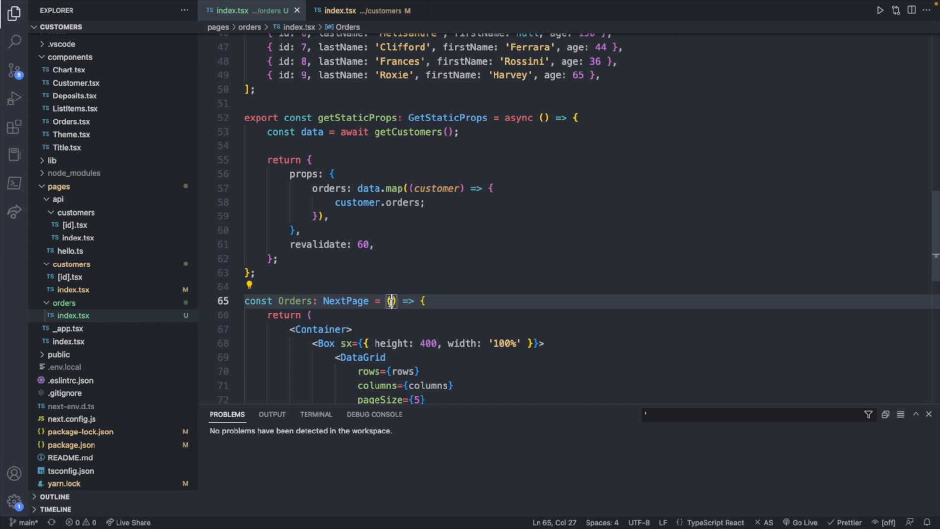
Give Orders a props parameter and log it with console.log(props).
text(props)
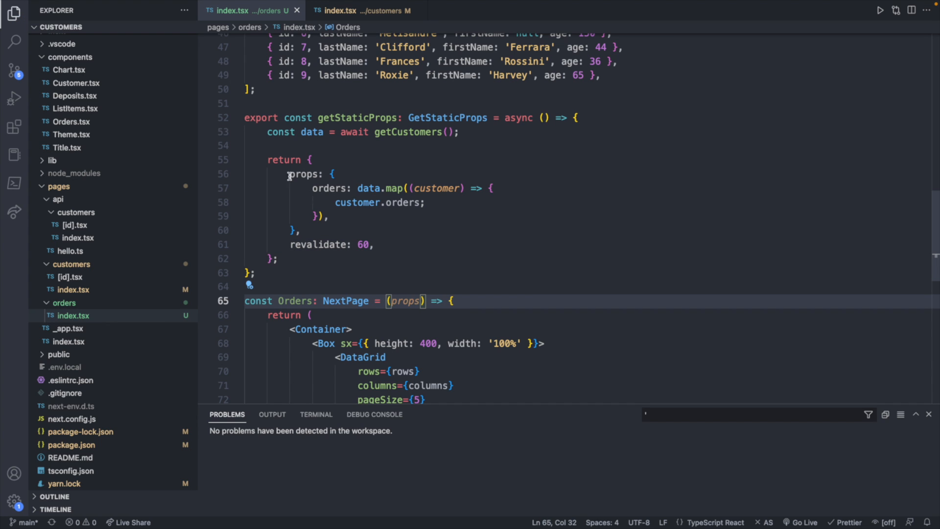
text(console.log(p)
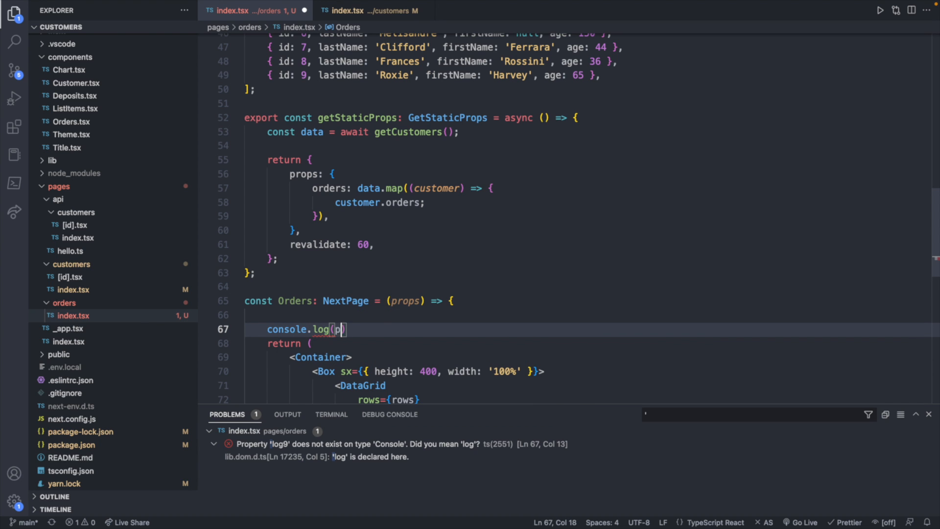
text(rops)
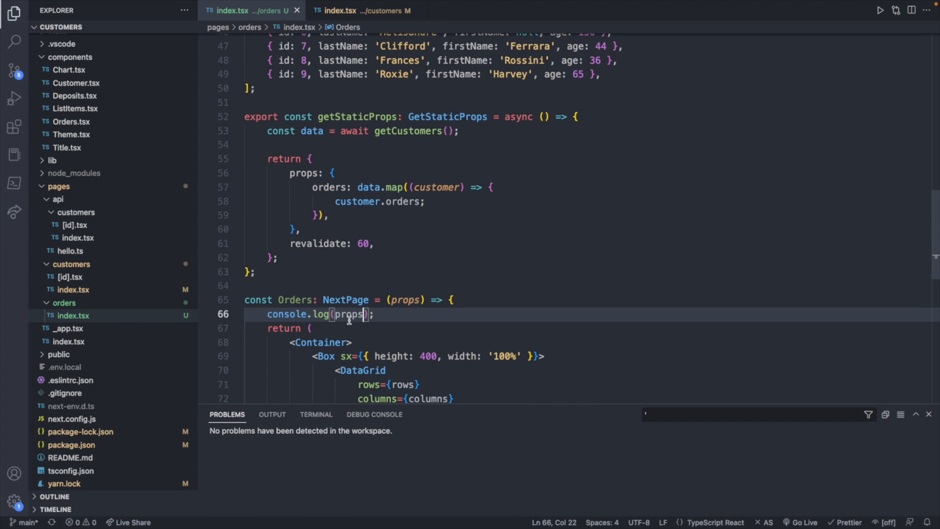
scroll(down, 3)
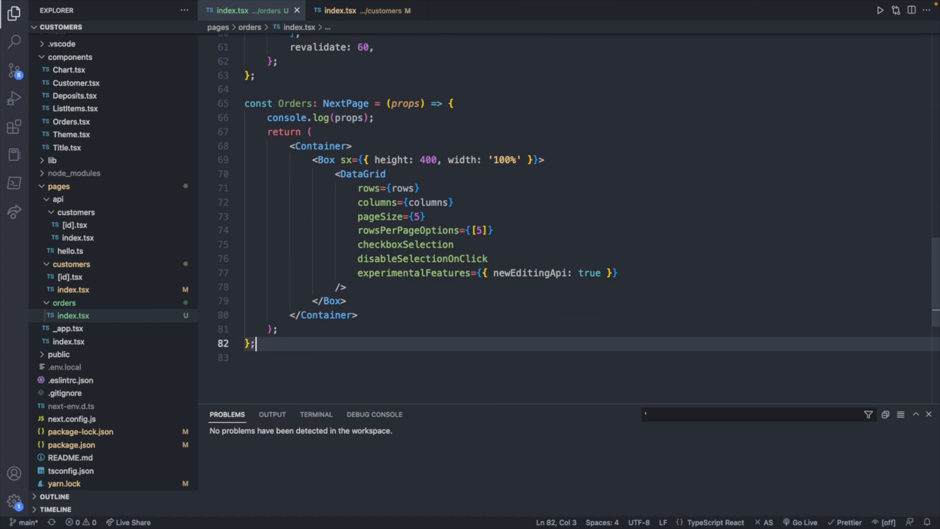
Add 'return' before customer.orders inside the data.map callback.
text(export def)
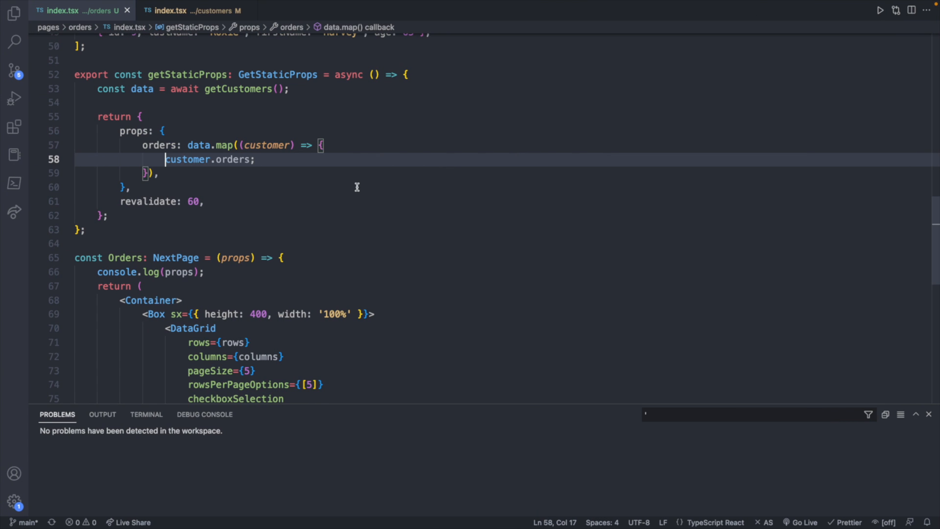
text(return)
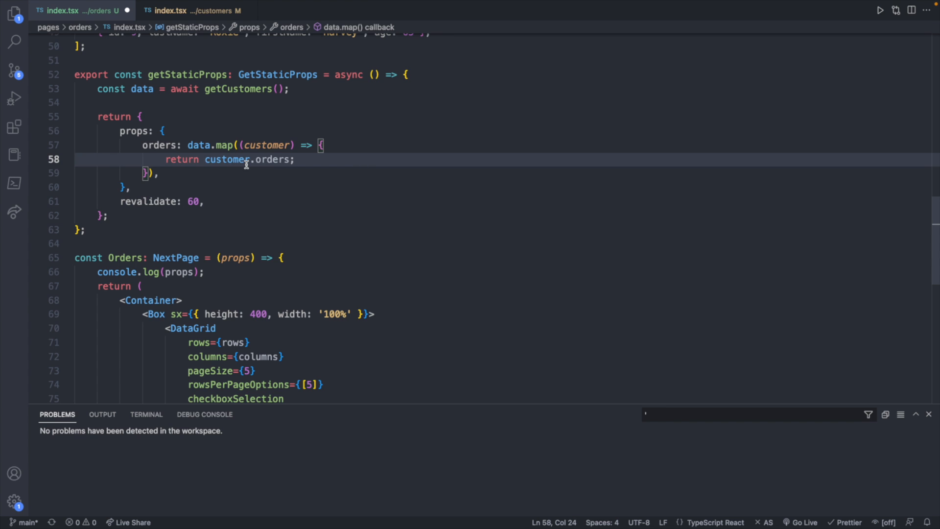
mouse_move(220, 148)
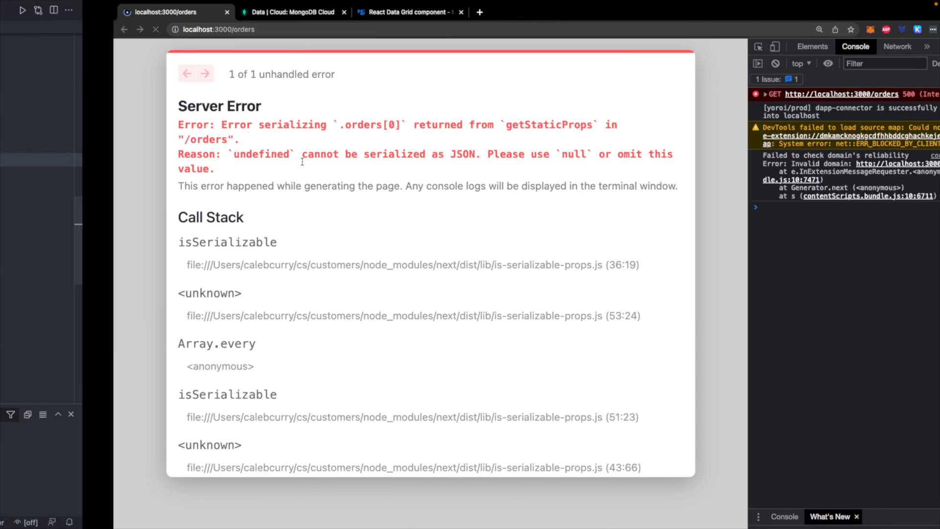
Reload localhost:3000/orders and expand the logged props object and its 12-entry orders array in the Console.
click(42, 29)
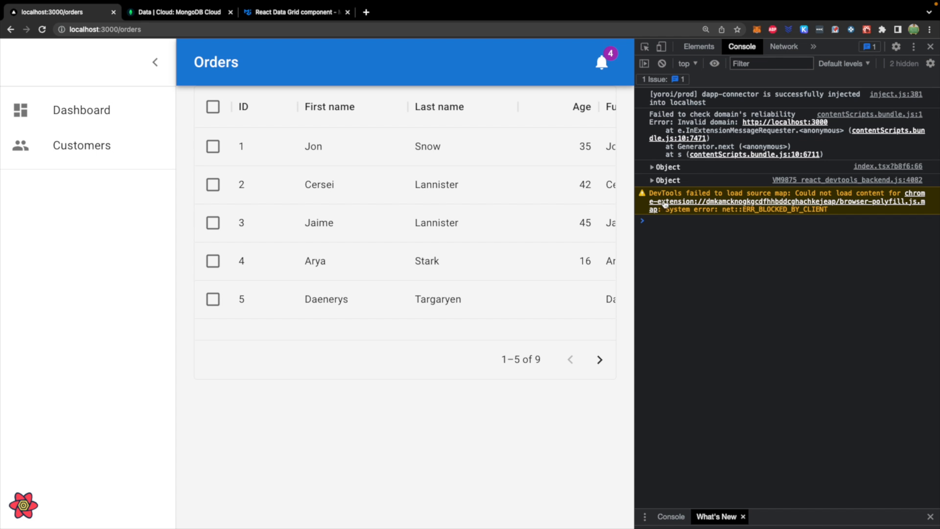
click(652, 179)
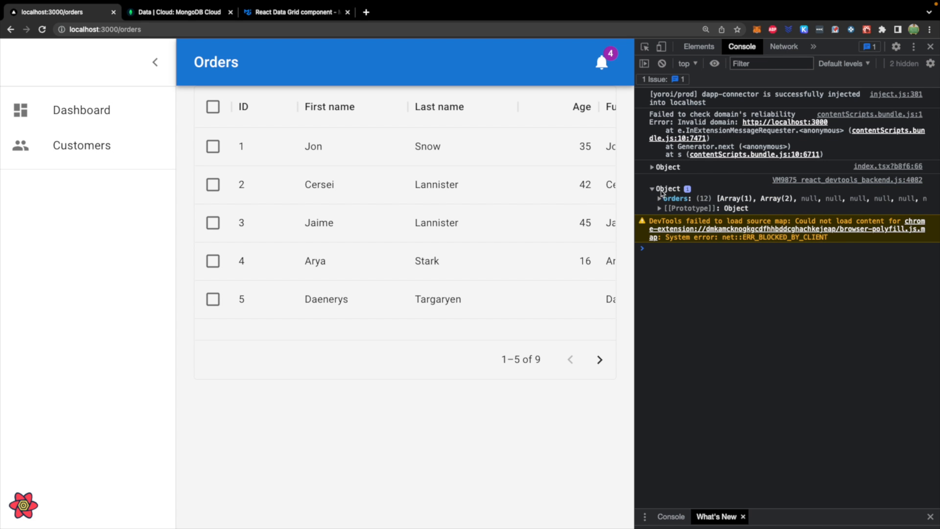
click(661, 198)
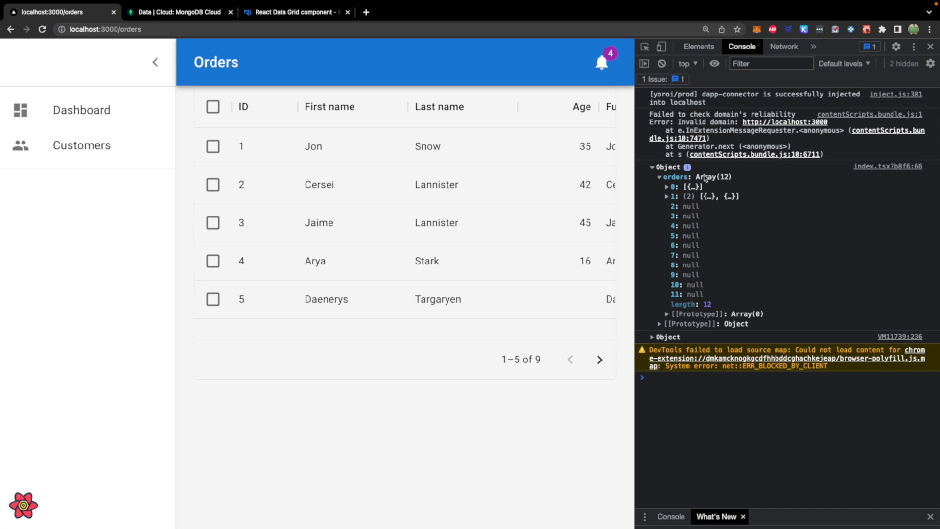
mouse_move(735, 308)
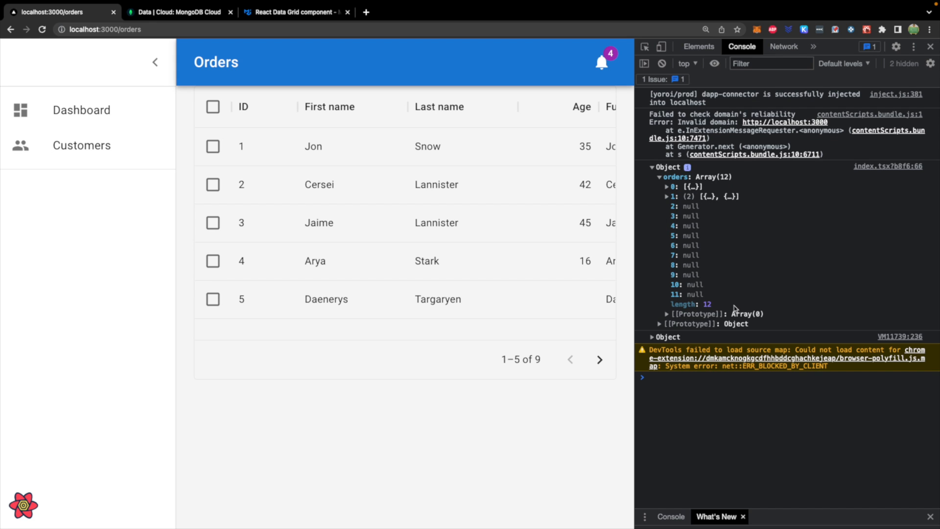
mouse_move(748, 291)
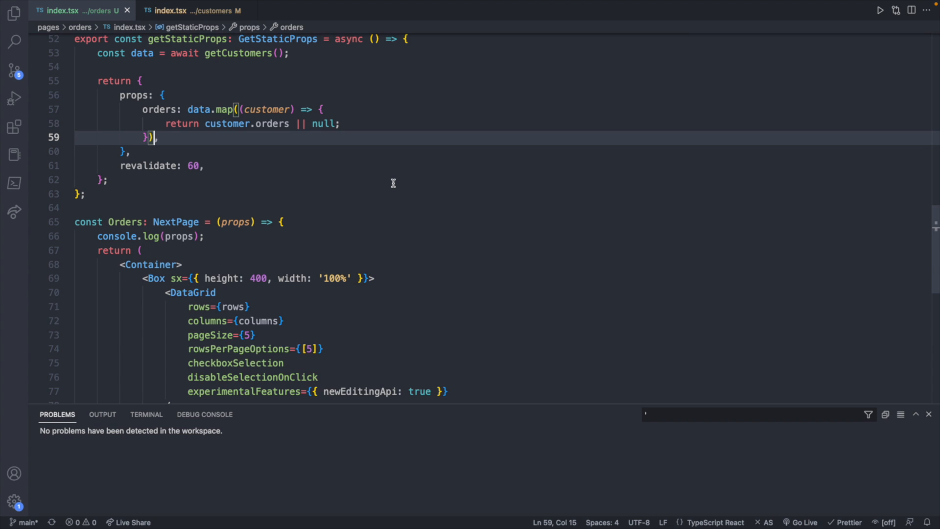
Return 'customer.orders || null' from the map and append .flat() to flatten the orders list.
text(.flat()
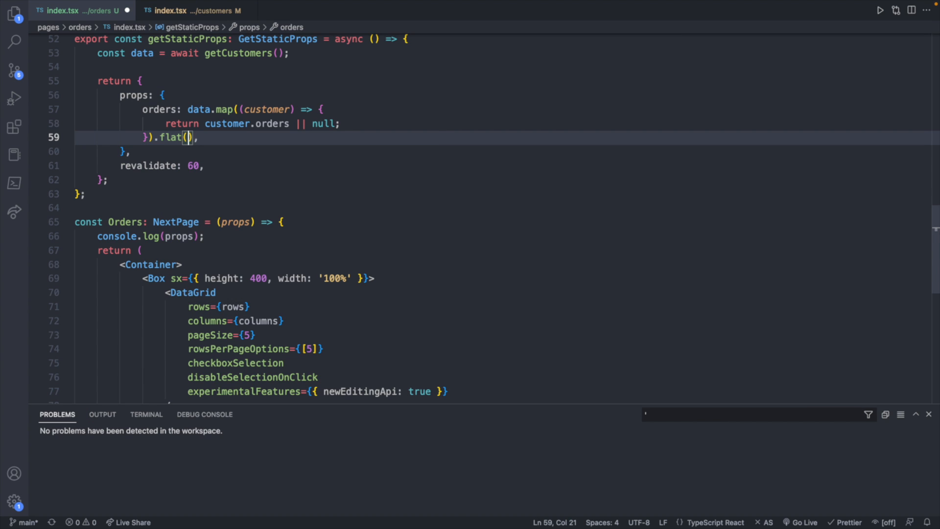
text(1)
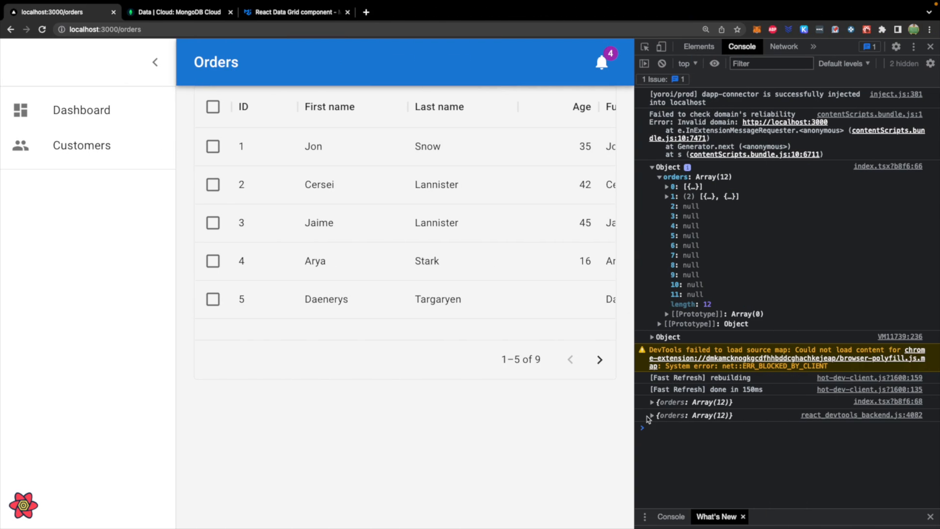
Reload the page and expand the flattened orders Array(13) in the console.
click(648, 415)
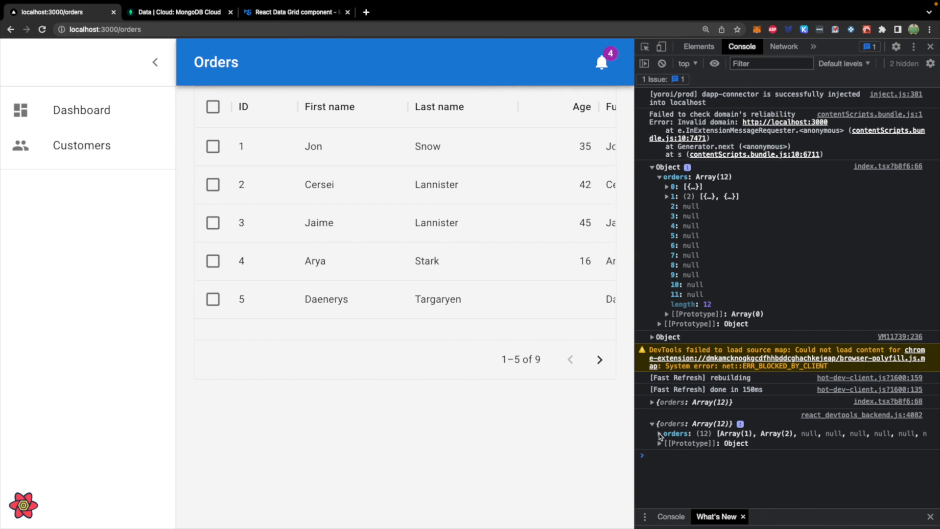
click(673, 431)
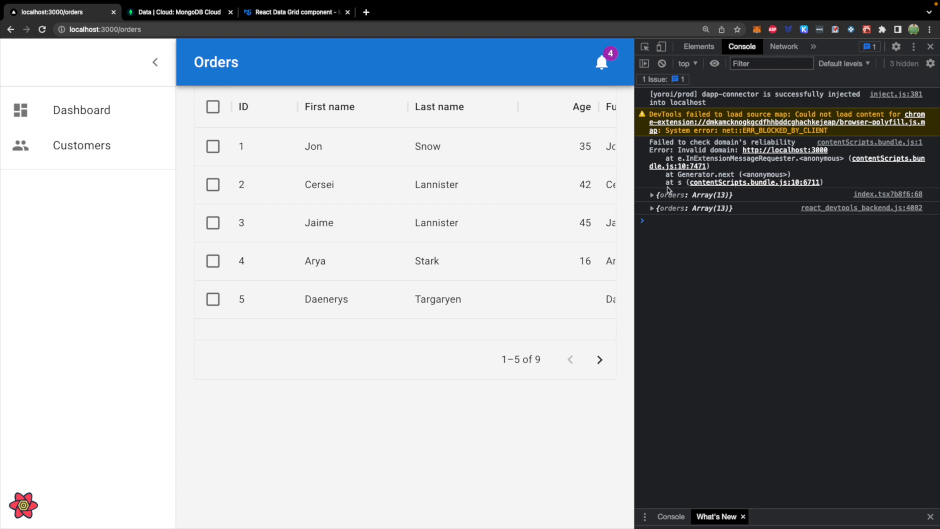
click(652, 208)
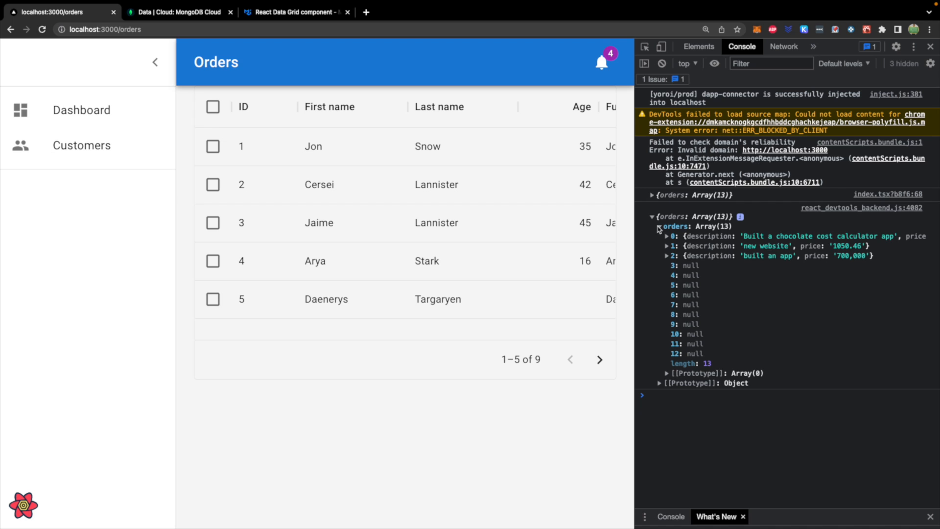
mouse_move(686, 258)
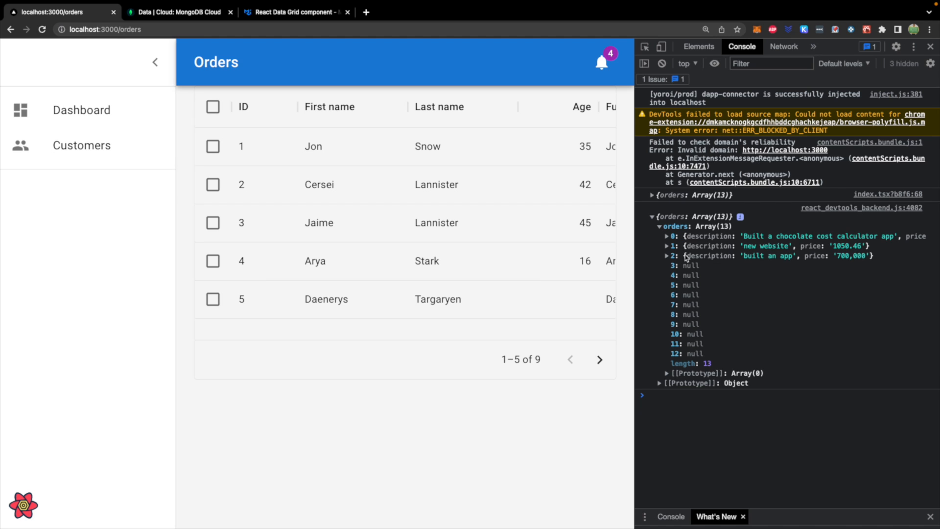
mouse_move(727, 259)
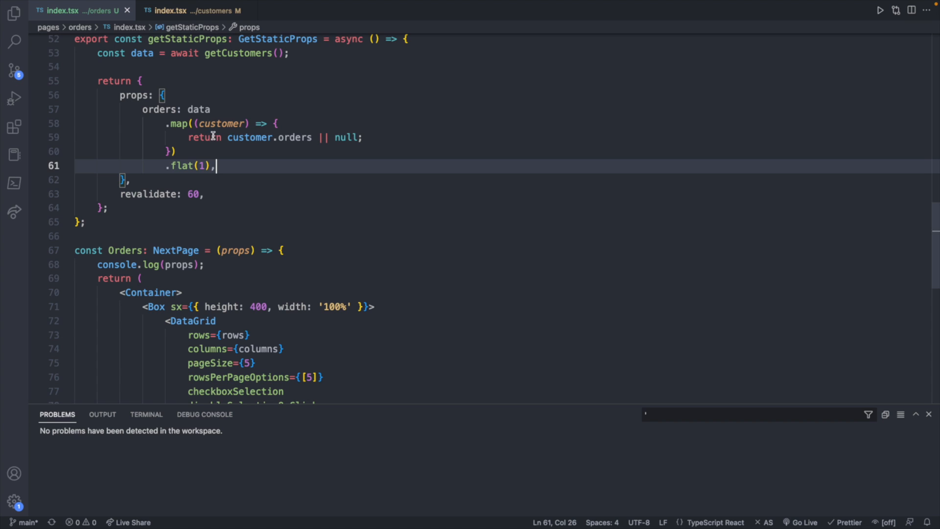
double_click(267, 137)
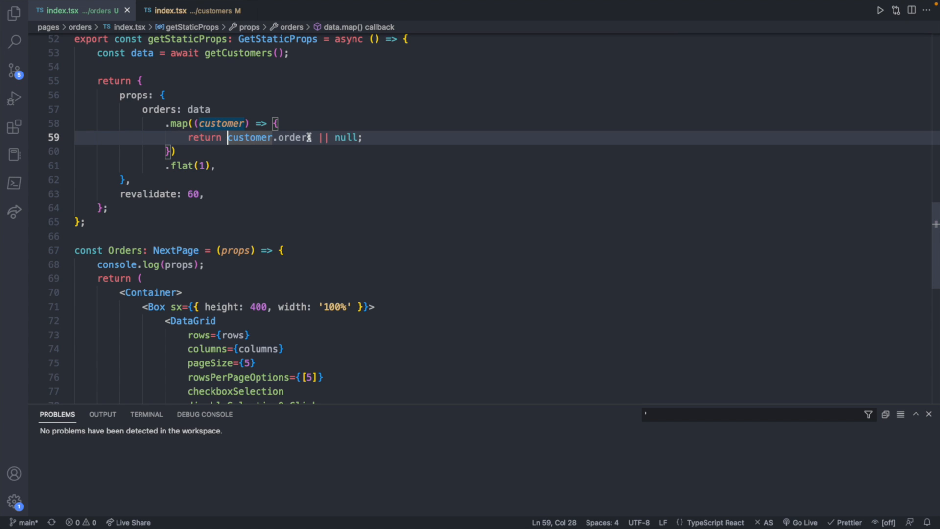
text(if (cusotm)
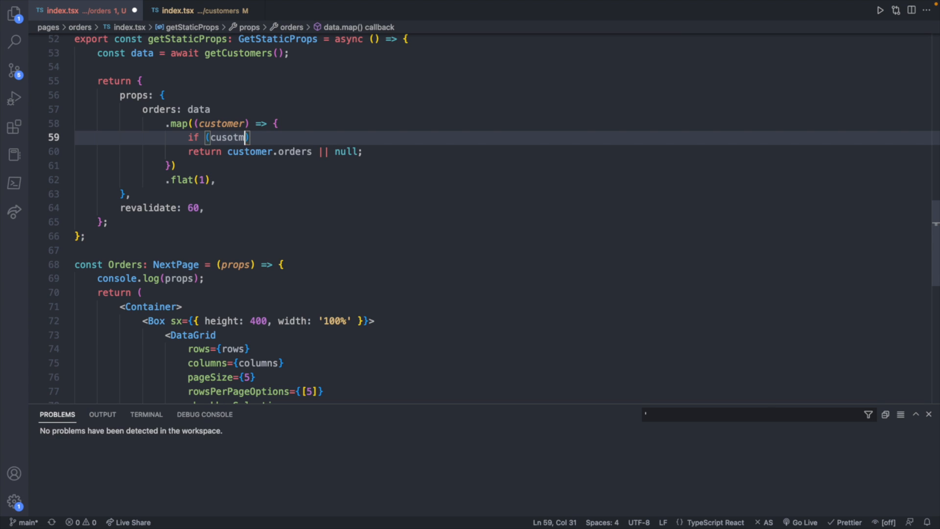
text(customer.orders)
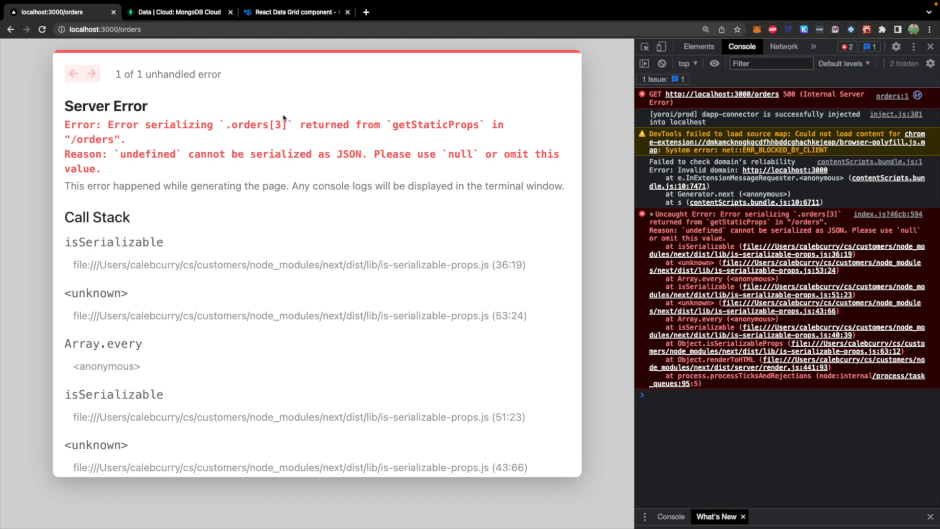
mouse_move(310, 116)
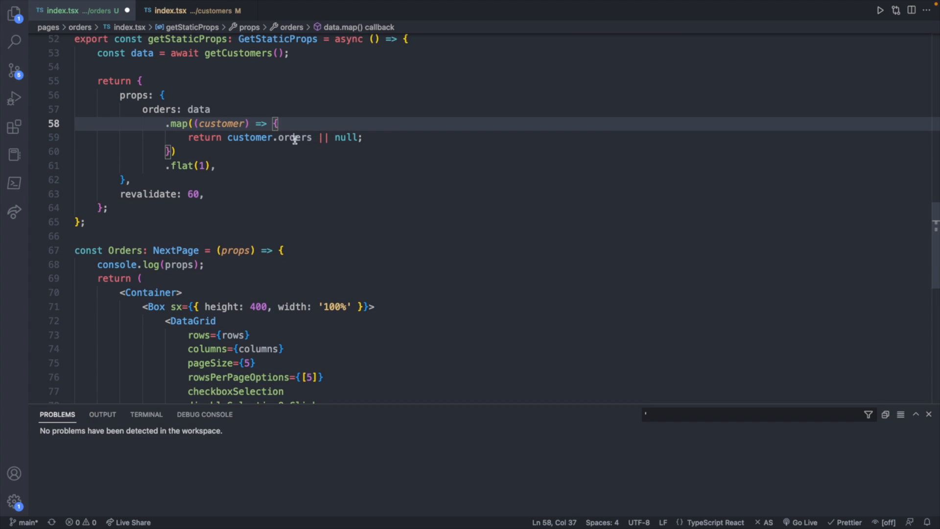
Chain .filter((order) => { return order !== null; }) after flat(1) to keep only real orders.
text(.filter)
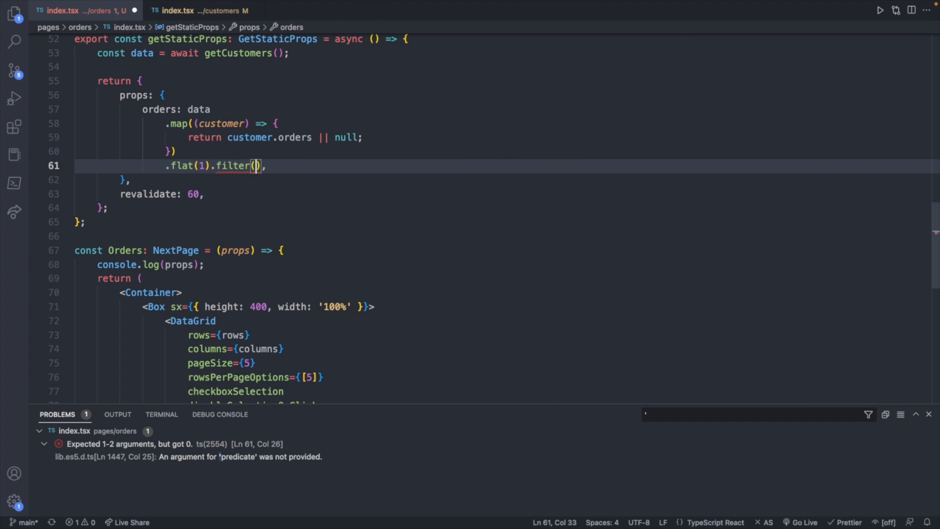
text(() =>)
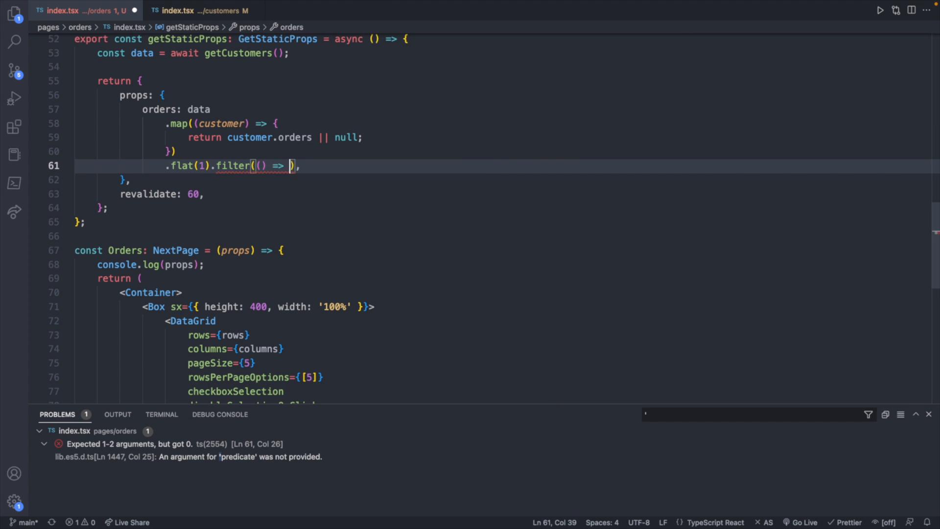
text({})
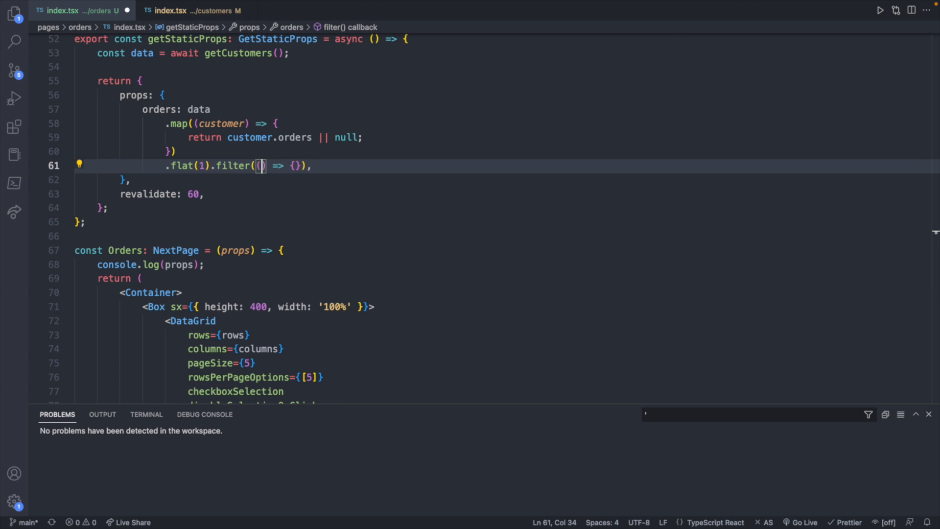
text(orde)
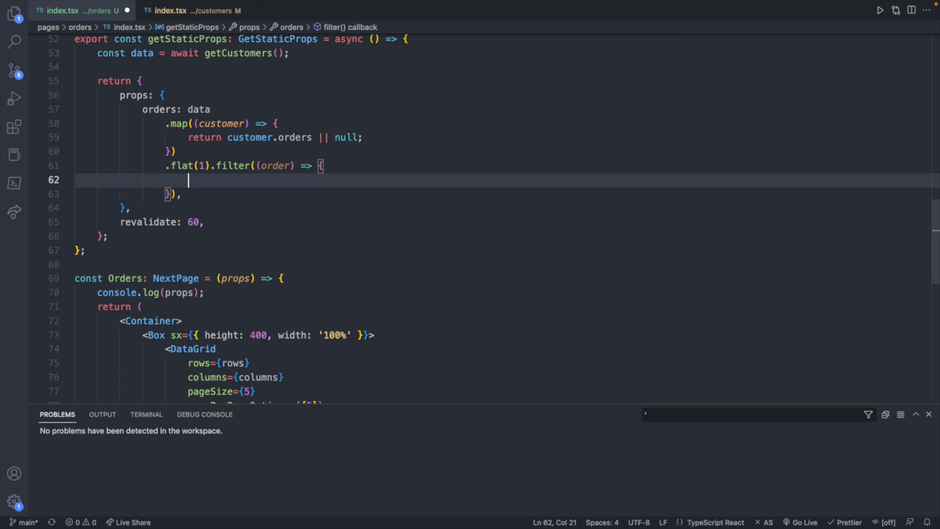
text(return order !)
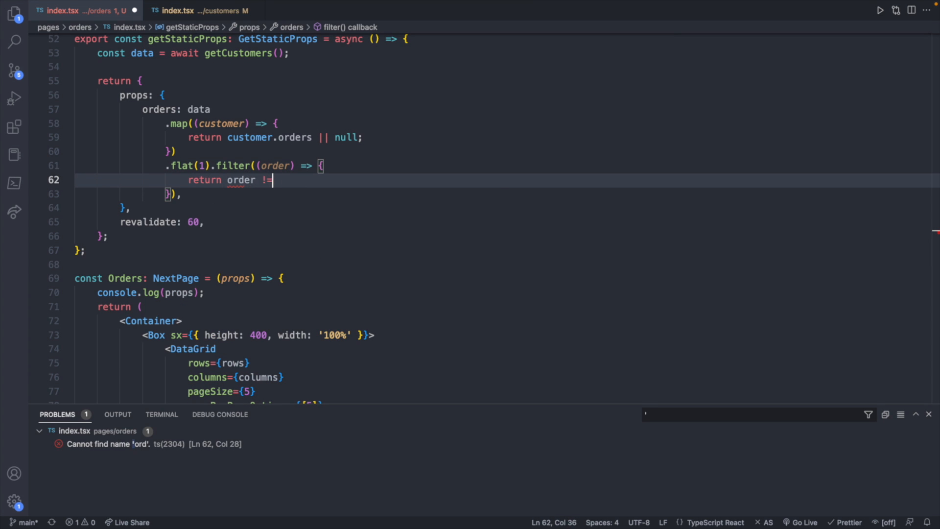
text(== null;)
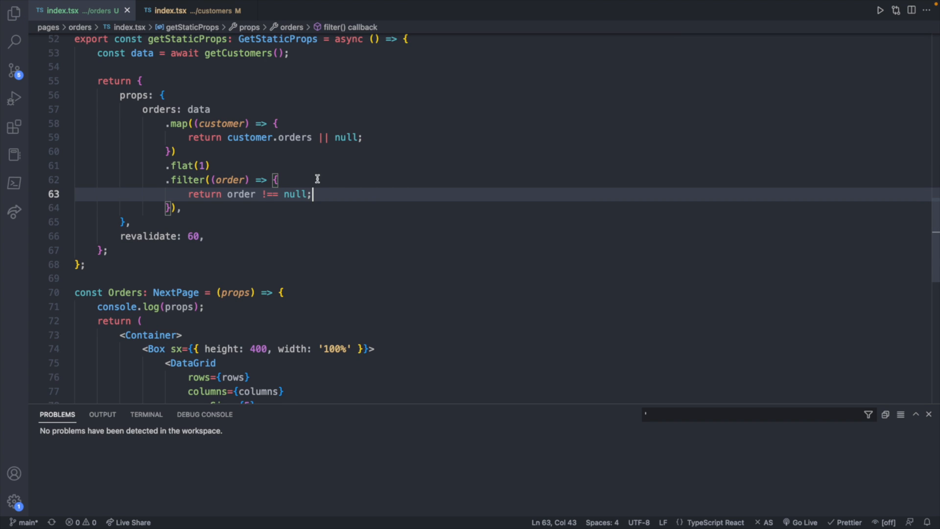
mouse_move(366, 195)
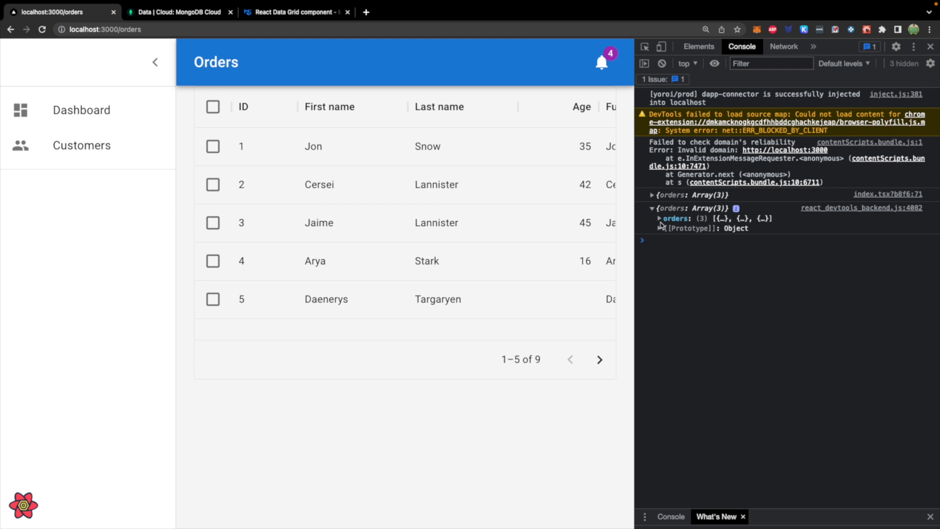
Expand the logged props object showing an orders array of three.
click(659, 219)
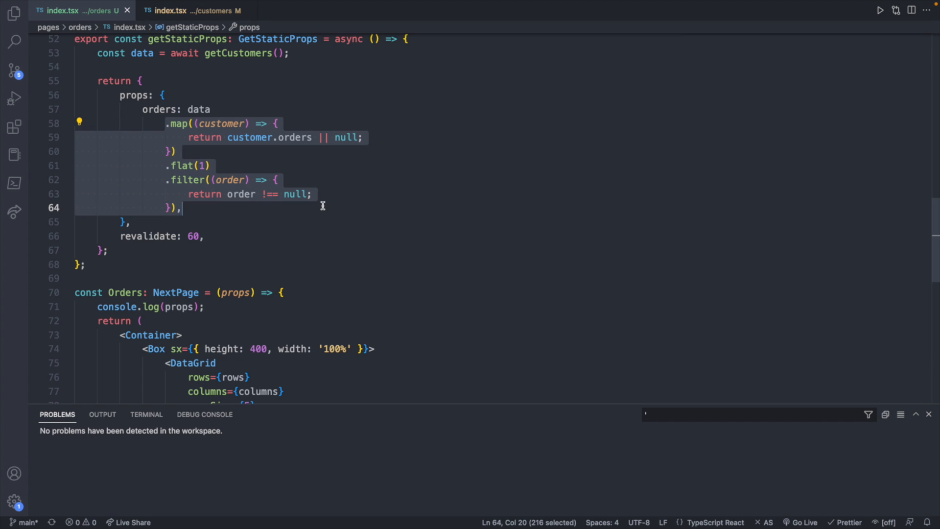
Comment out the map/flat/filter chain and start let orders: any = [] with a customers forEach guarded by if (customer.orders).
key(ctrl+/)
text(orders,)
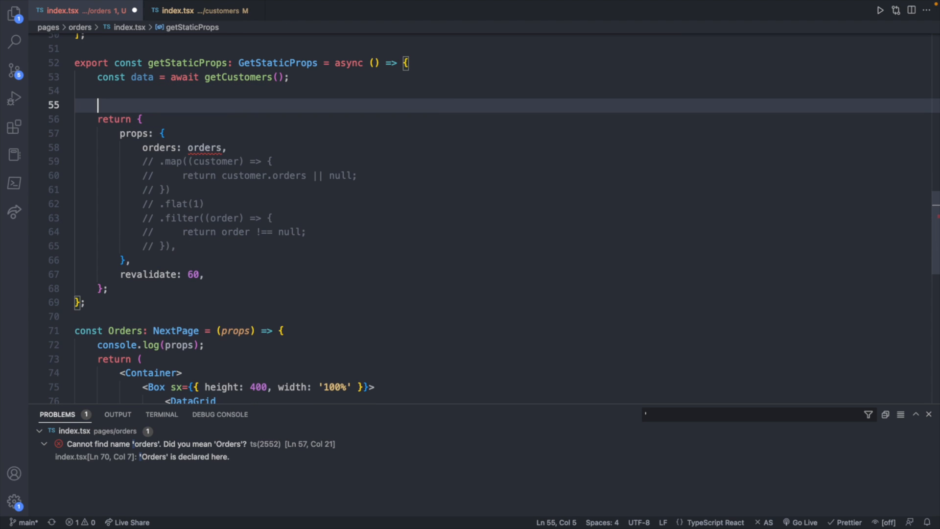
text(let orders =)
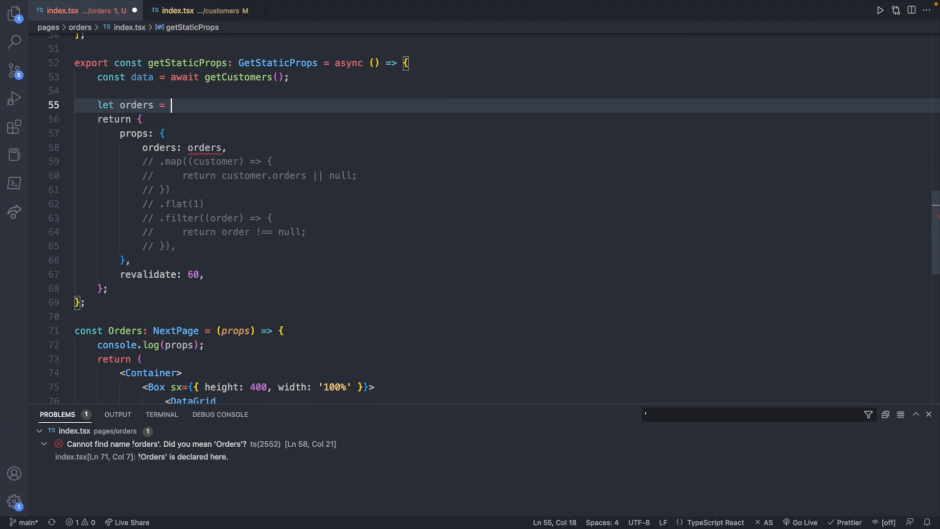
text([];)
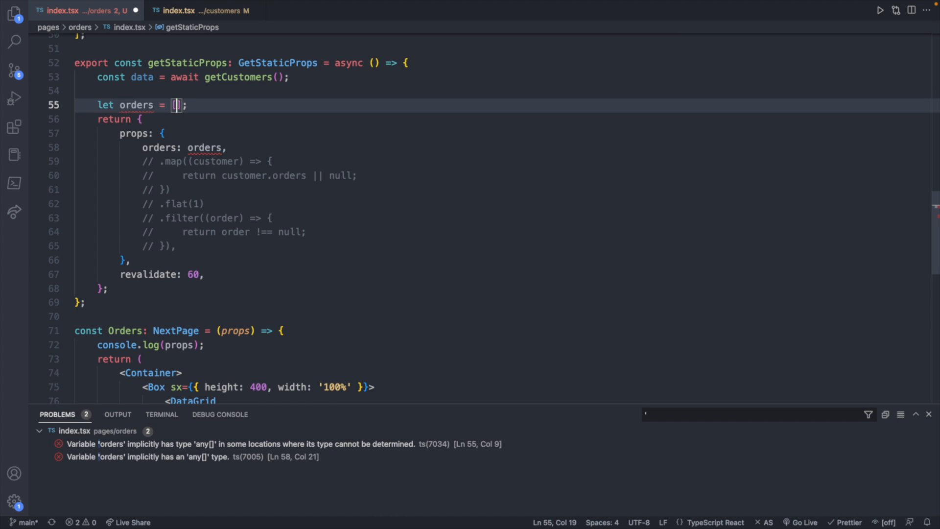
text(: any)
text(data.forEach(()
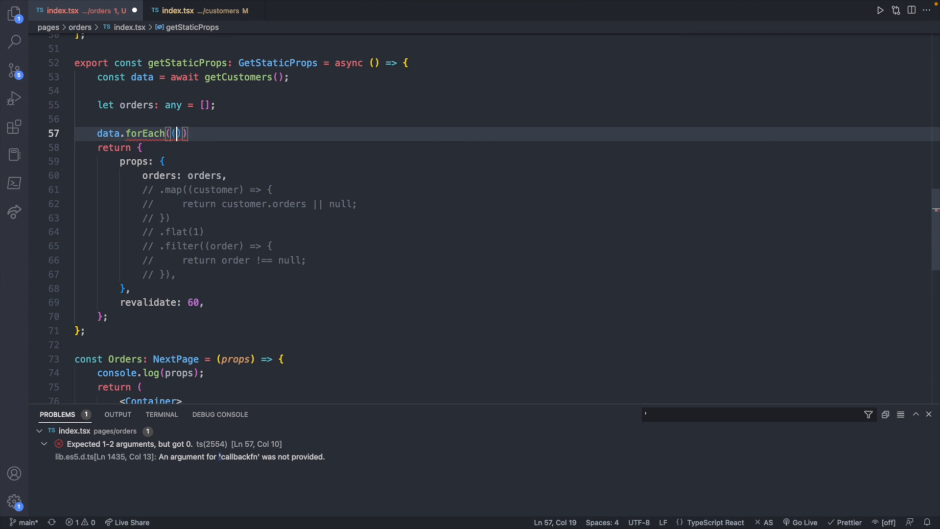
text(() => {})
text(if)
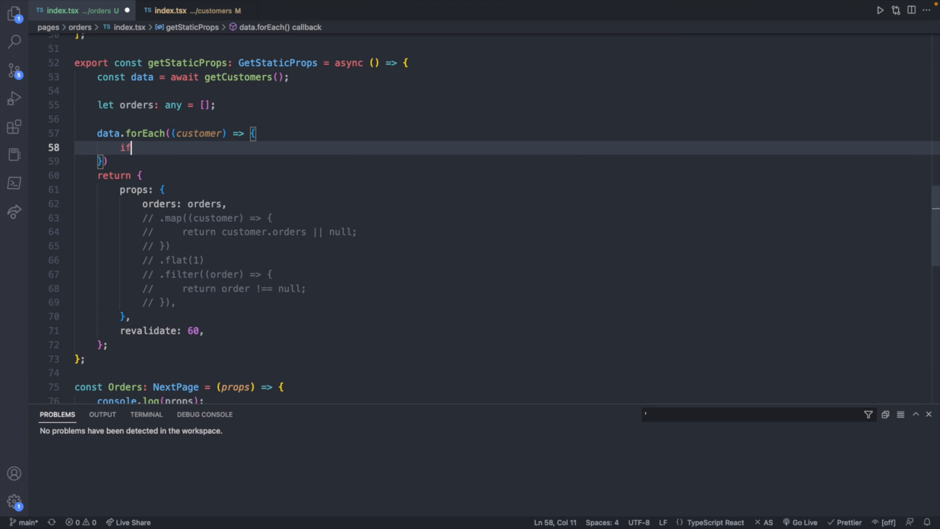
text((customer.order))
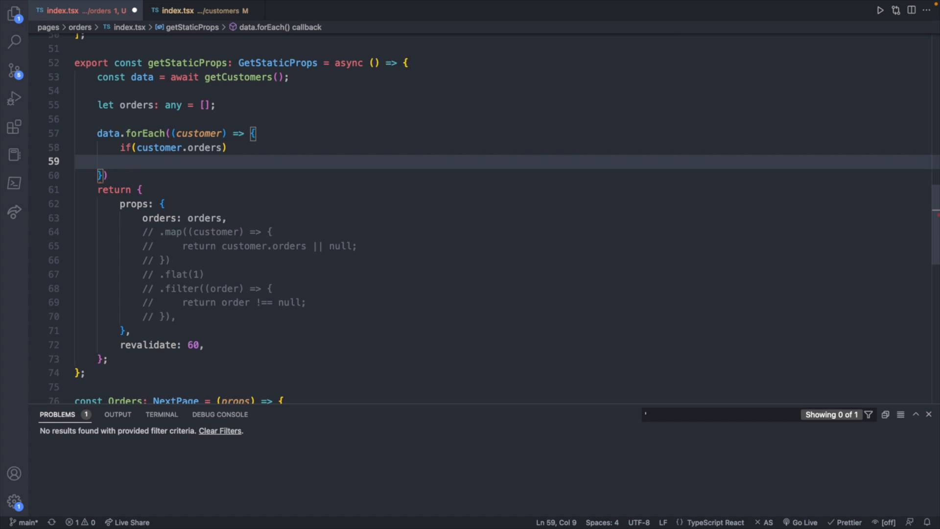
click(227, 147)
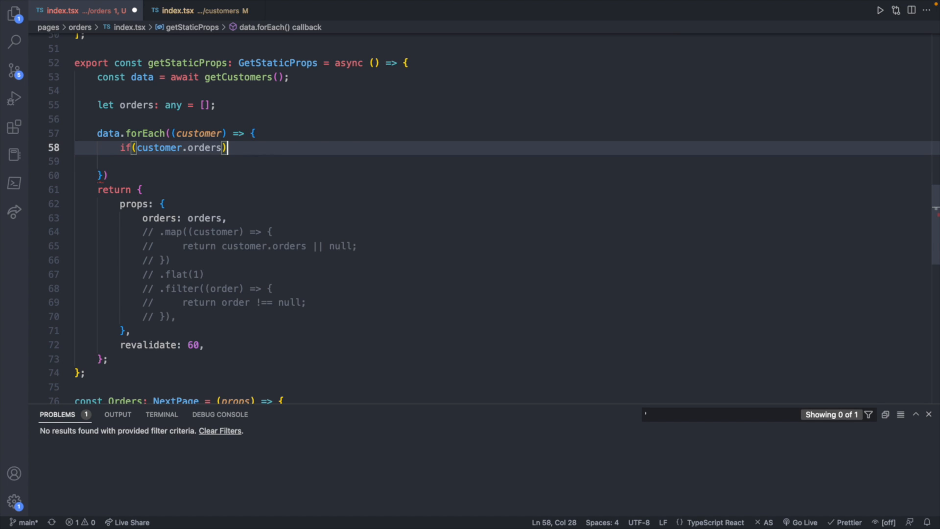
text({)
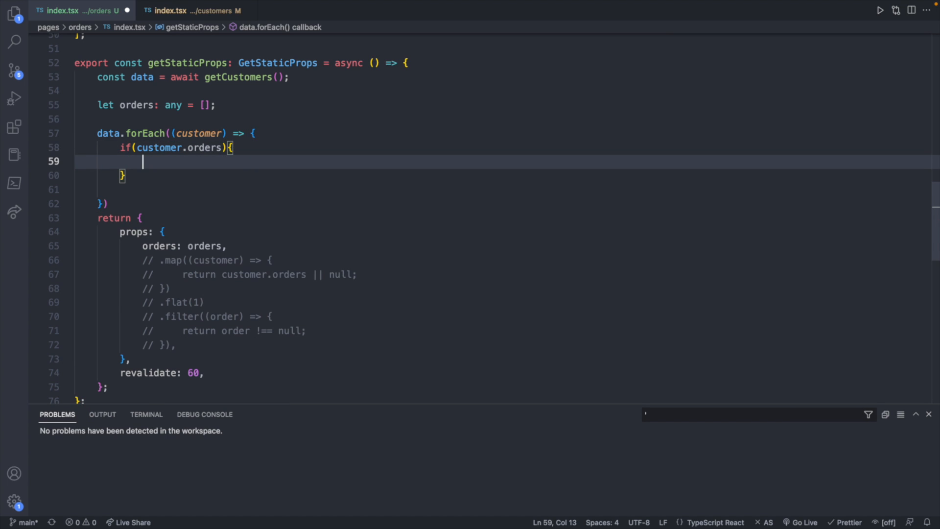
Loop customer.orders with forEach, log each order in the terminal, then push it into orders.
text(customer.orders.forEach)
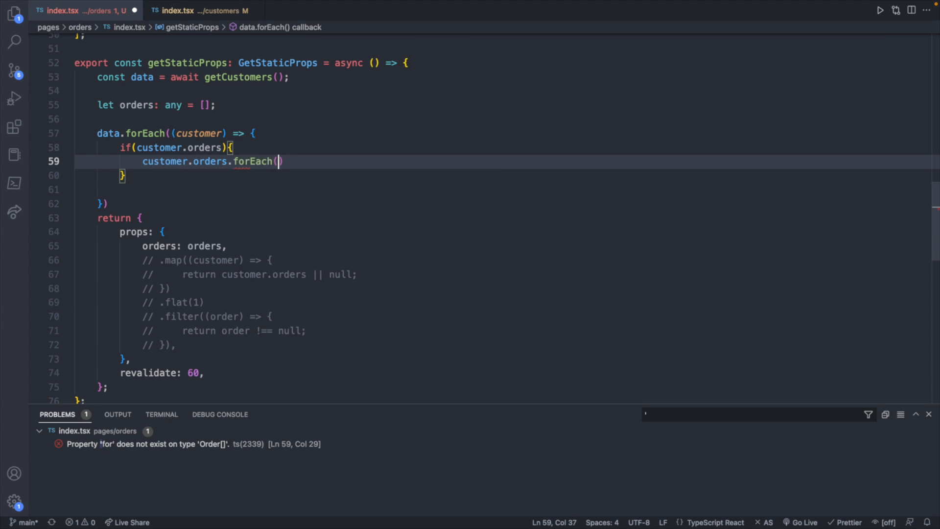
text(() =>))
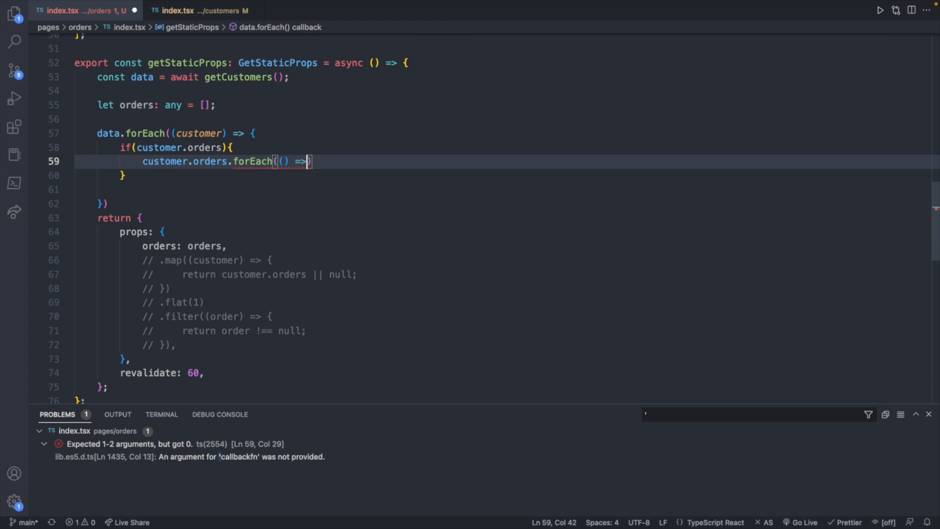
text({})
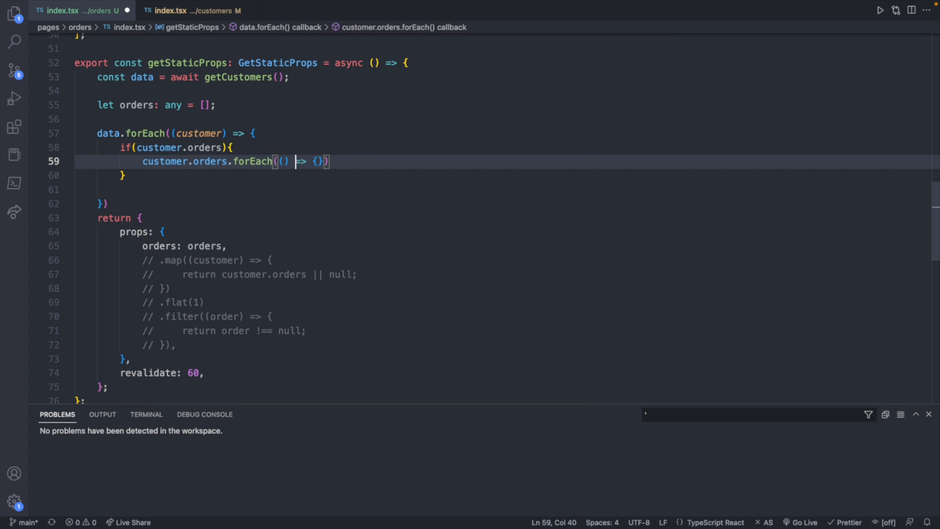
text(order)
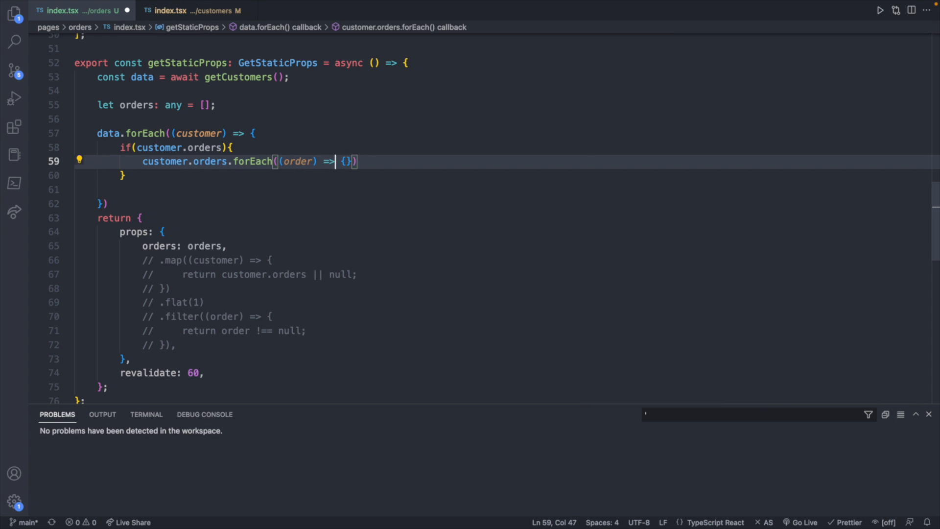
text(console.log(order);)
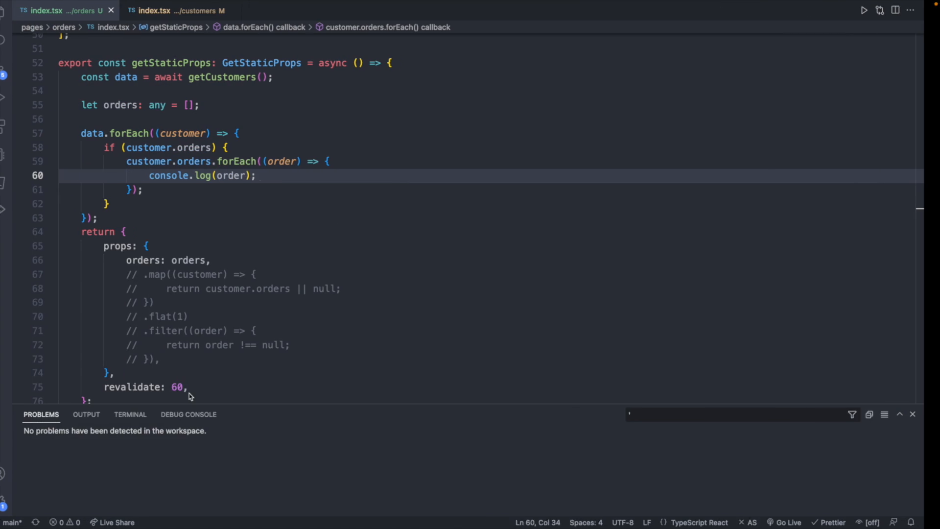
click(130, 413)
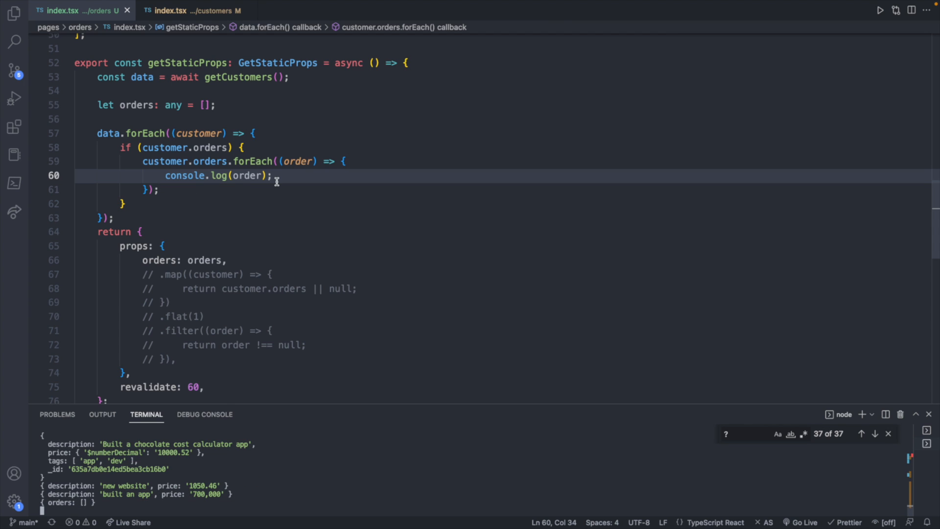
text(orders.push)
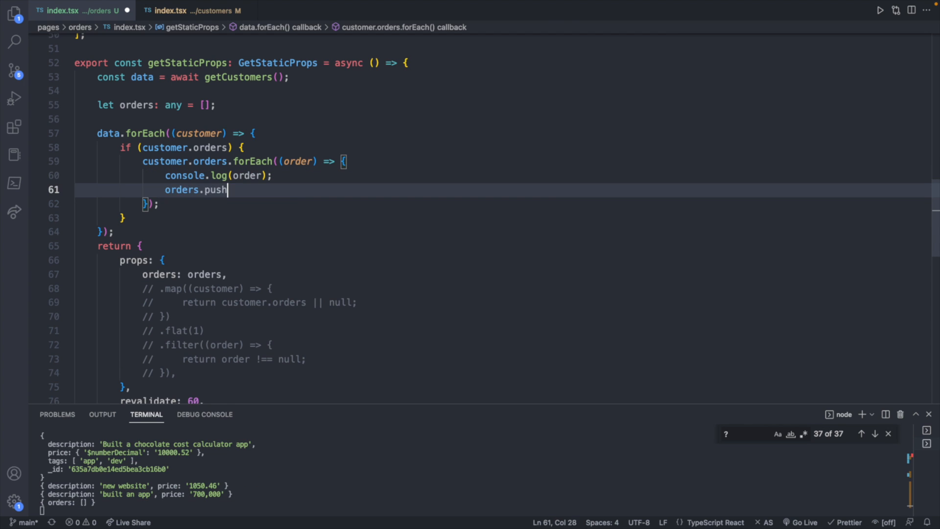
text((order))
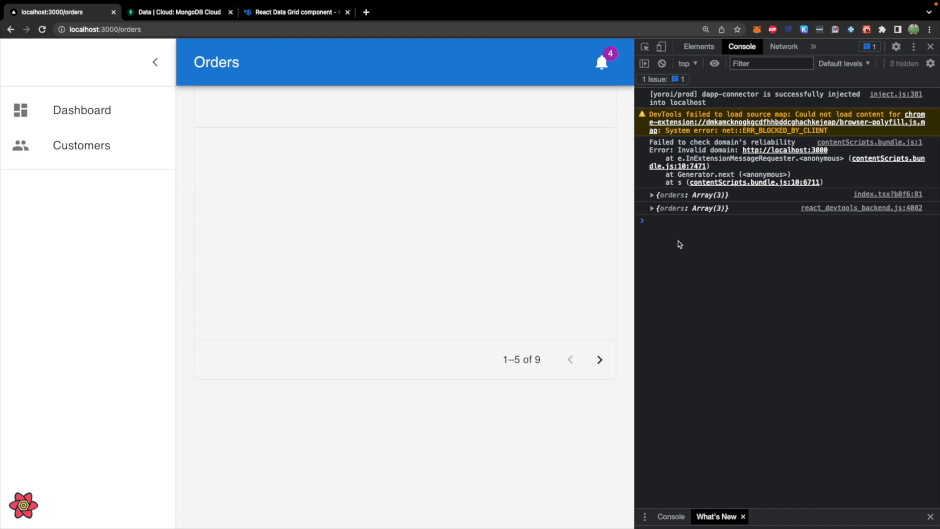
Expand the logged props and its orders Array(3) in the console.
click(651, 208)
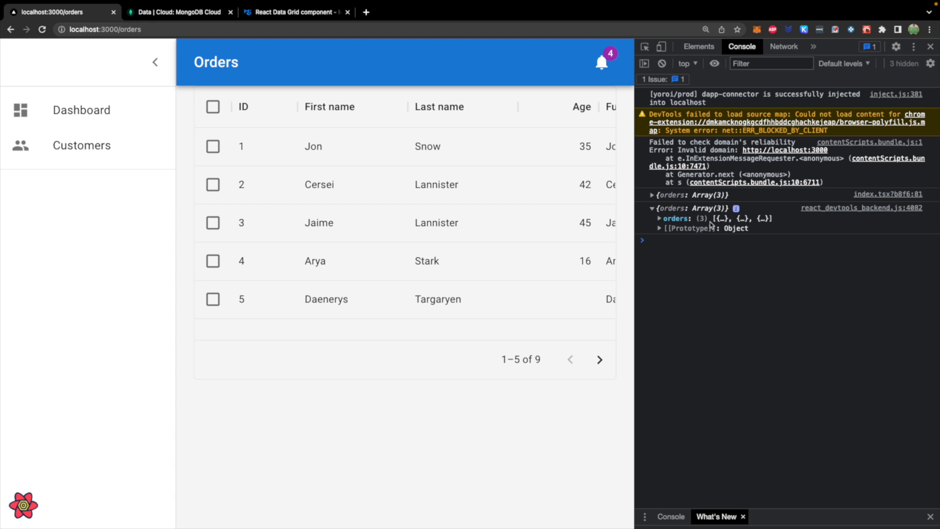
click(672, 217)
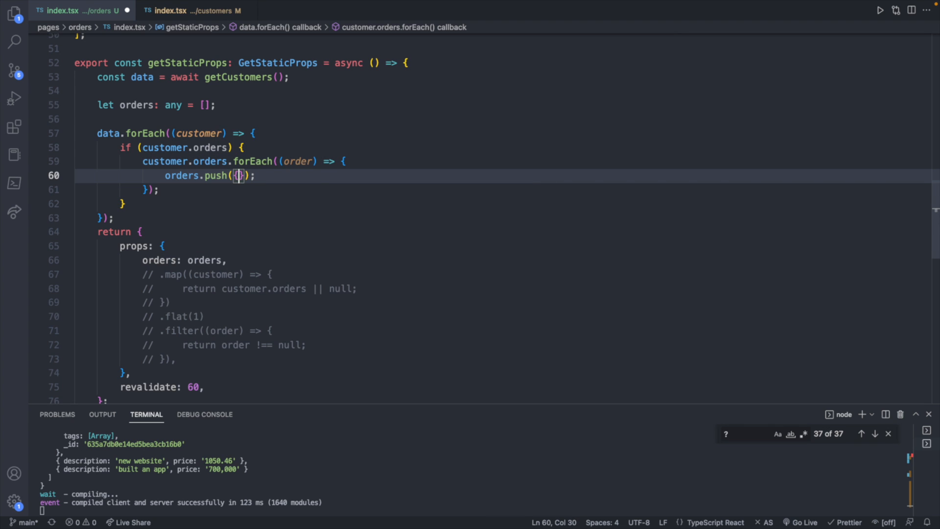
Push {...order, customer: customer.name} so each order keeps its fields plus its customer's name.
text({...)
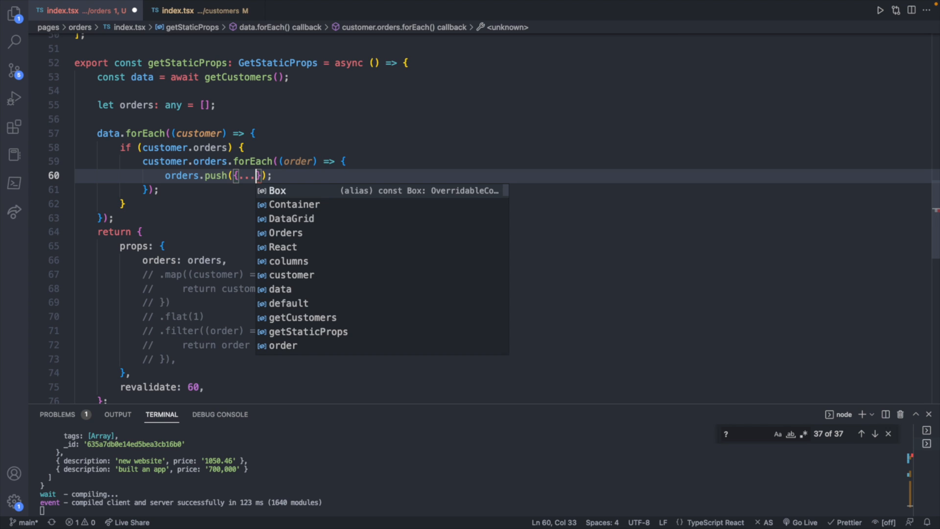
text(order,)
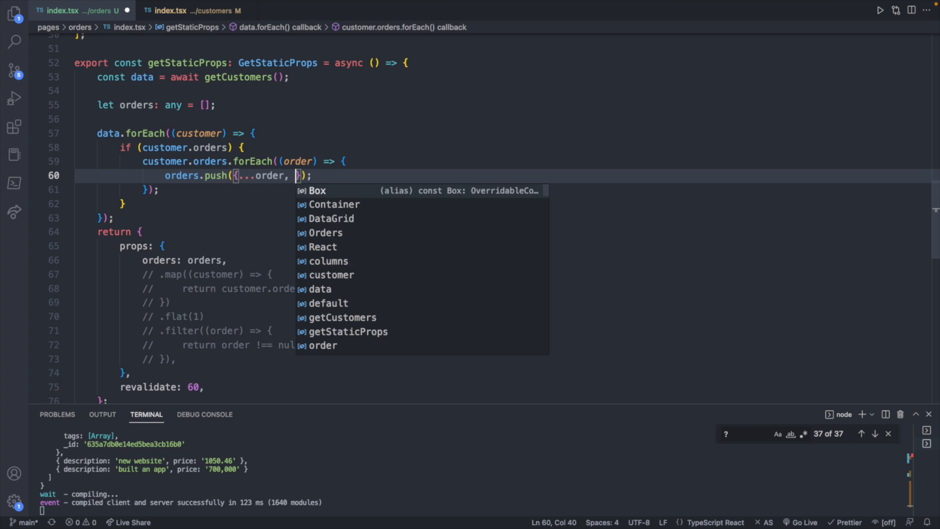
text(customer:)
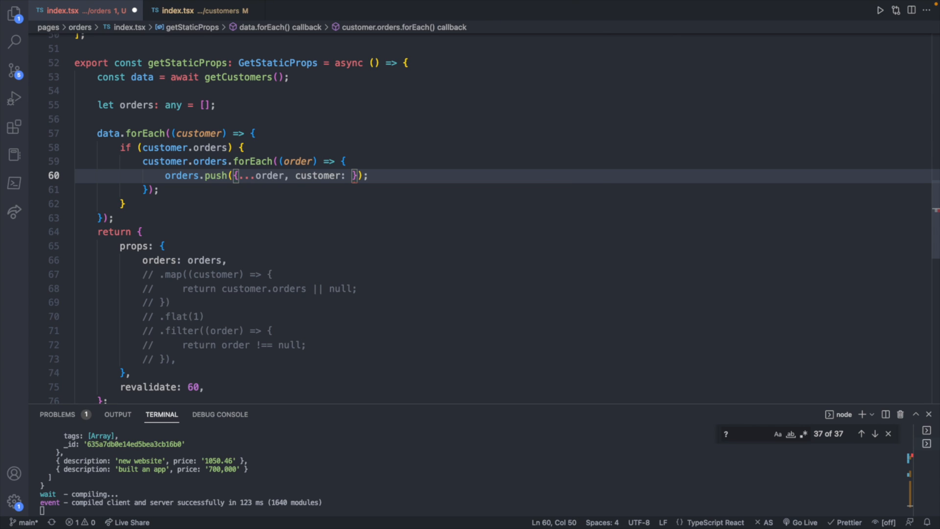
text(customer.)
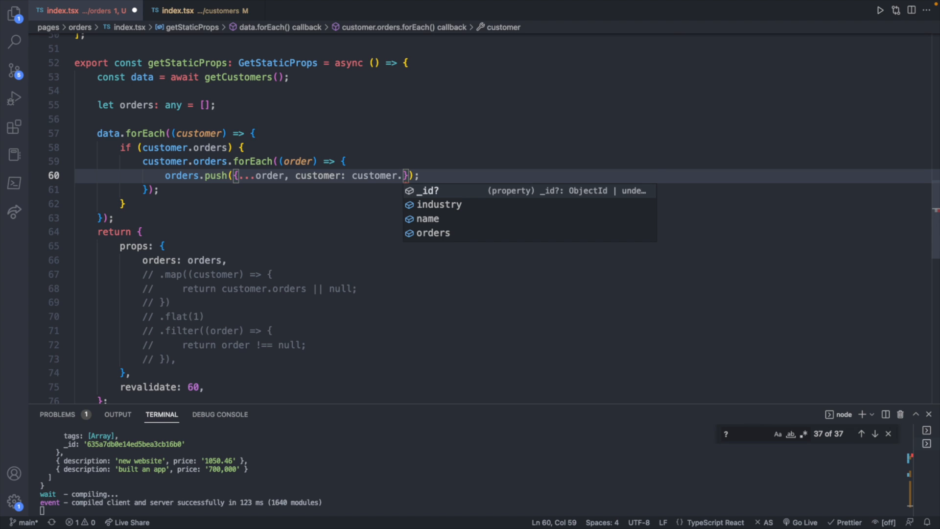
text(name)
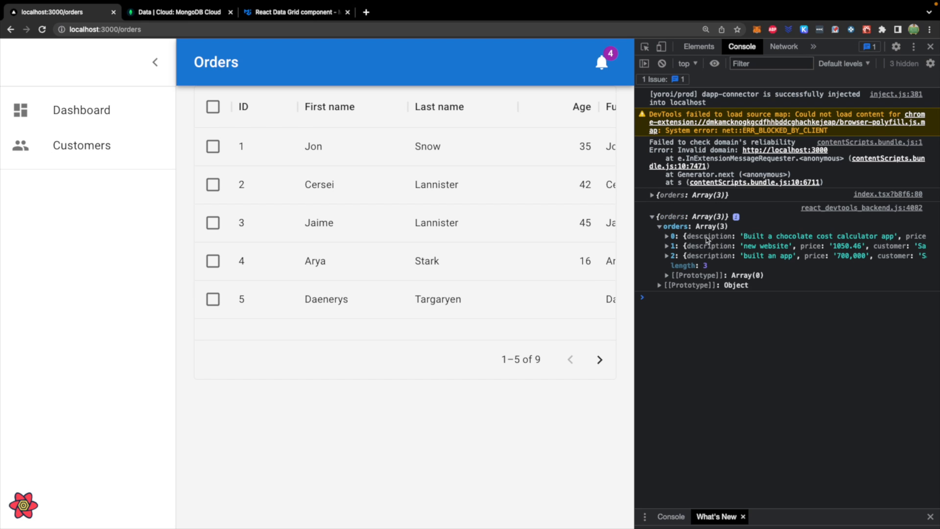
Expand the second logged order to see its customer, description and price.
click(665, 245)
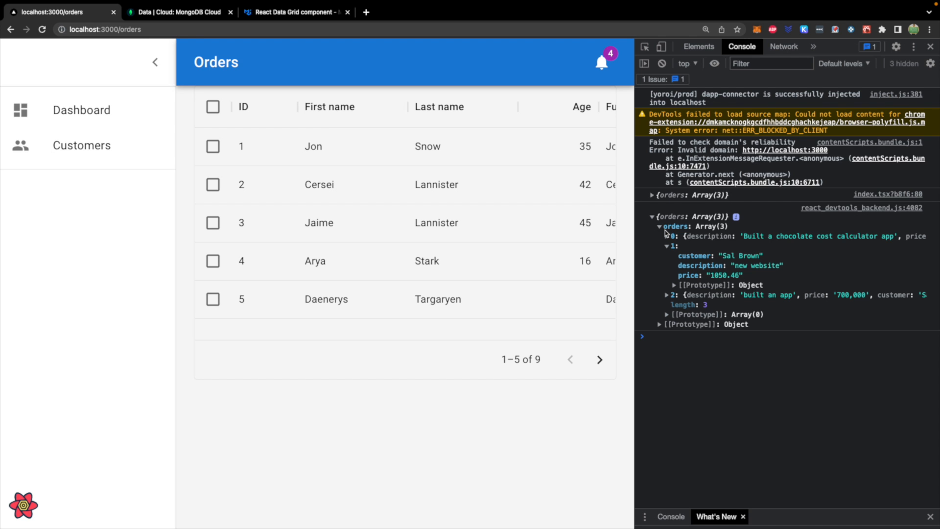
mouse_move(305, 395)
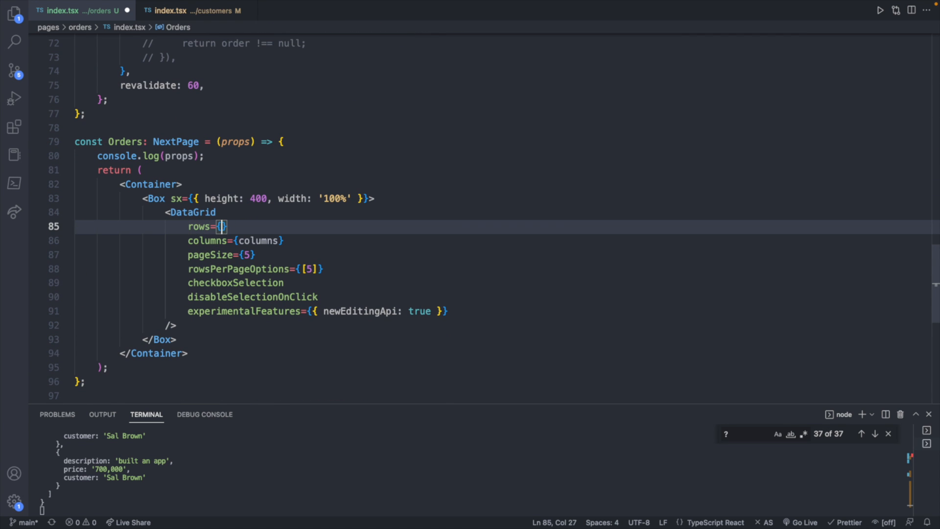
Set the DataGrid rows to props.orders and type the Orders component props as any.
text(props.orders)
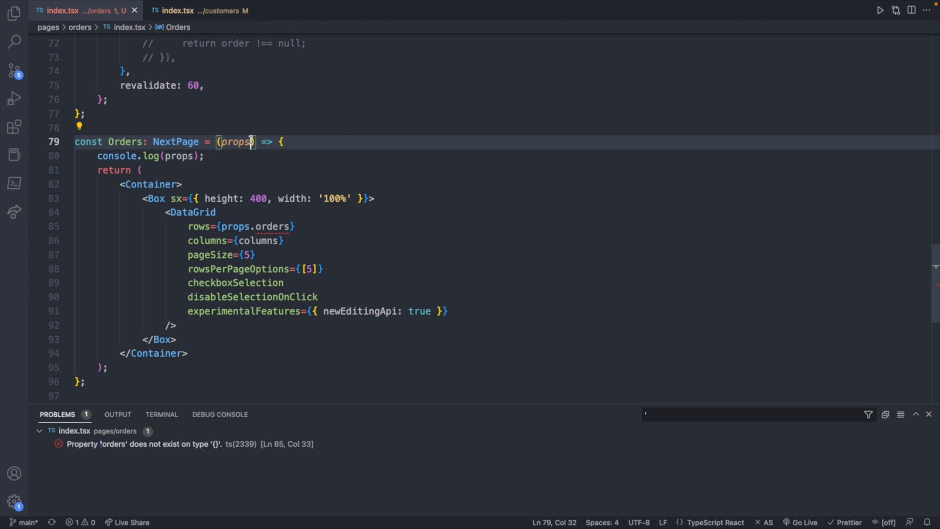
text(: any)
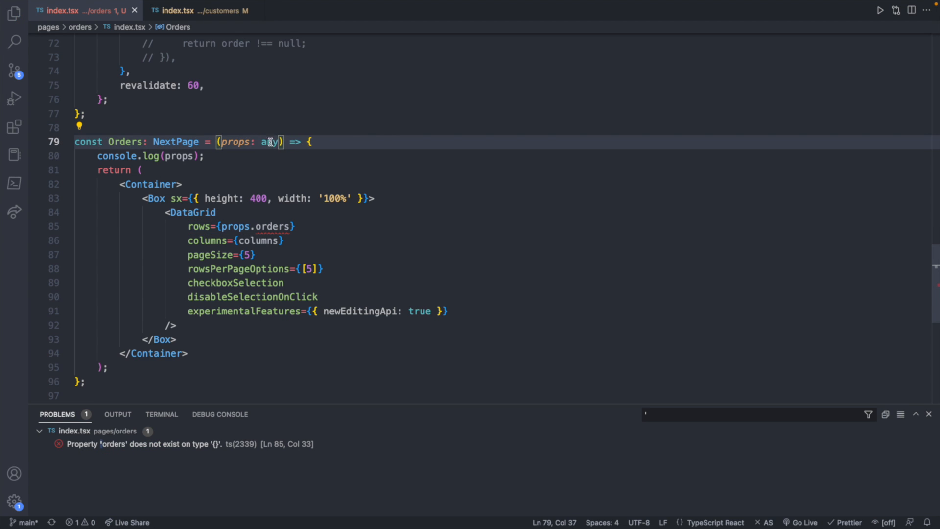
text(any)
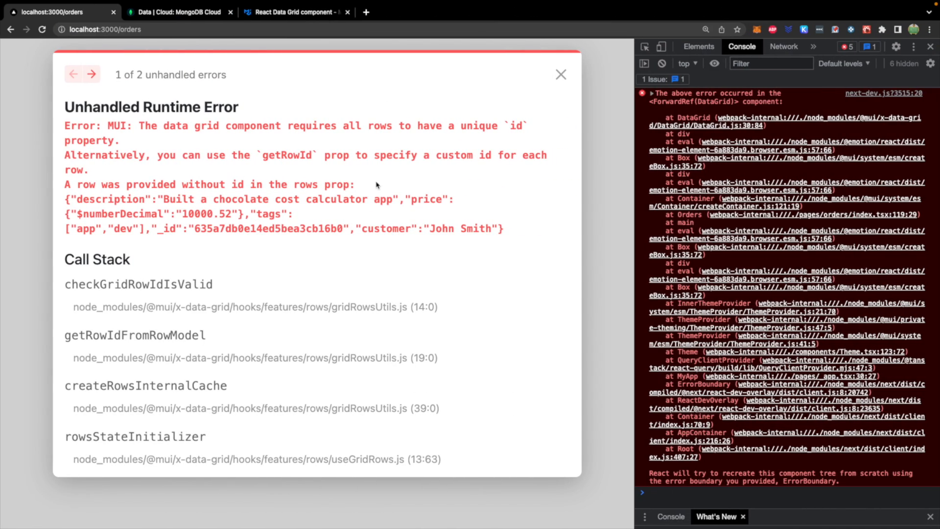
mouse_move(471, 155)
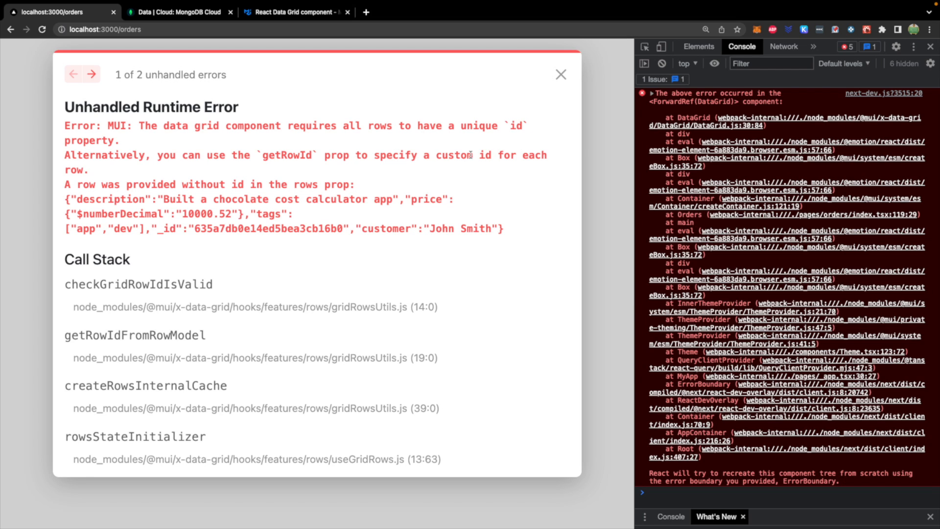
mouse_move(492, 154)
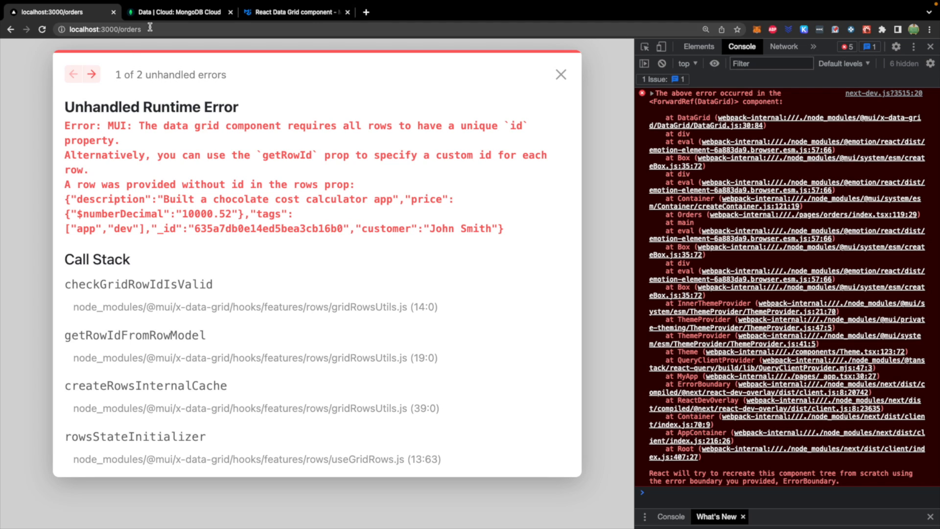
Switch from the runtime-error page to the MongoDB Cloud data explorer tab.
click(177, 12)
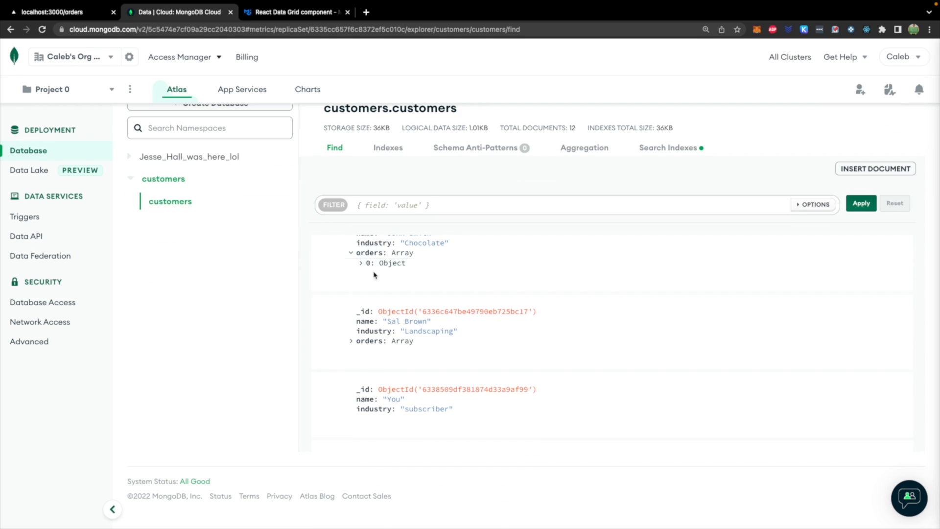
Expand the Landscaping customer's orders and start editing its document.
click(360, 263)
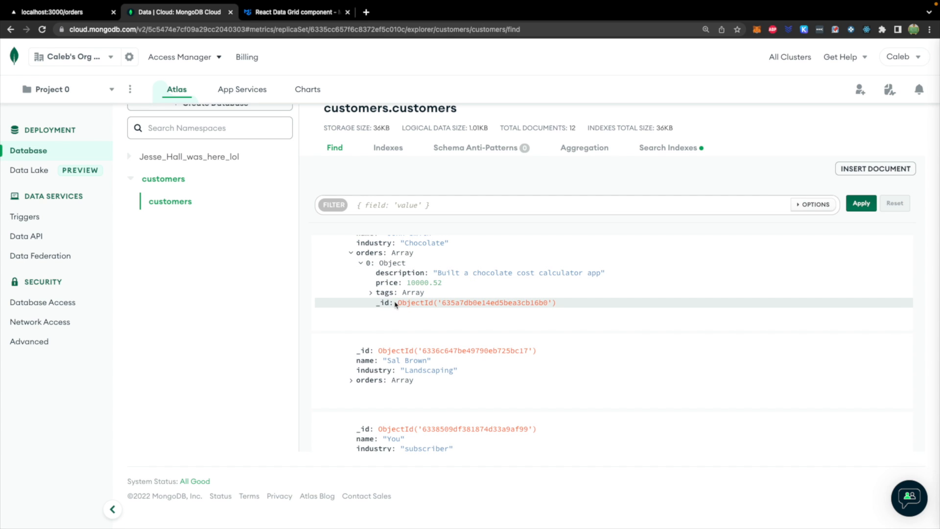
mouse_move(552, 303)
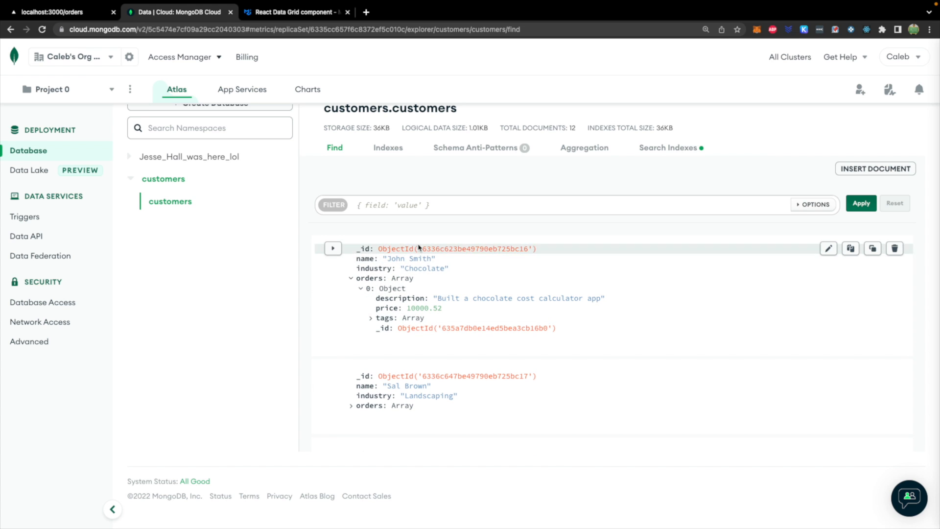
click(352, 406)
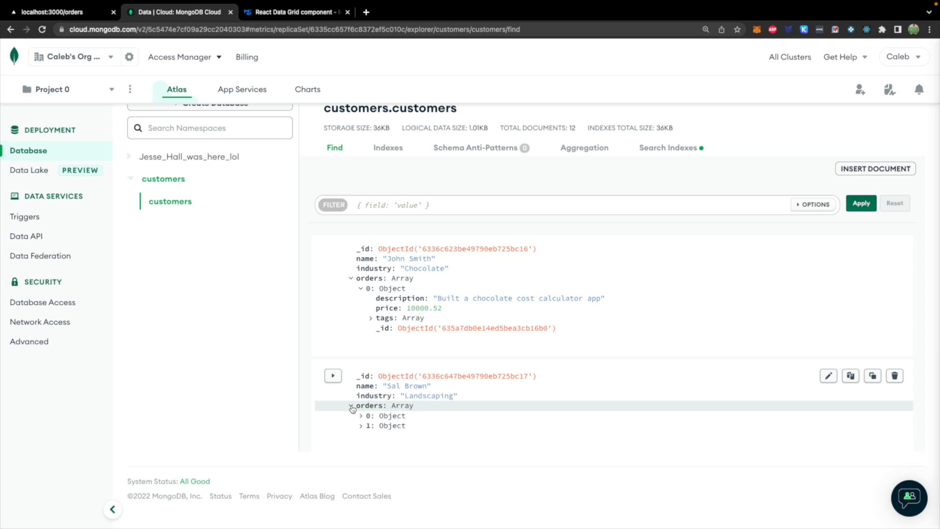
click(362, 416)
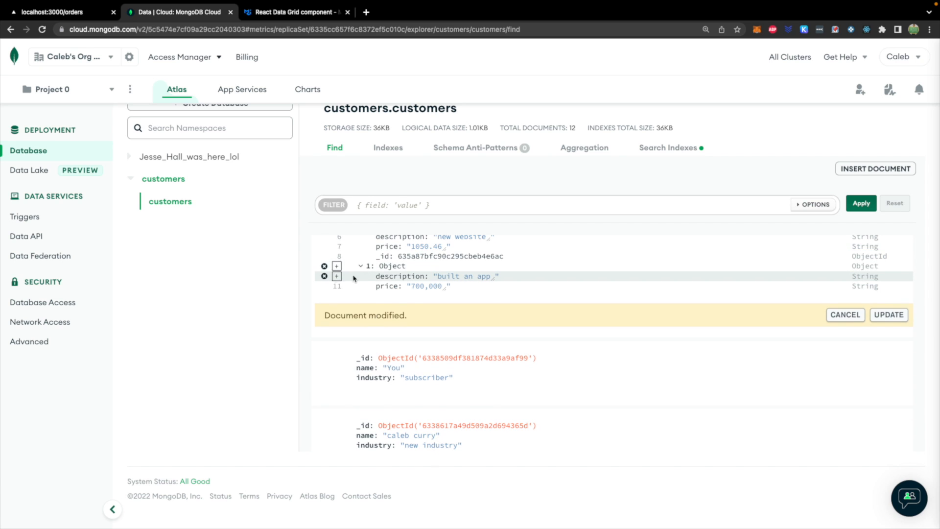
mouse_move(375, 278)
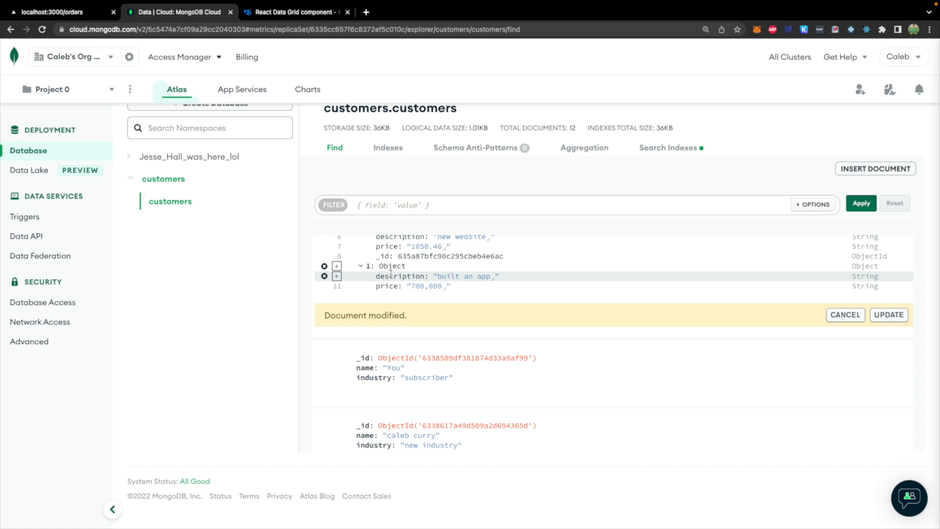
Add an ObjectId _id field to the 'built an app' order and update the document.
click(336, 276)
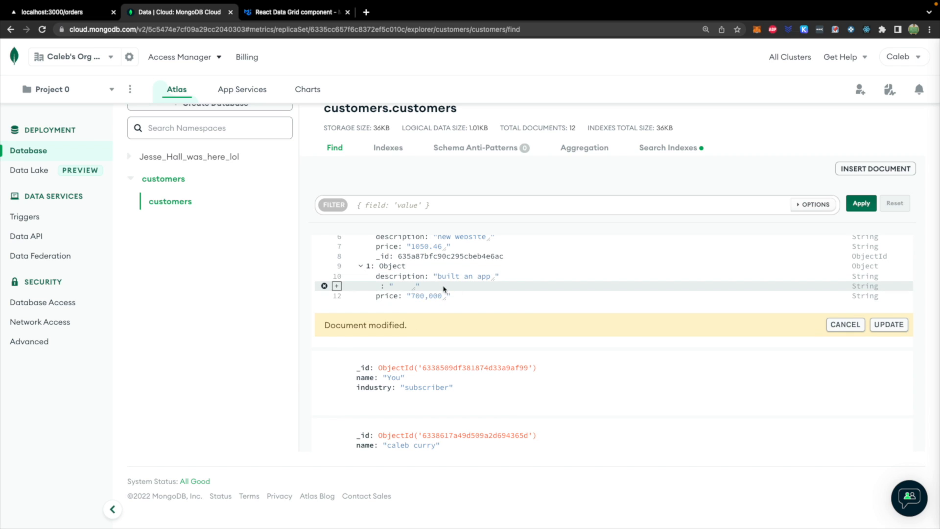
click(379, 285)
text(_id)
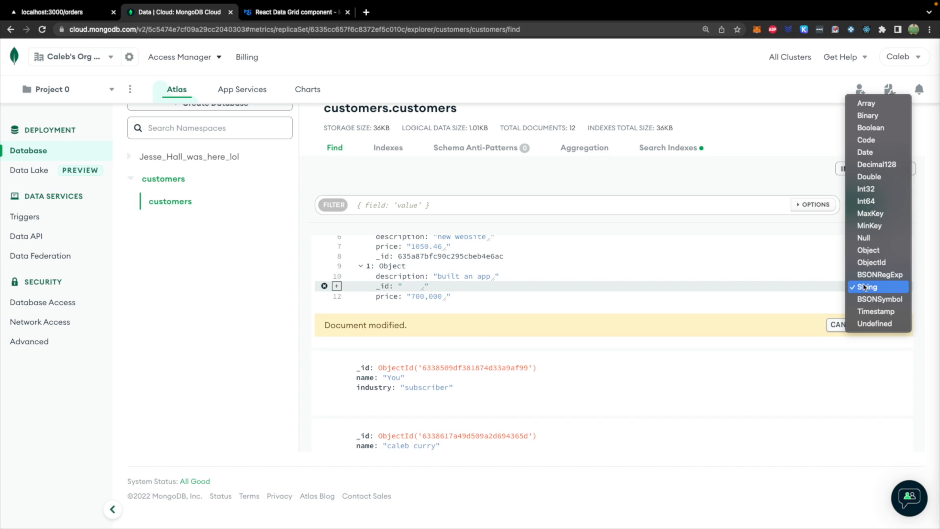
mouse_move(877, 261)
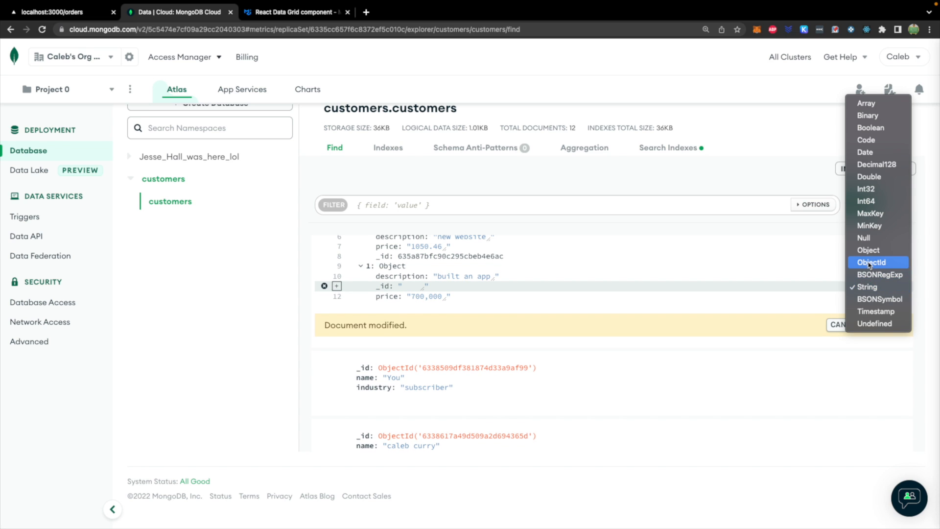
click(871, 261)
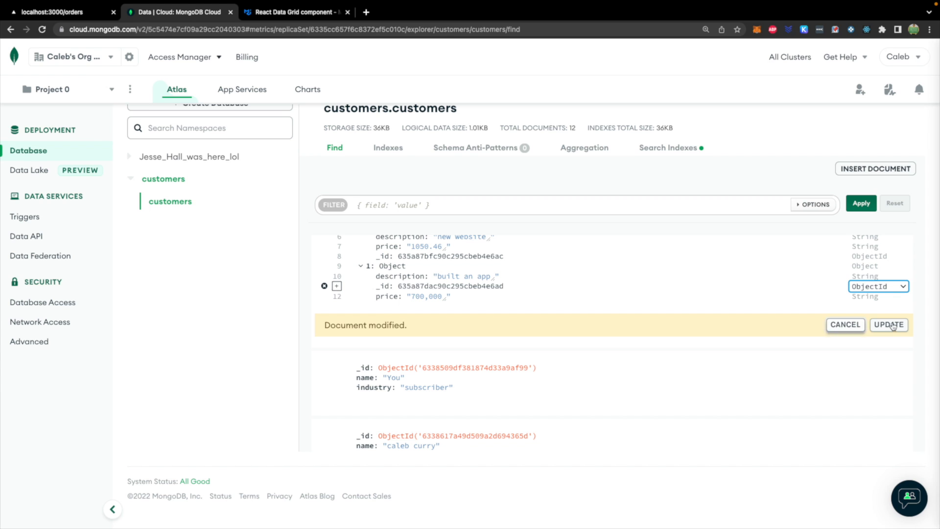
click(888, 324)
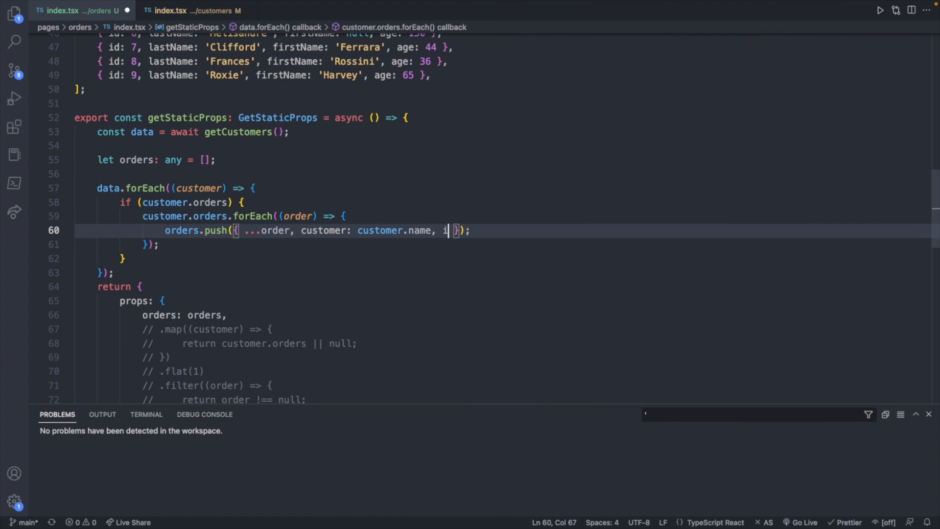
Add id: order._id to each order object pushed into the orders array.
text(d:)
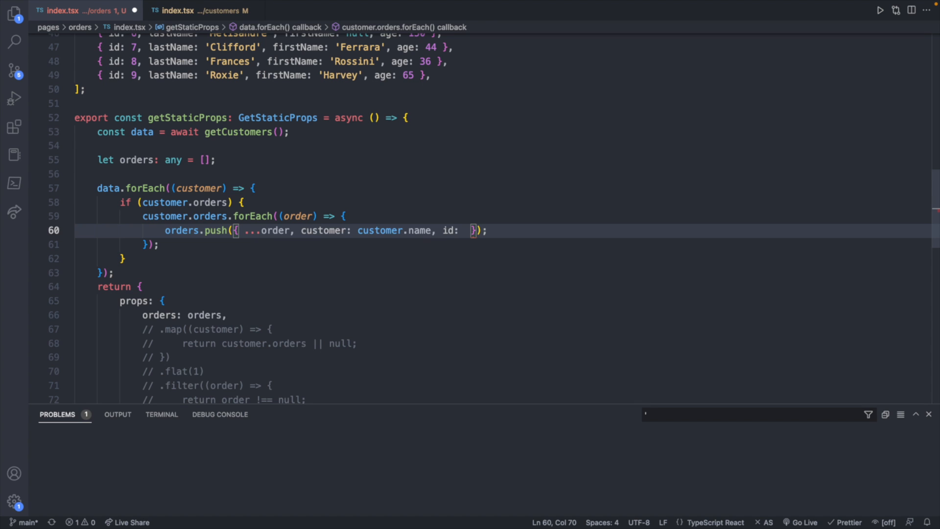
text(order._id)
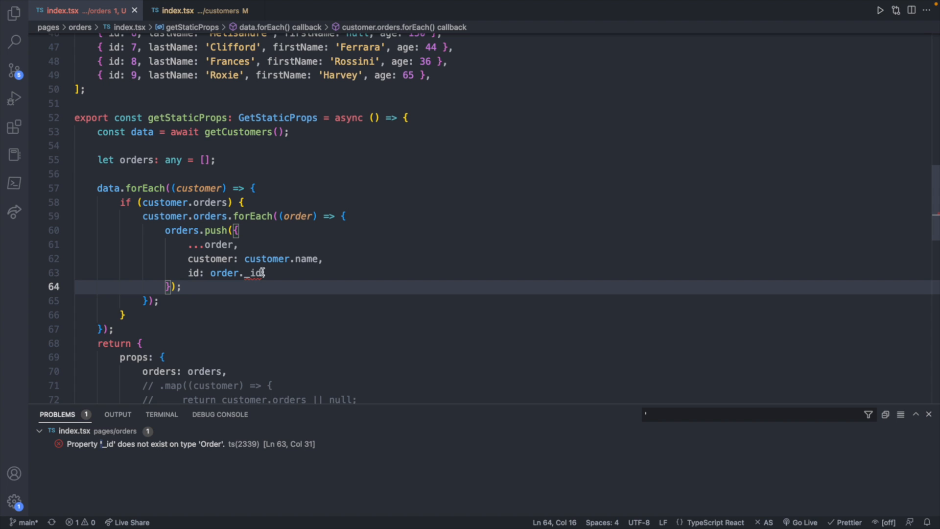
Add an id: ObjectId field to the Order type in customers/index.tsx.
click(198, 10)
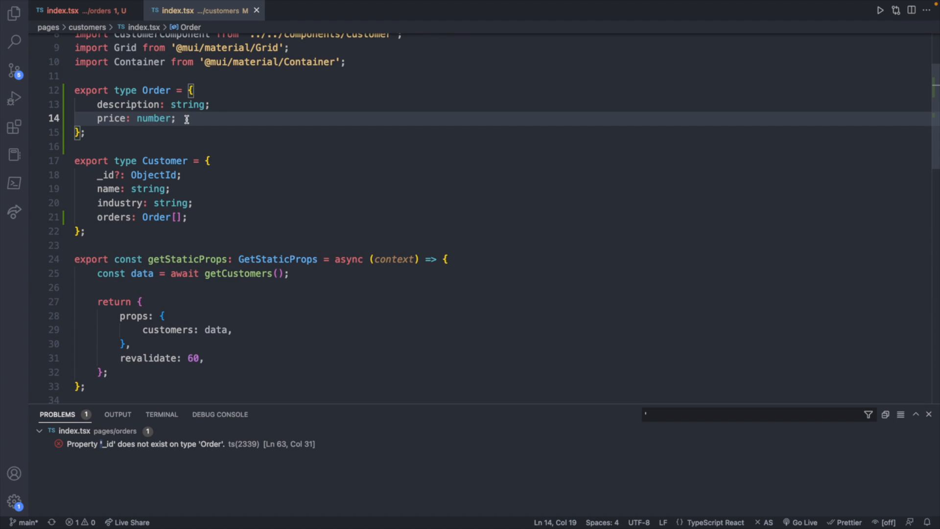
text(id: Obje)
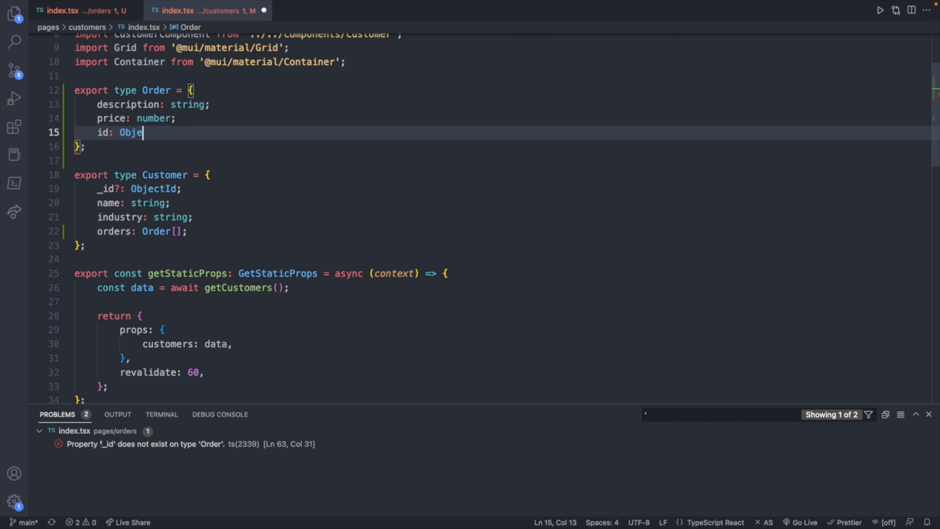
text(ctId;)
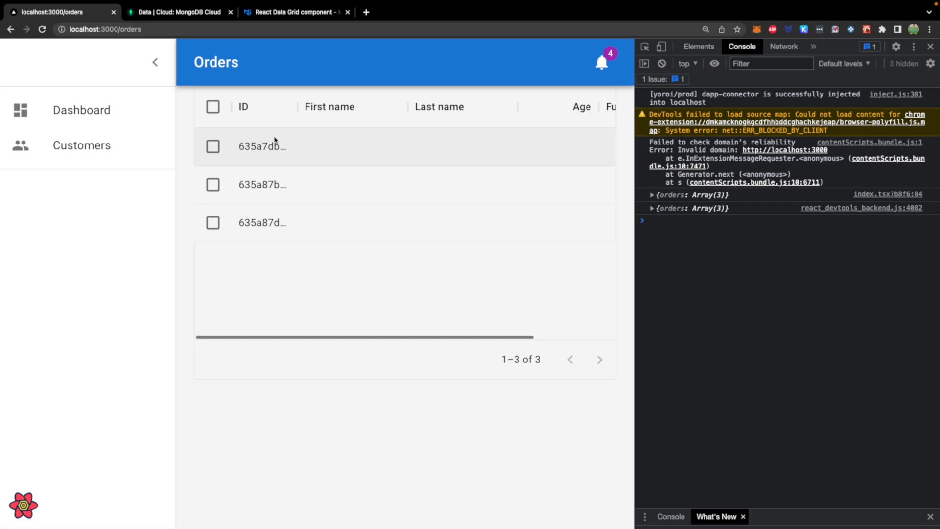
Collapse the app drawer and expand the logged {orders: Array(3)} entry to inspect the order objects.
click(155, 62)
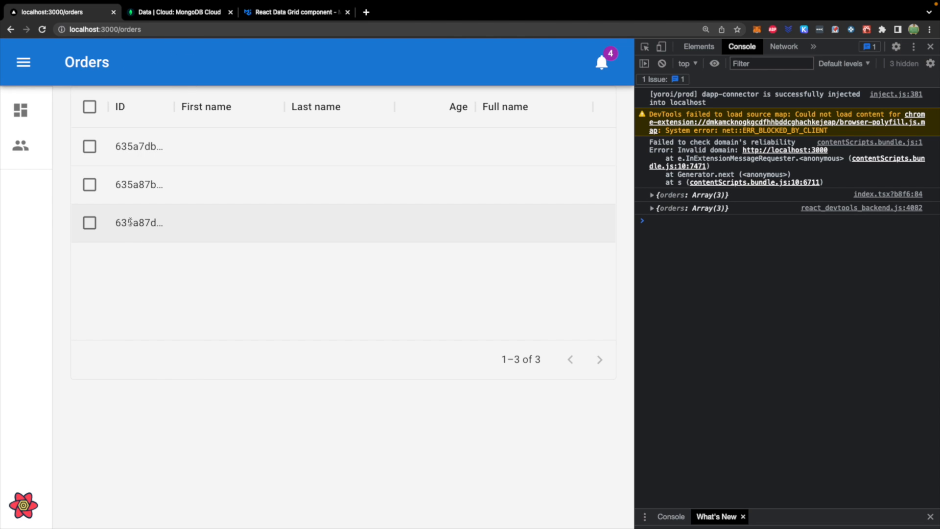
mouse_move(291, 251)
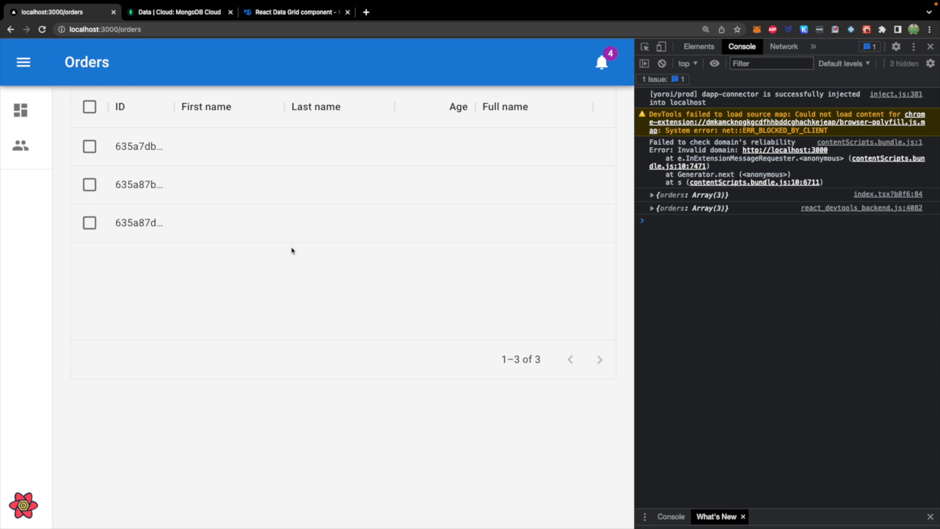
click(652, 208)
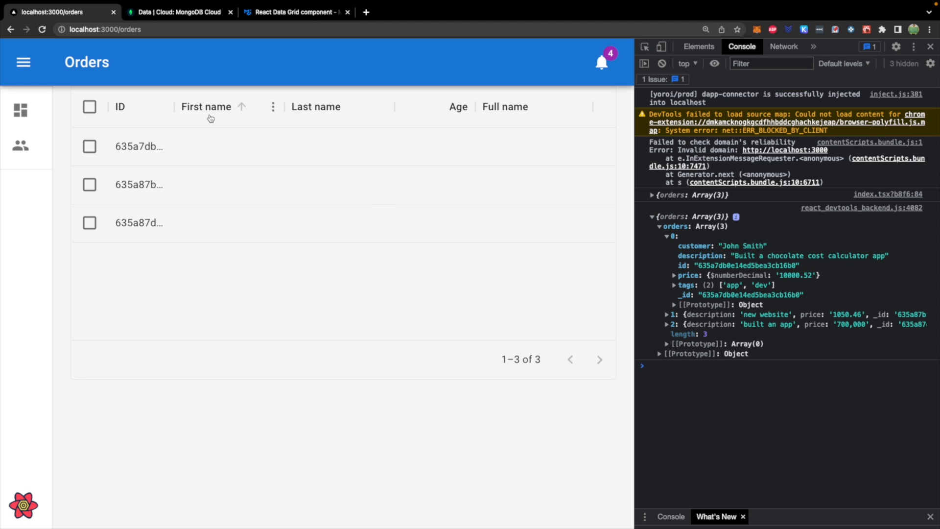
click(316, 106)
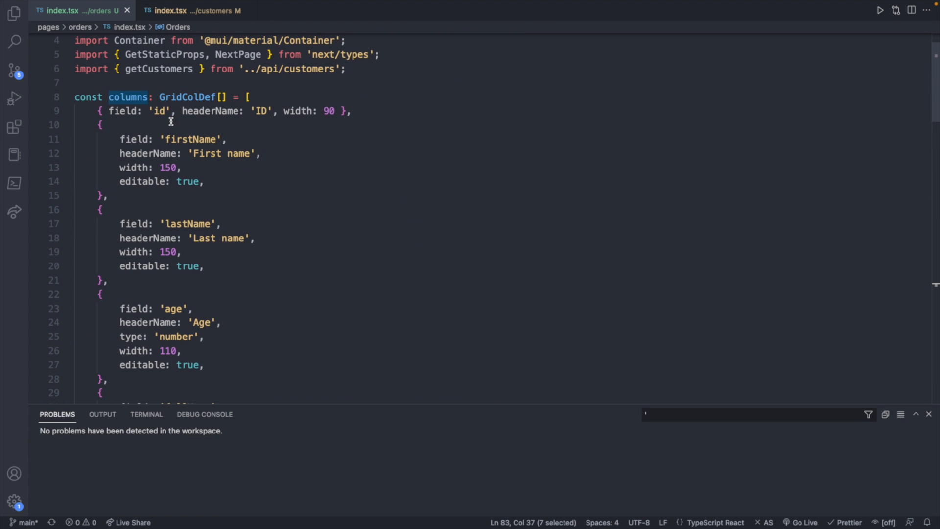
Rename the first column to Customer, remove the Last name column and make Description a string column.
scroll(down, 3)
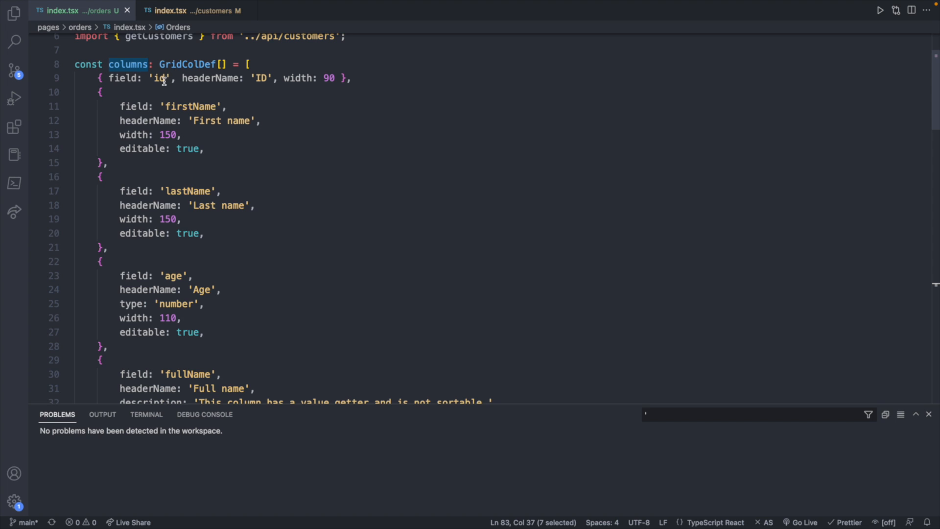
double_click(189, 107)
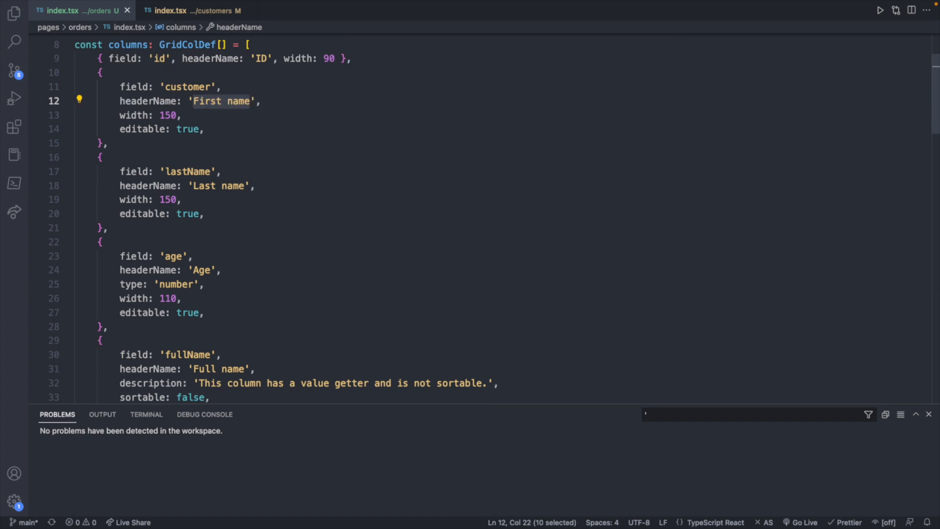
text(Customer)
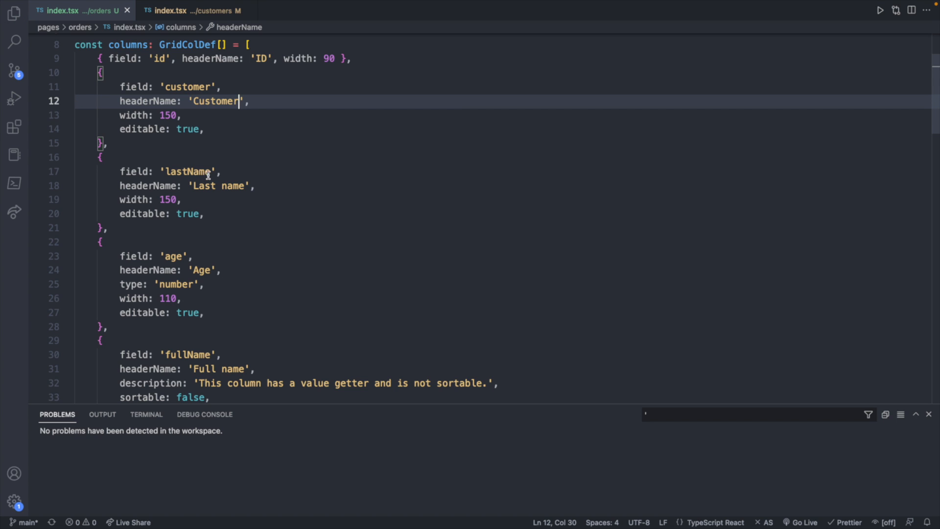
drag(101, 157, 105, 227)
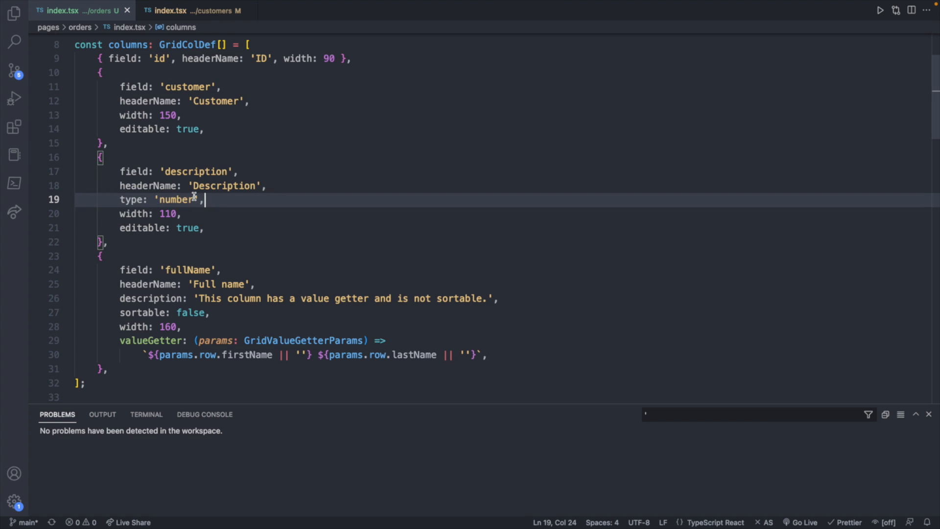
text(string)
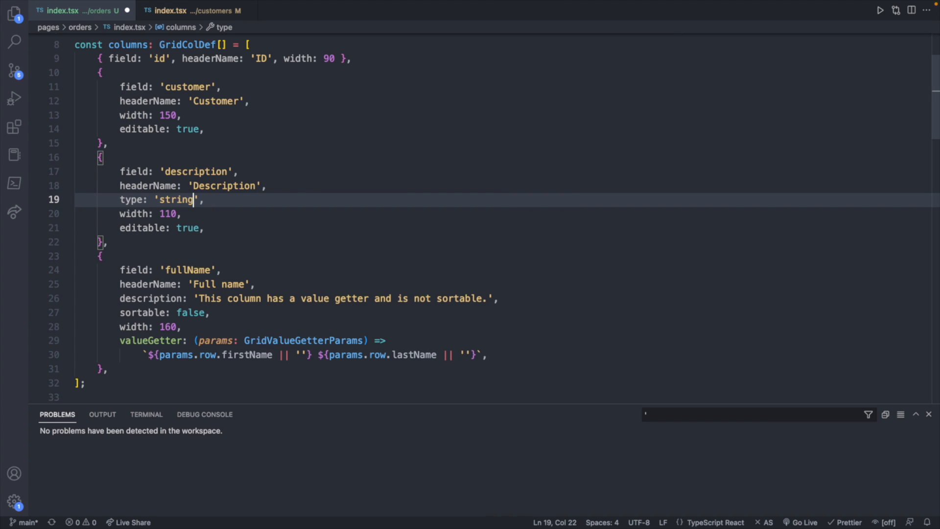
Replace the fullName column with a Price column of type 'number', dropping the valueGetter.
double_click(189, 270)
text(pric)
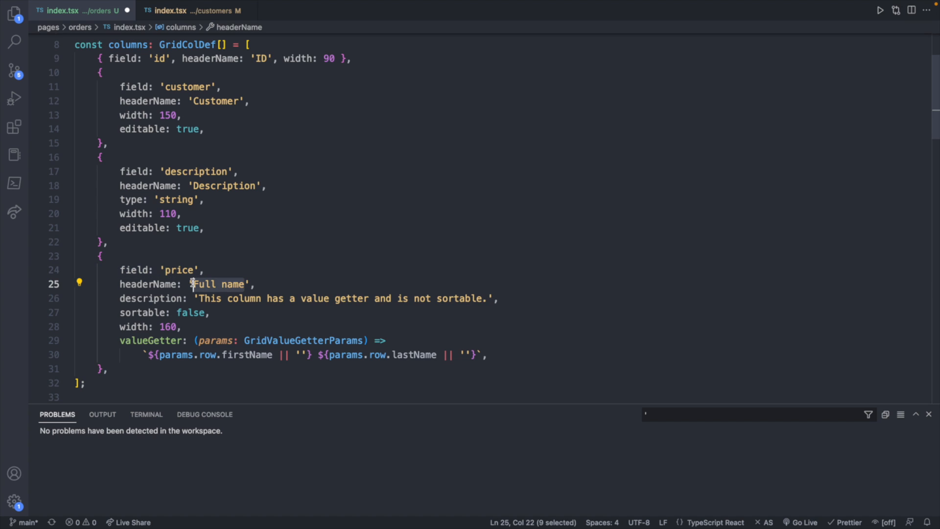
text(Price)
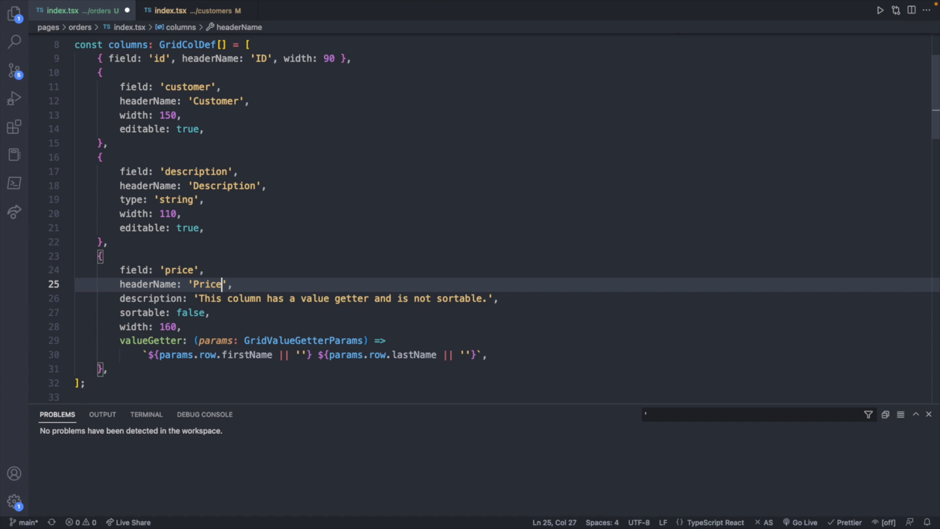
text(type:'number',)
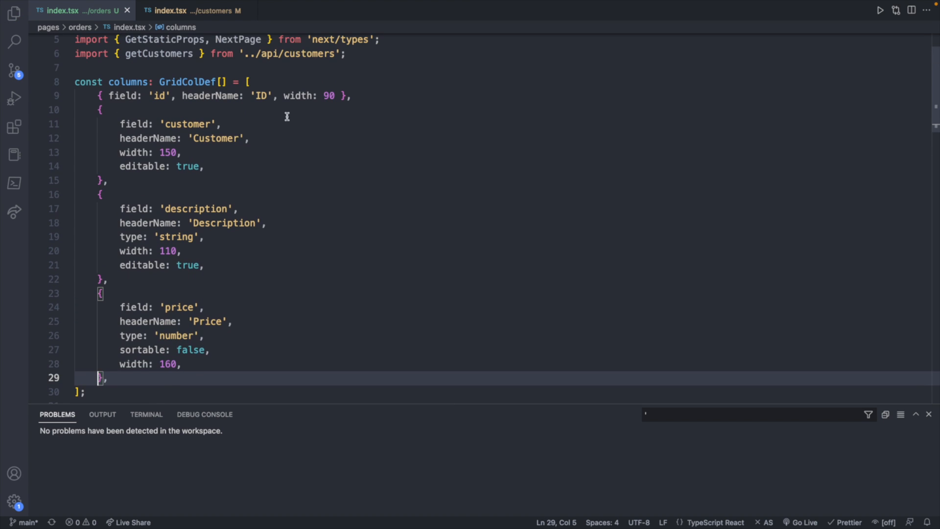
scroll(down, 3)
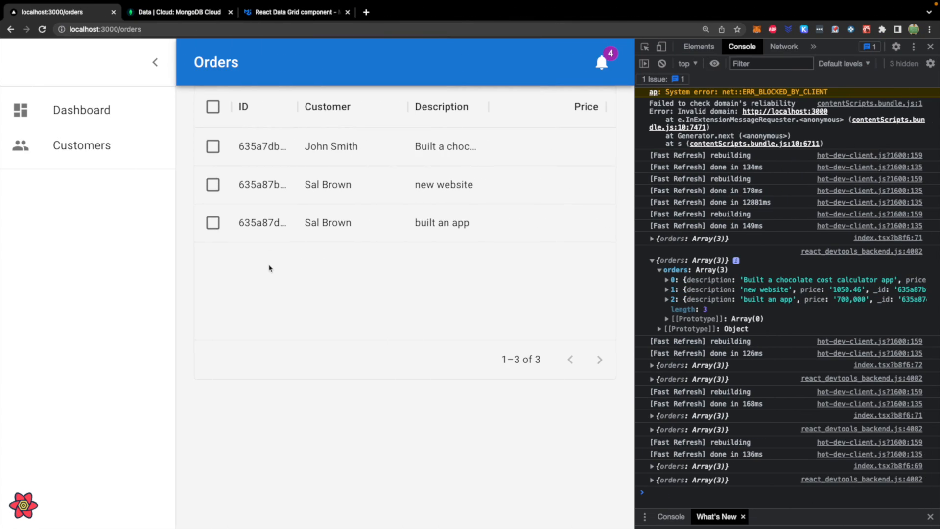
mouse_move(598, 179)
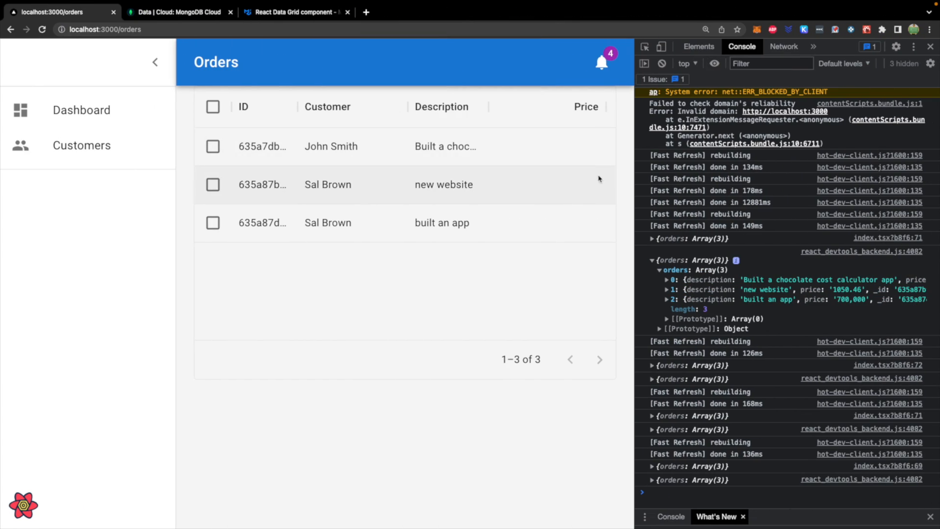
click(651, 479)
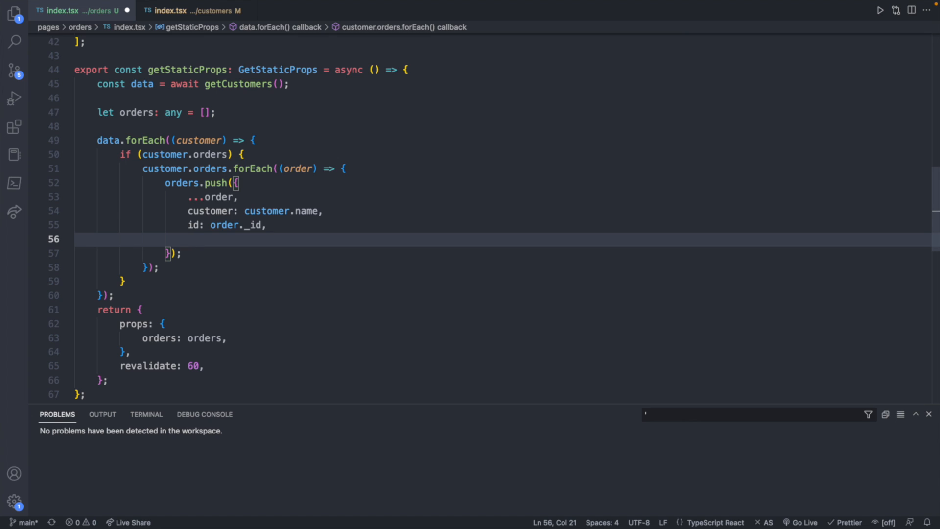
Add price: order.price.$numberDecimal to each pushed order in getStaticProps.
text(price:)
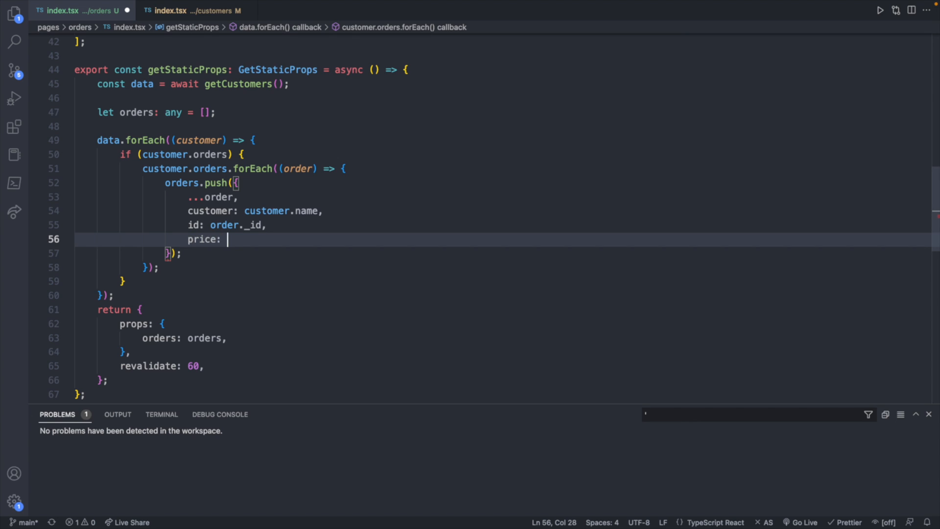
text(price.$)
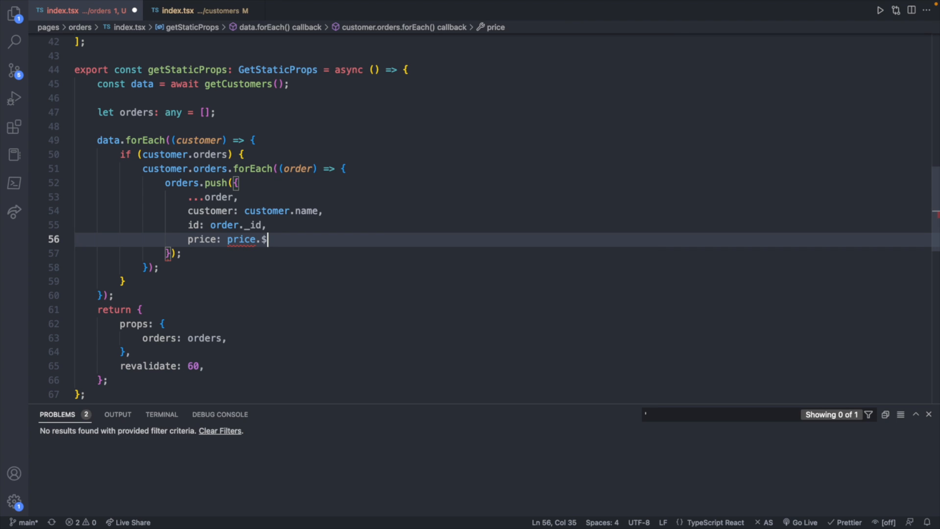
text(numberDec)
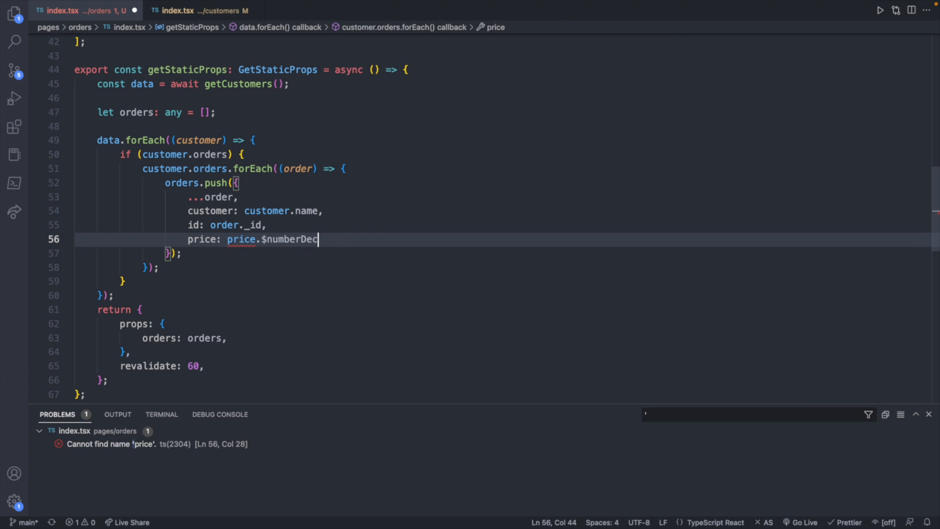
text(order.)
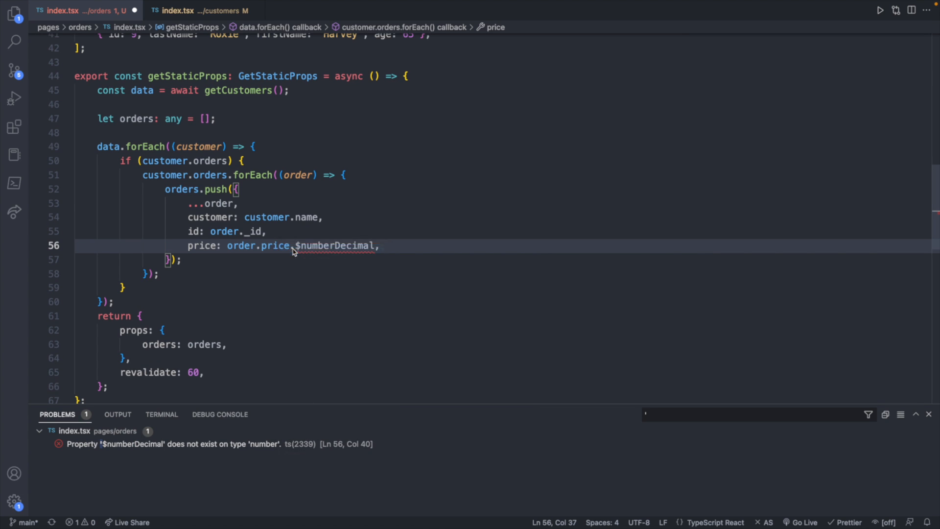
click(191, 11)
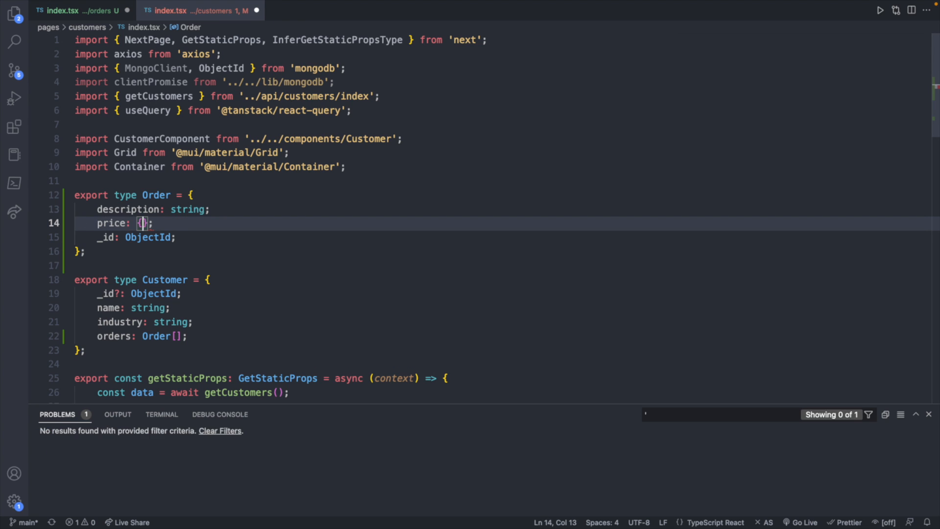
Type Order price as { $numberDecimal: string }, trying and then removing a Decimal import from mongodb.
text($number)
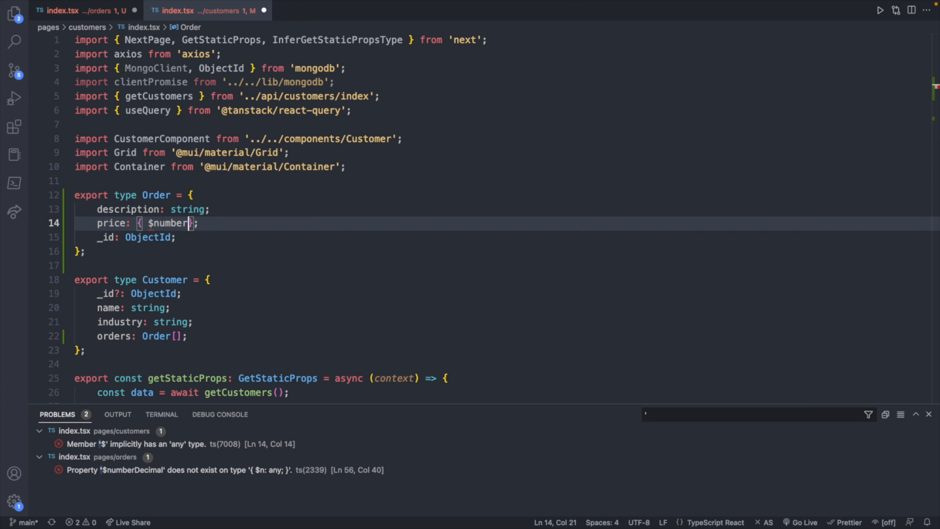
text(Decimal: str)
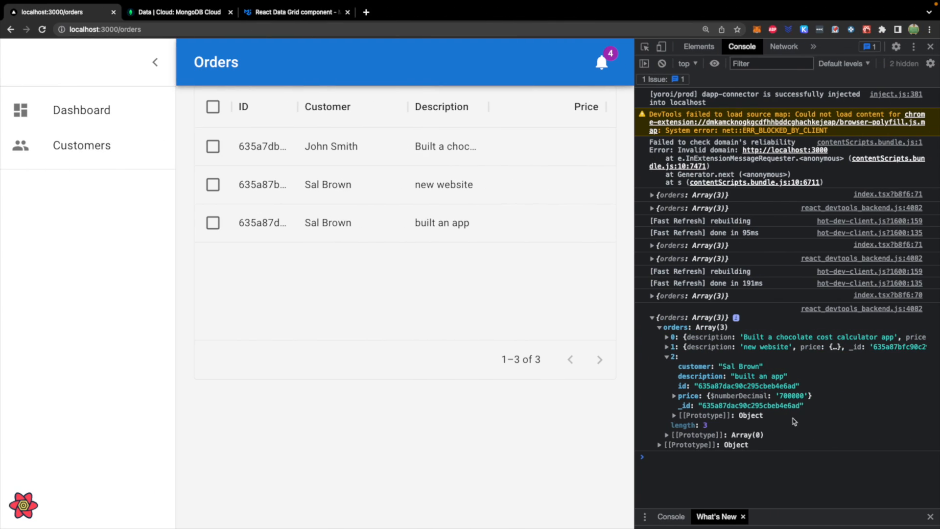
mouse_move(790, 406)
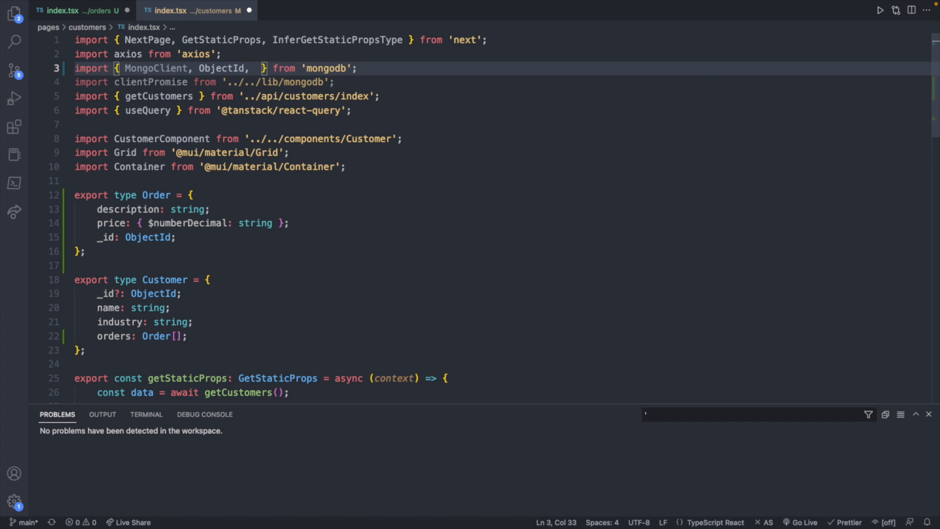
text(Decimal)
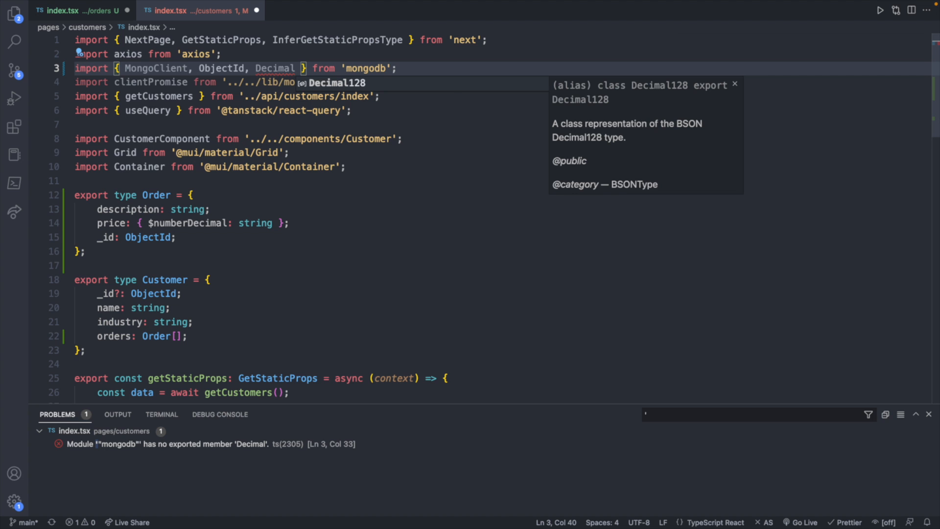
key(Backspace)
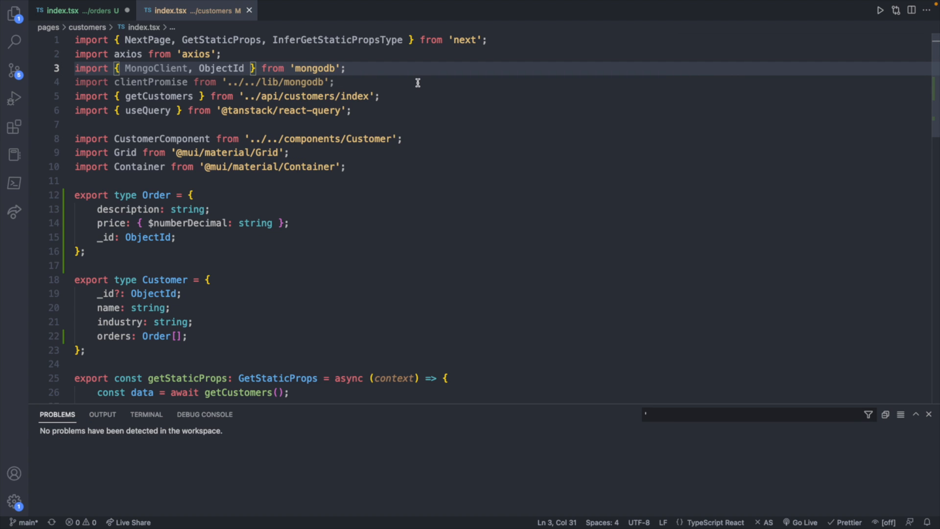
click(176, 12)
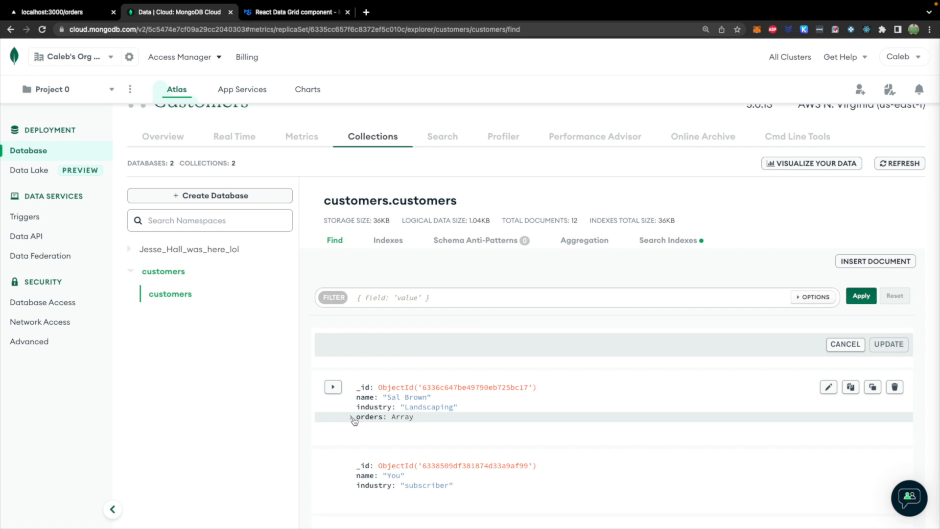
click(351, 416)
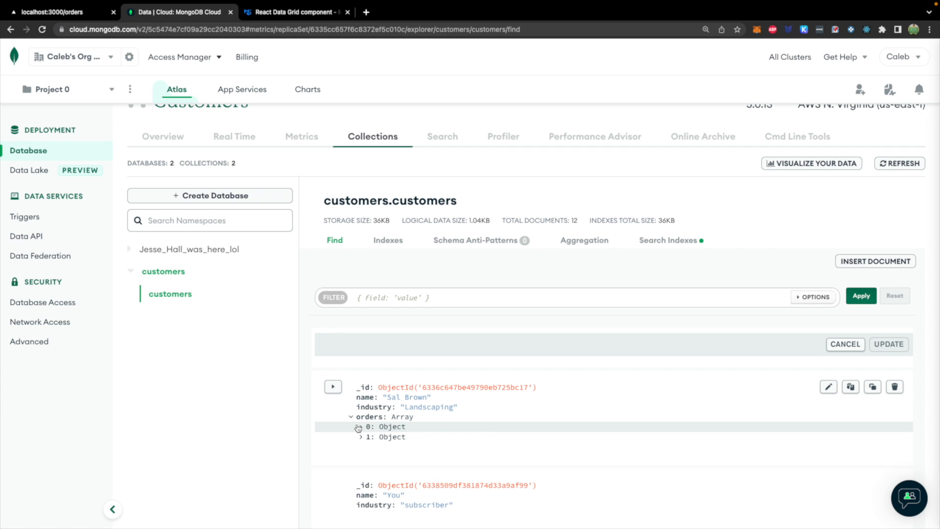
click(358, 427)
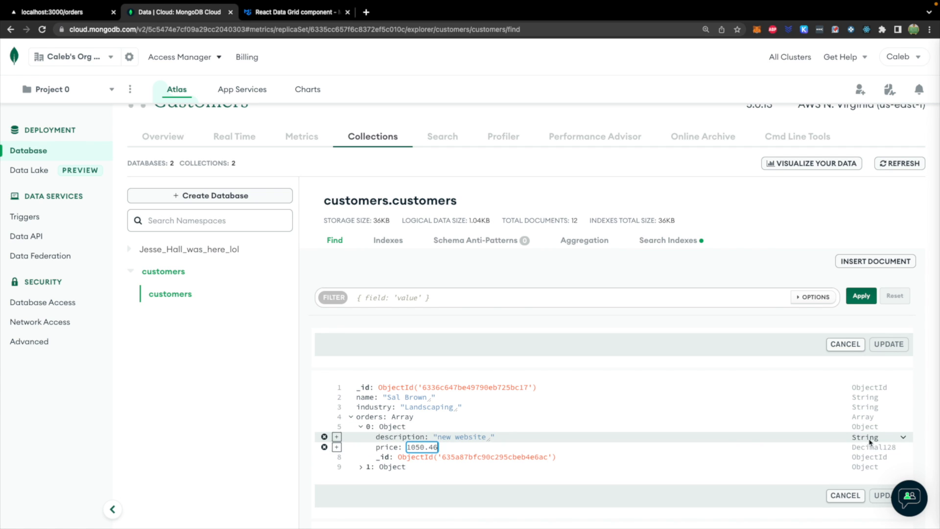
scroll(down, 3)
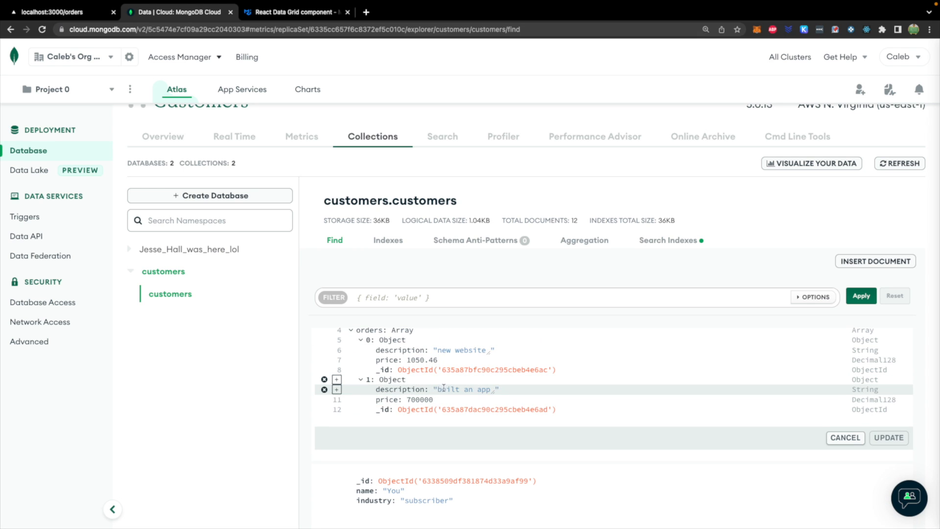
click(419, 400)
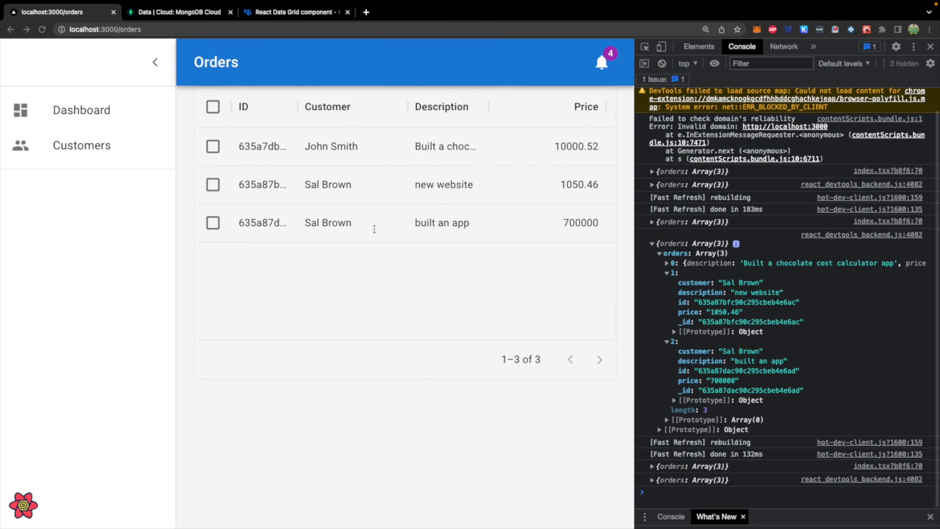
mouse_move(529, 292)
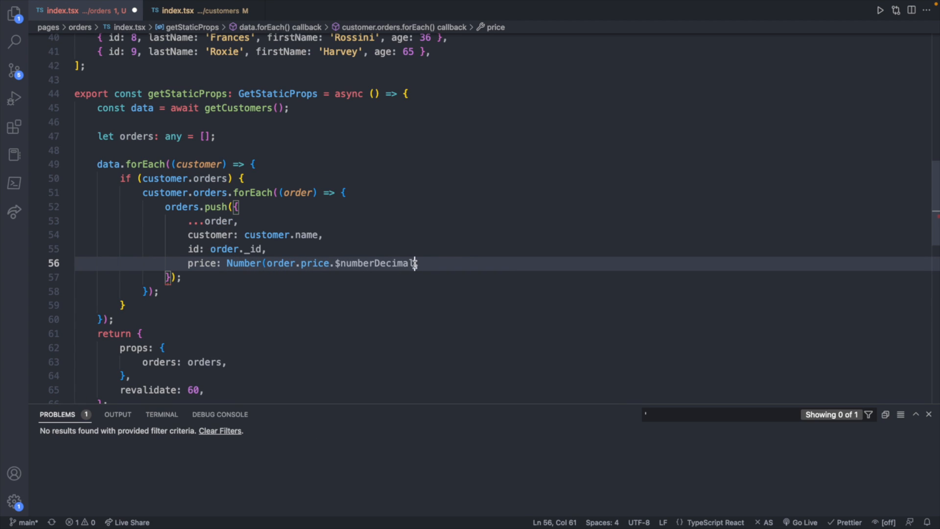
Wrap order.price.$numberDecimal in Number() and set width: 200 on the description column.
text())
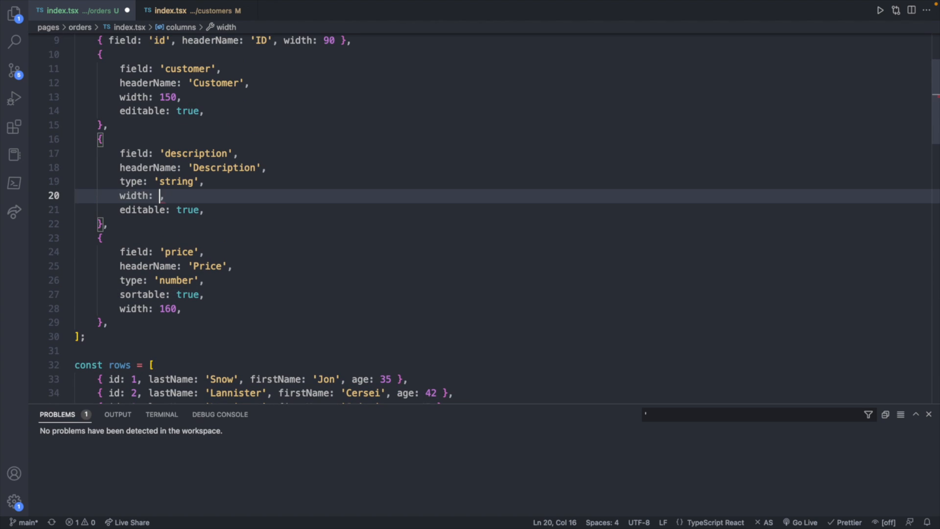
text(200)
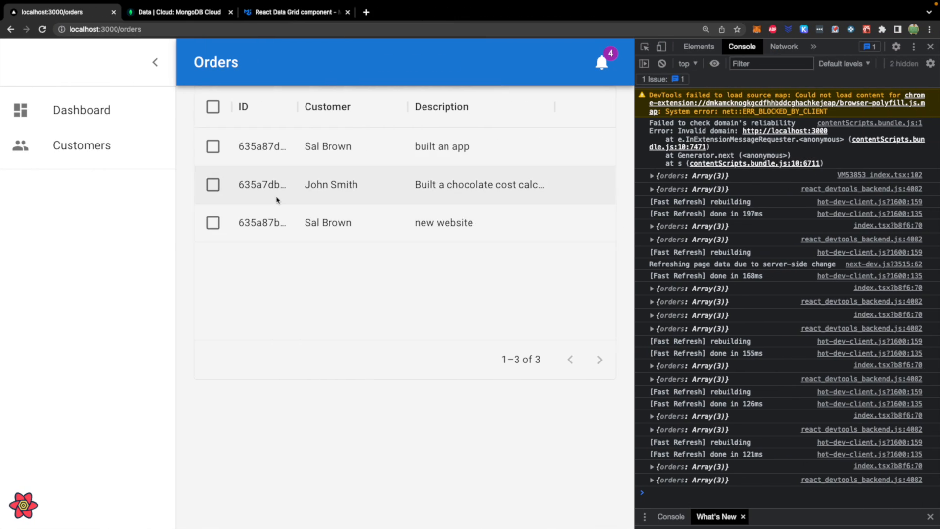
Hide the drawer and DevTools, cycle the Price sort, then set the description width to 400.
click(155, 61)
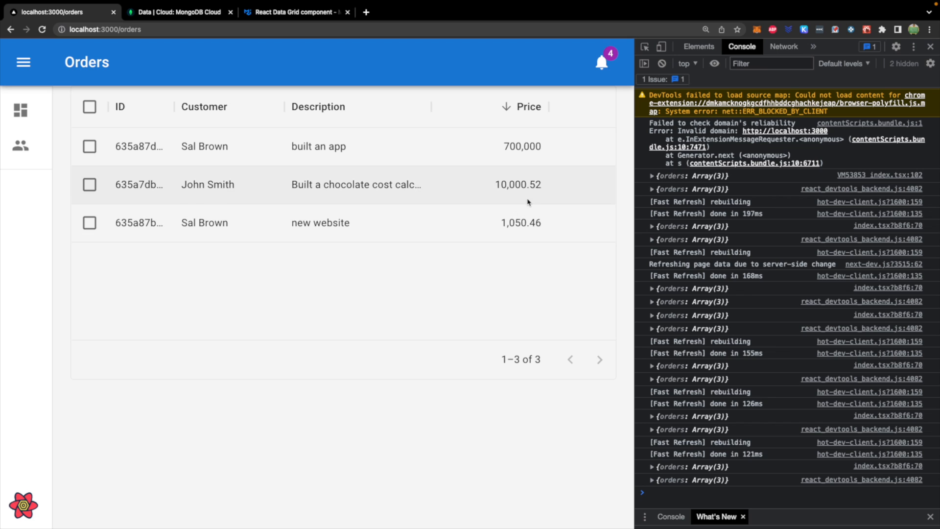
click(930, 46)
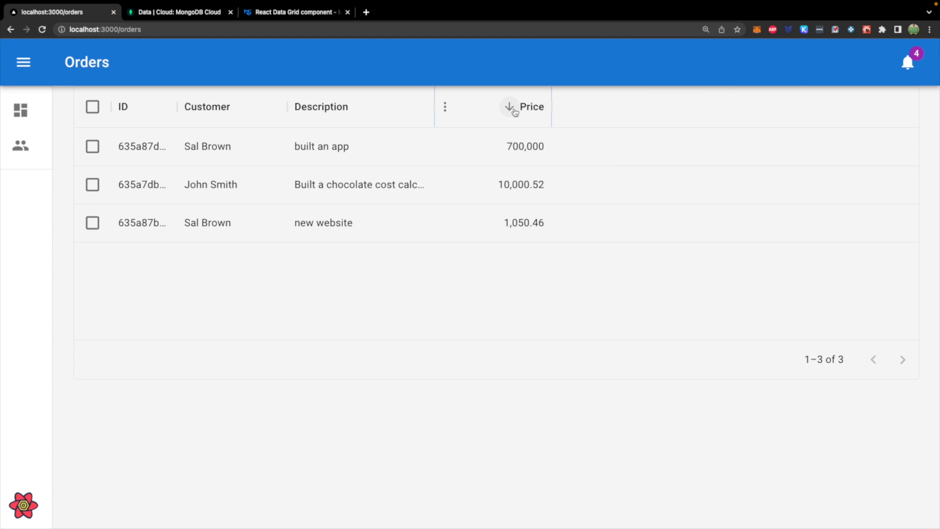
click(530, 107)
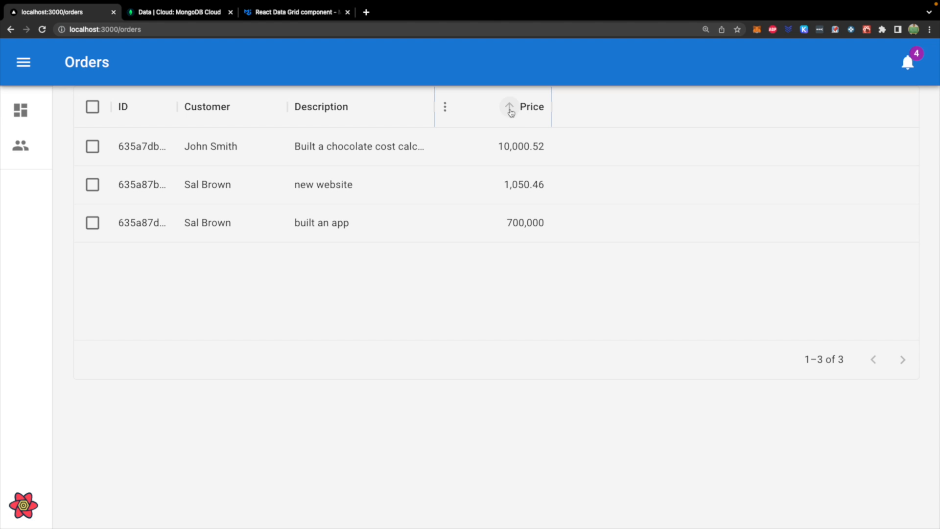
click(511, 107)
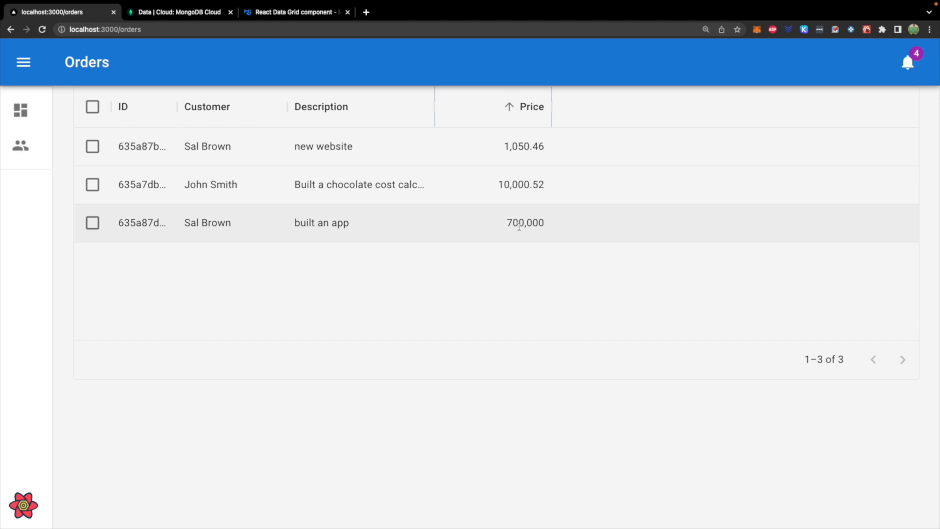
click(530, 106)
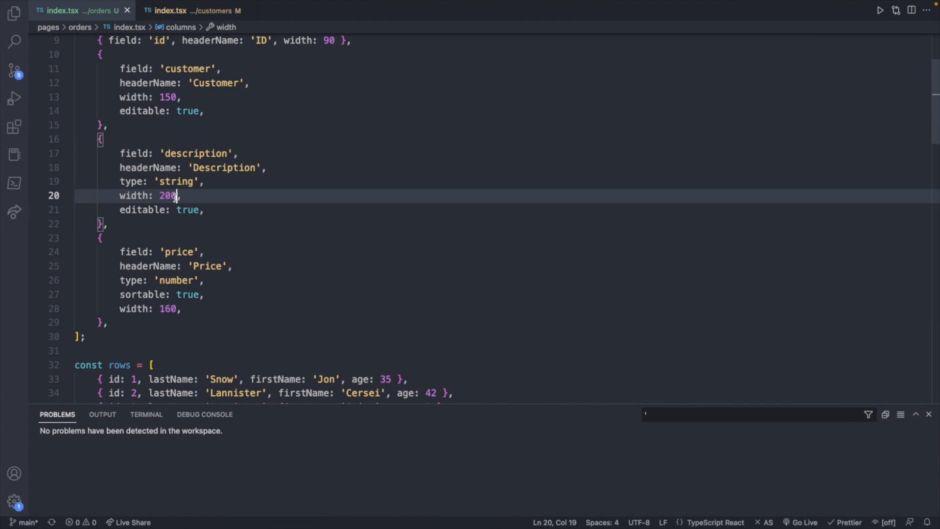
text(400)
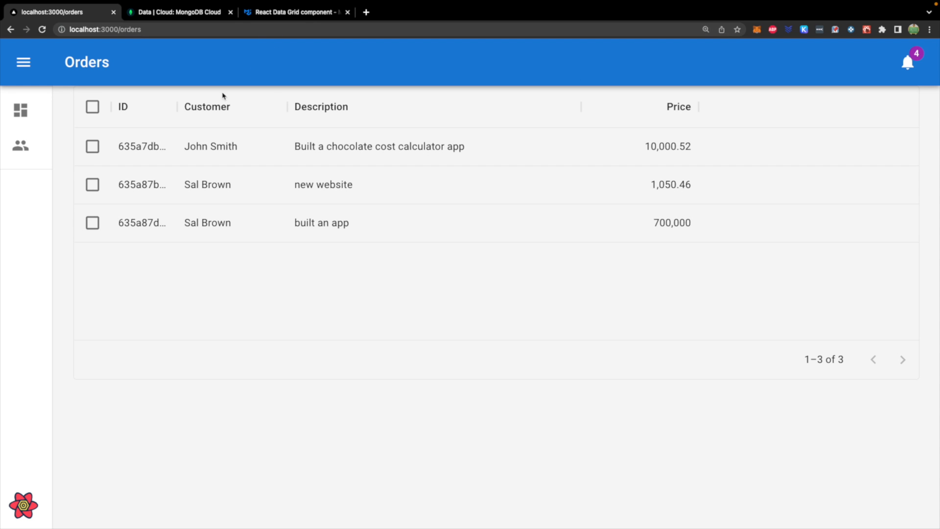
click(206, 107)
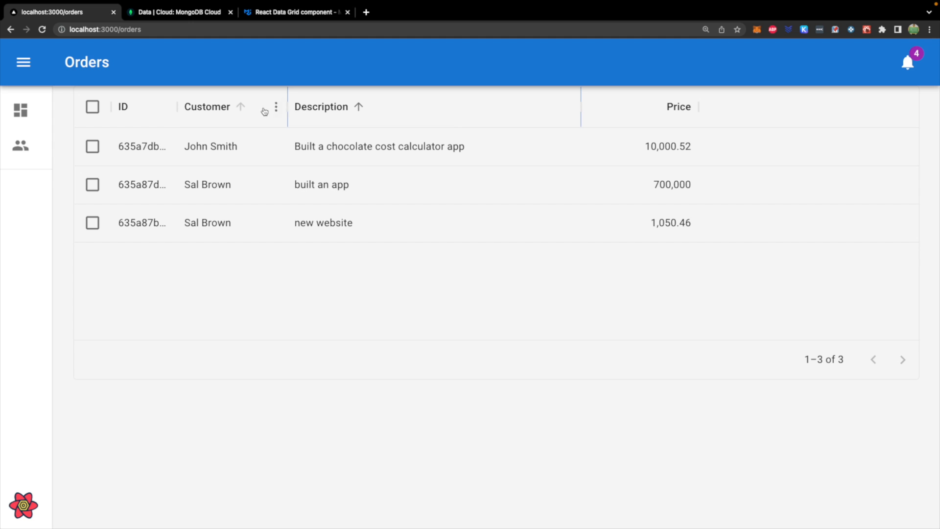
click(275, 107)
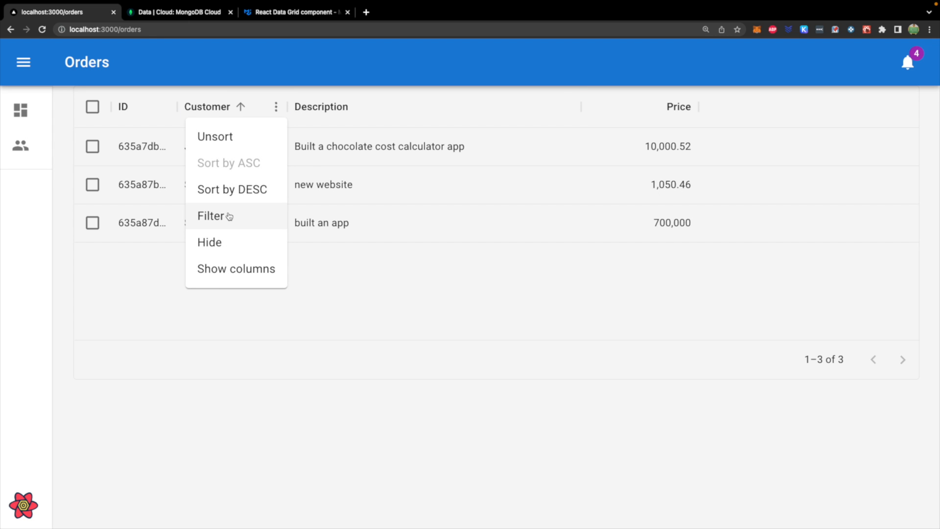
click(211, 215)
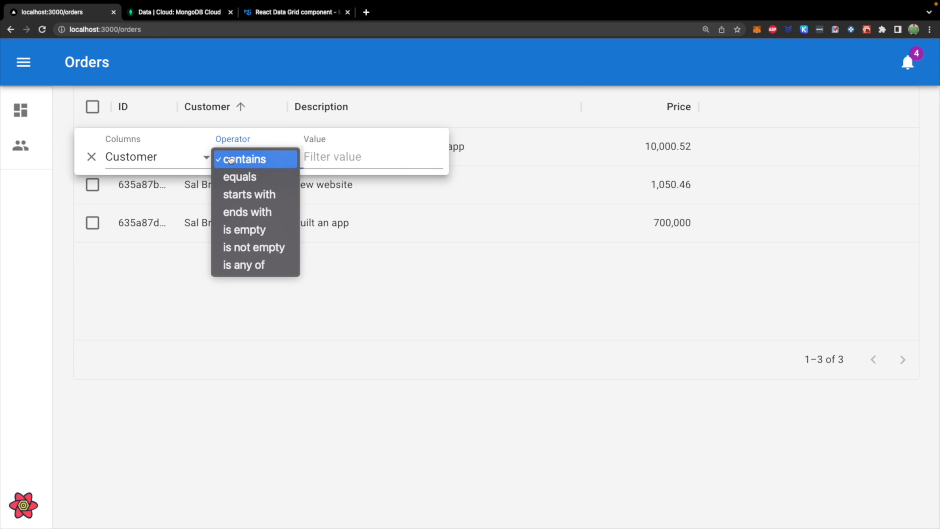
click(239, 177)
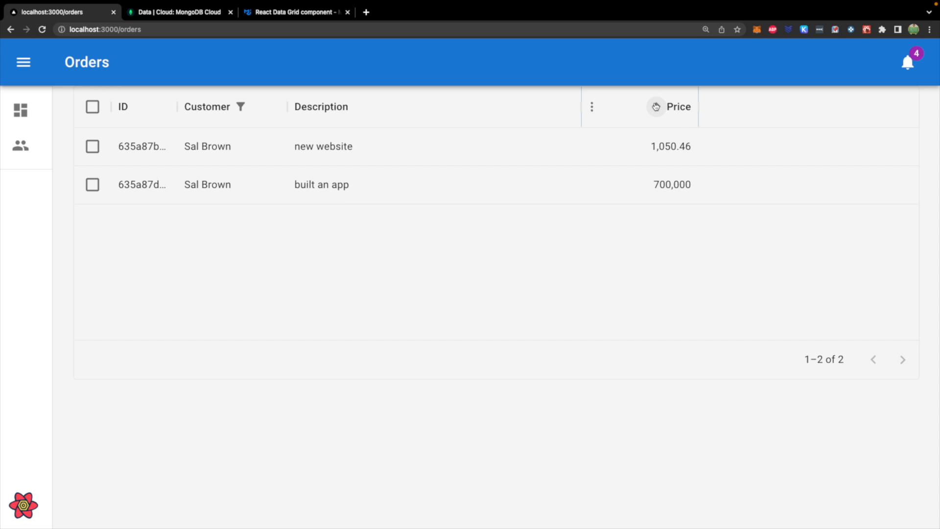
click(165, 106)
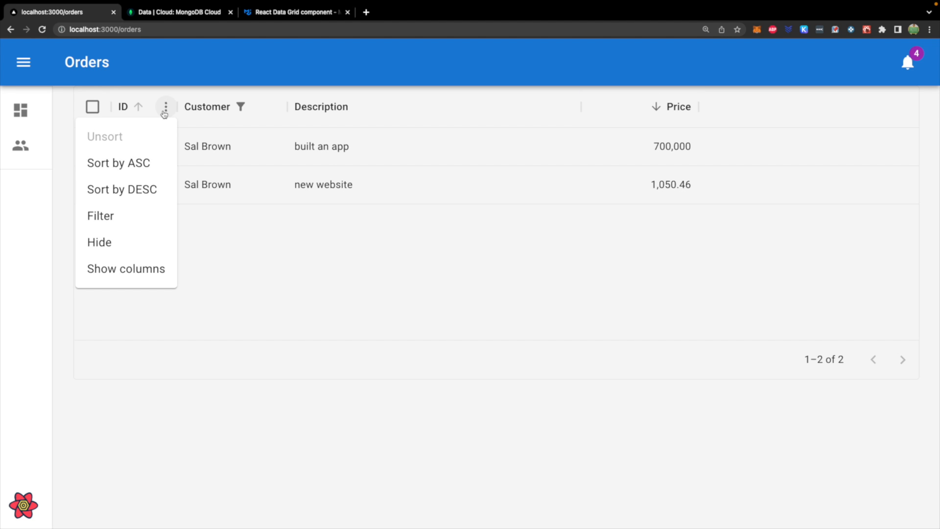
click(99, 242)
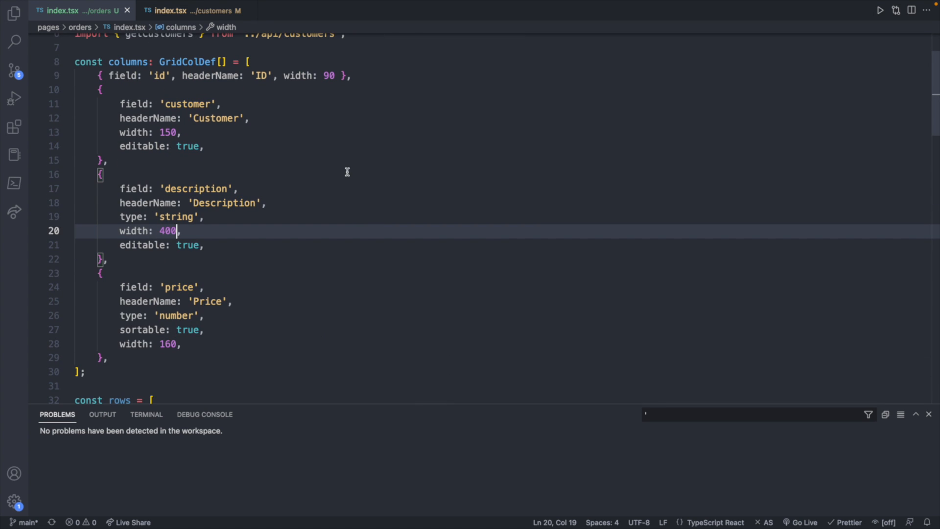
mouse_move(374, 85)
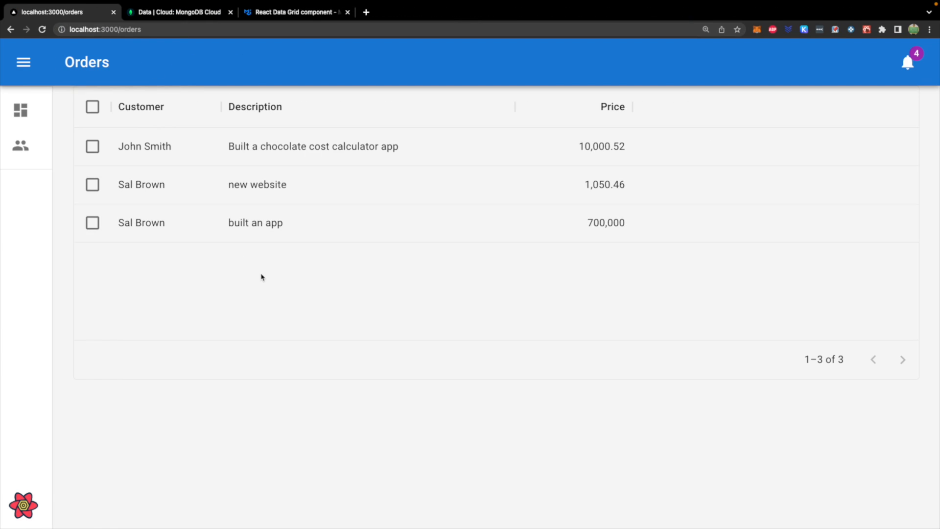
Go to the Customers list and return to the orders page via View Orders.
click(19, 145)
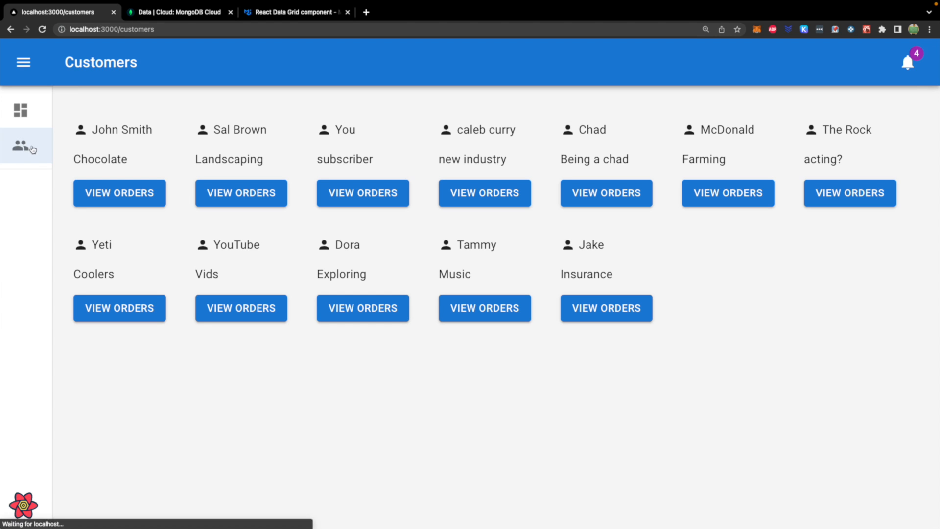
click(119, 192)
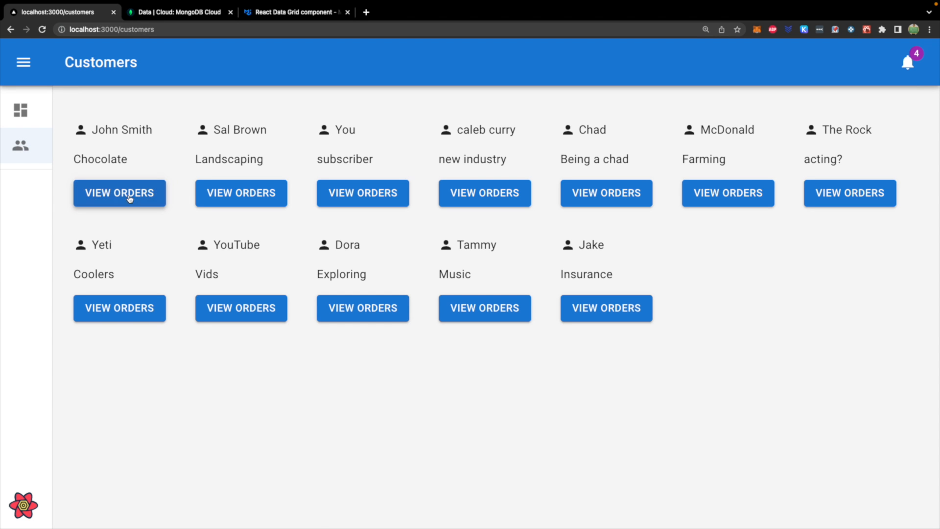
click(119, 193)
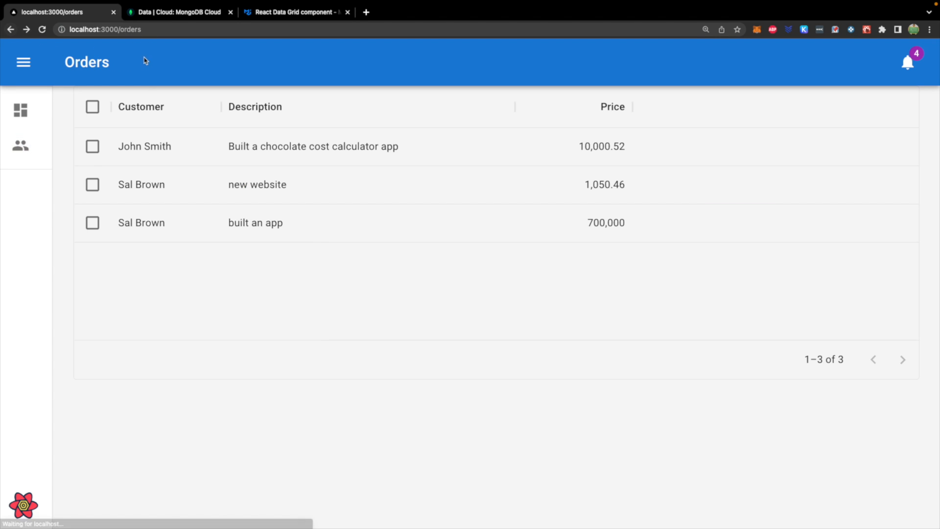
Start a Customer column filter and open its operator dropdown (contains, equals, starts with).
click(141, 106)
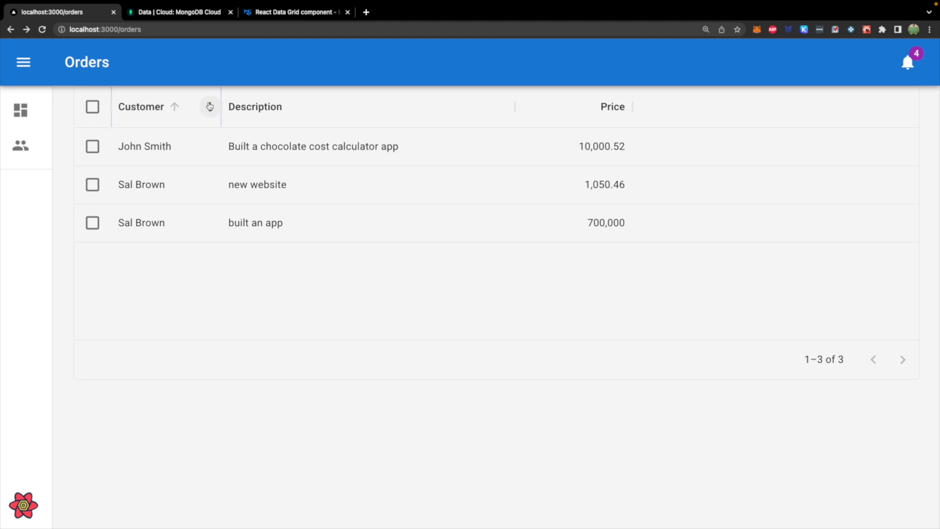
click(210, 107)
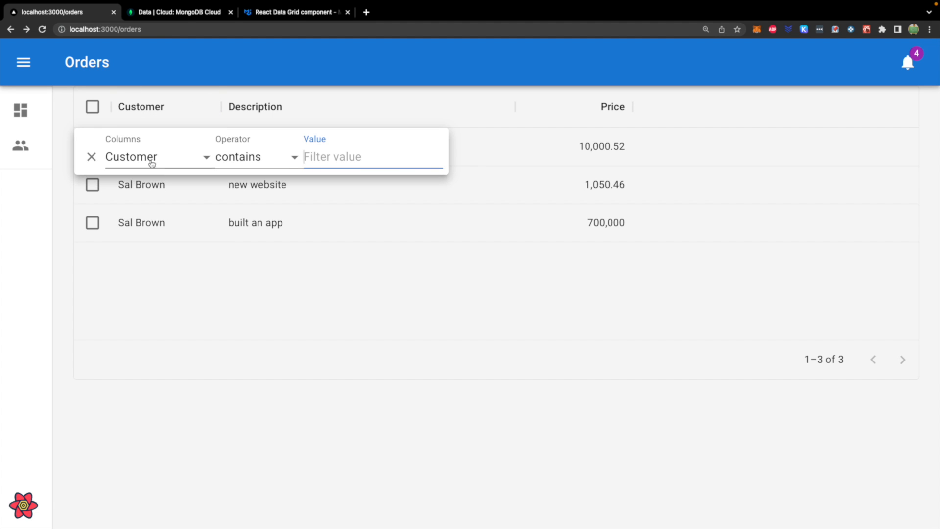
click(252, 156)
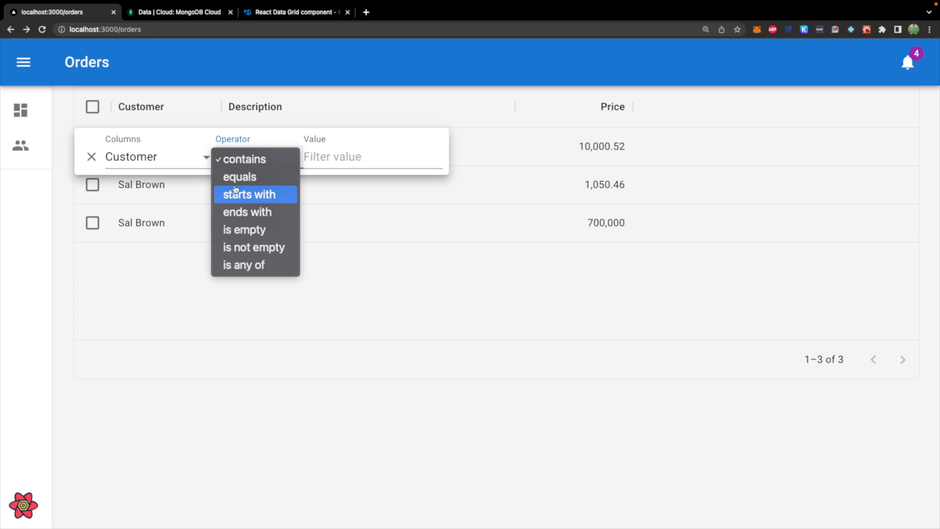